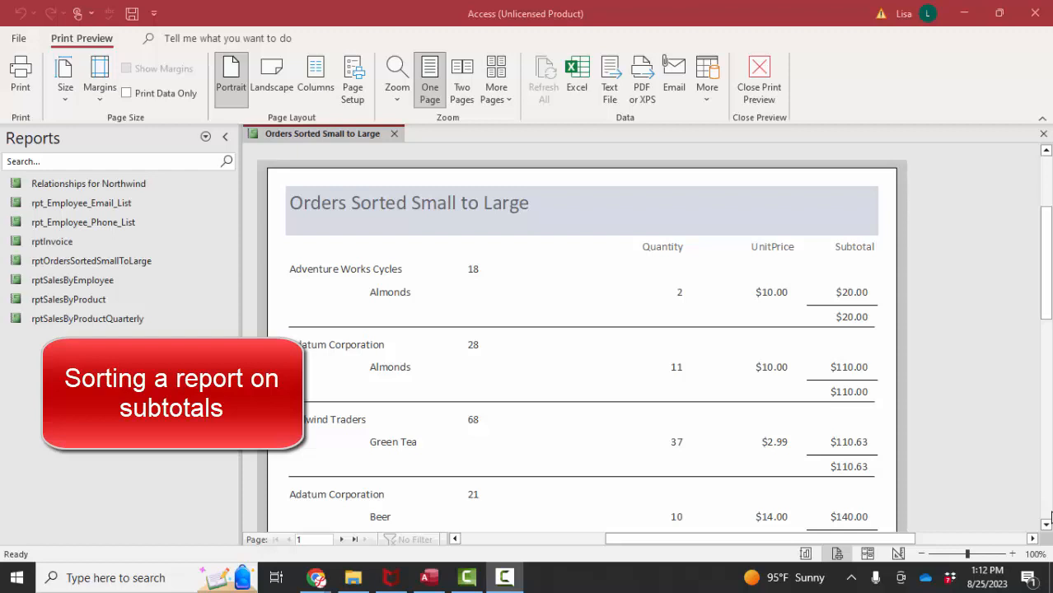
mouse_move(1016, 316)
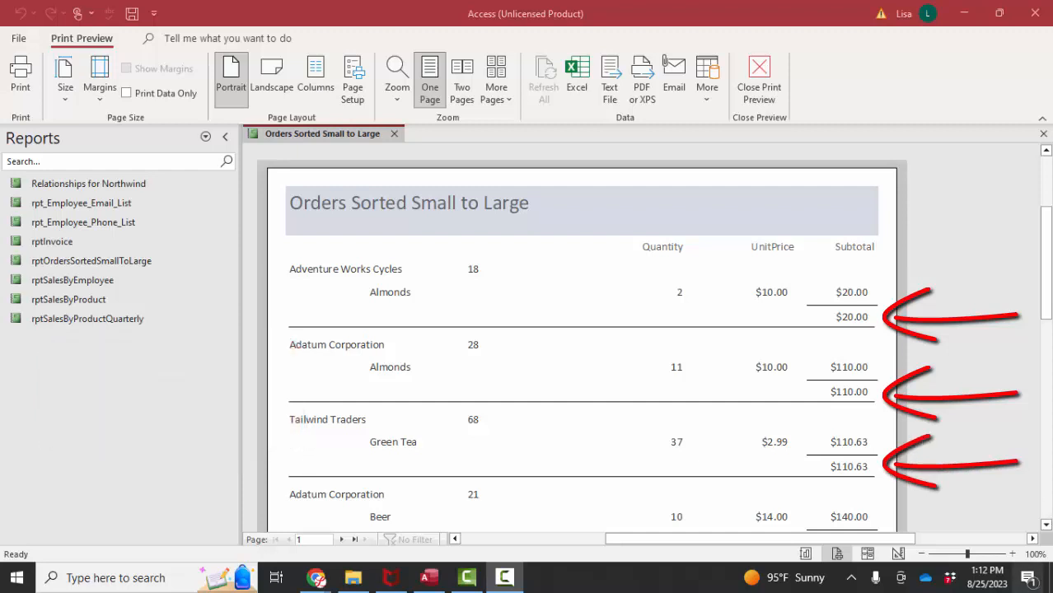
mouse_move(853, 330)
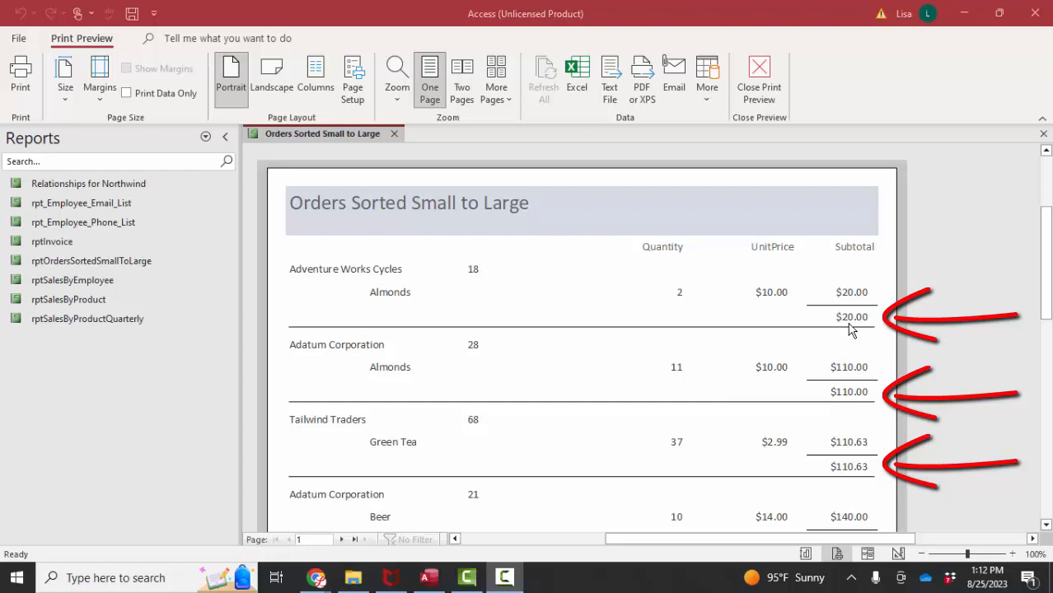
mouse_move(671, 317)
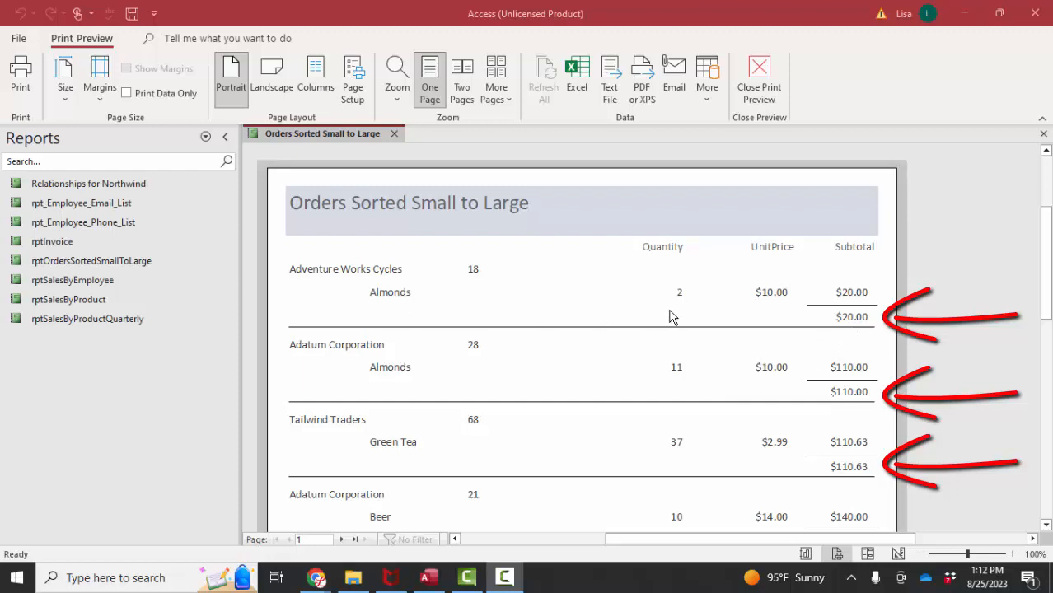
mouse_move(482, 295)
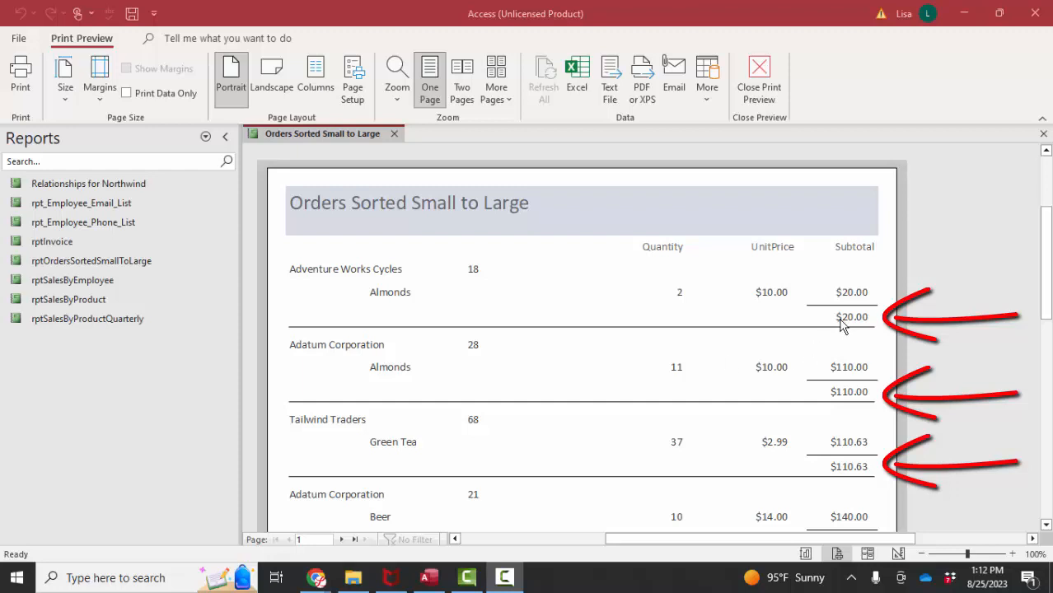
mouse_move(850, 414)
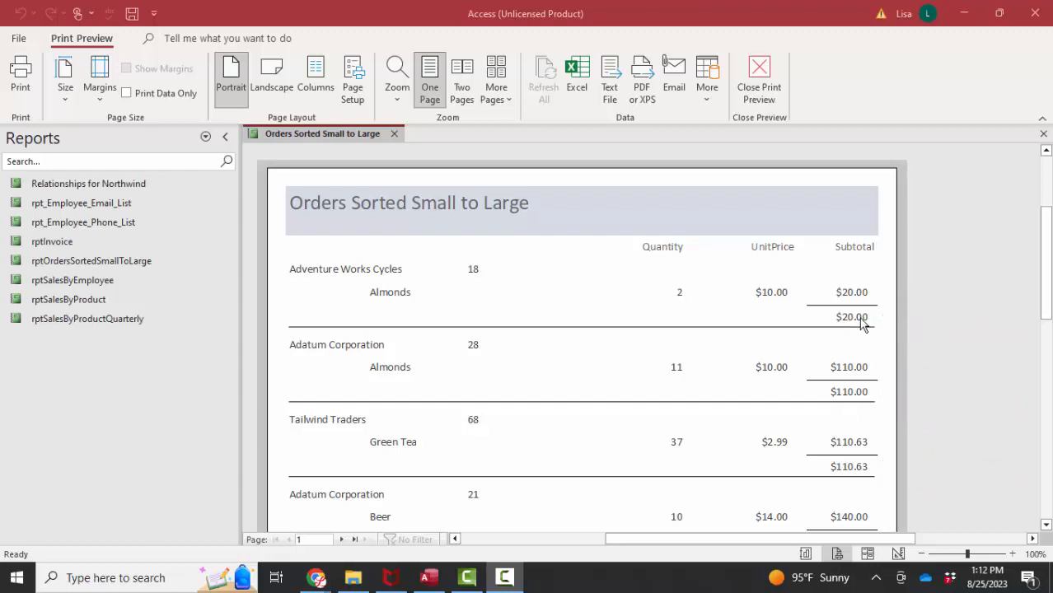
Step: Scroll through the orders report, jumping to its last page and back
scroll(down, 3)
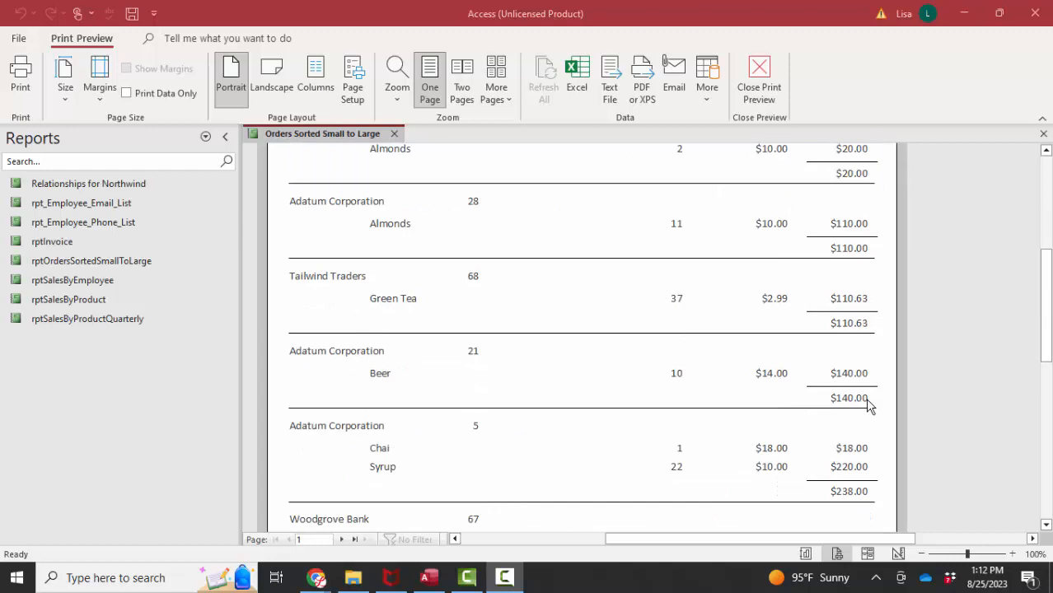
scroll(down, 3)
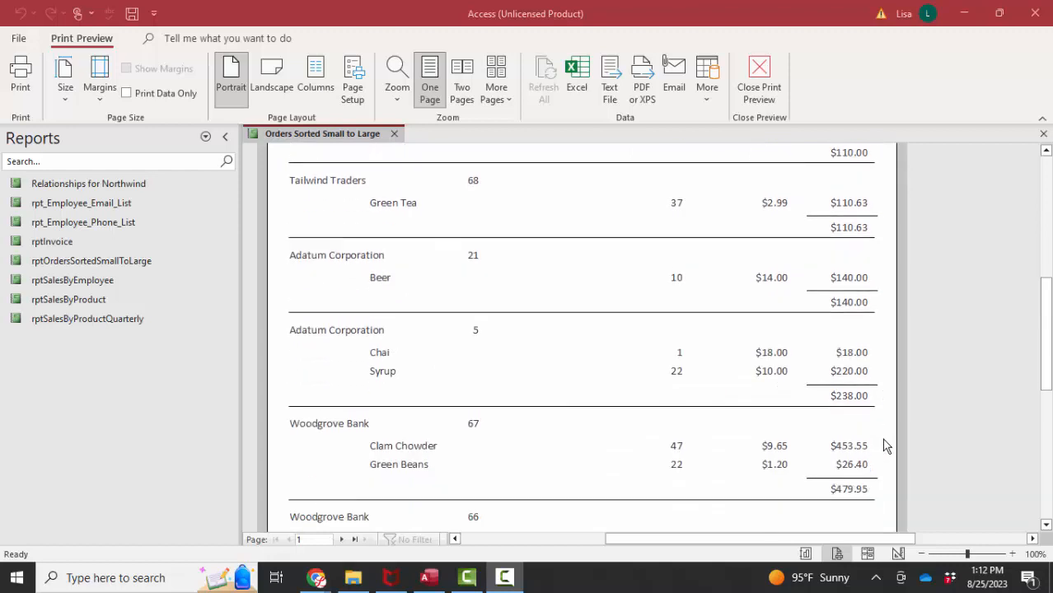
scroll(down, 3)
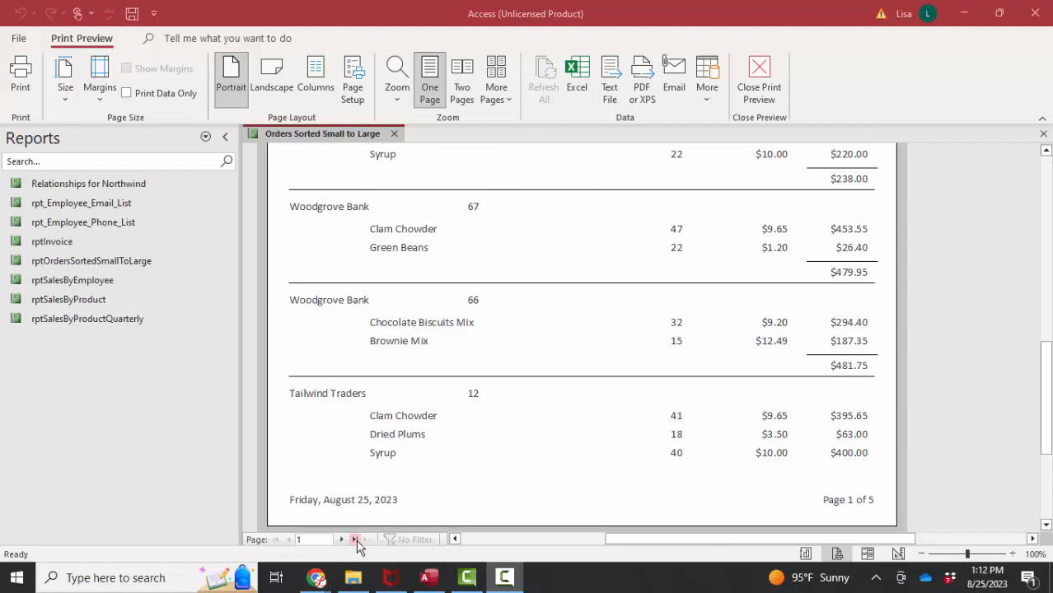
click(355, 539)
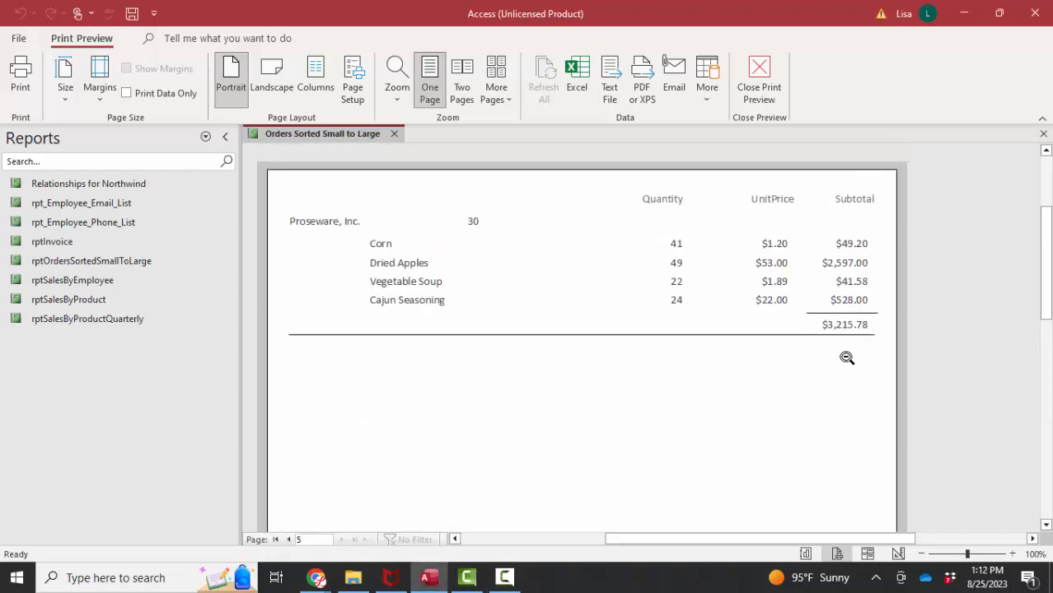
mouse_move(829, 342)
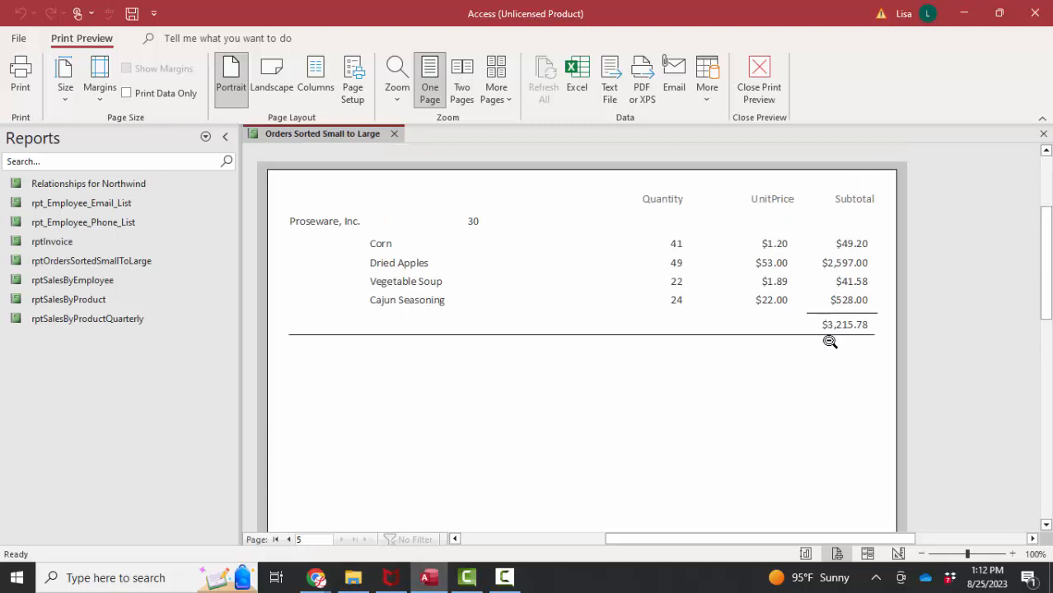
click(341, 539)
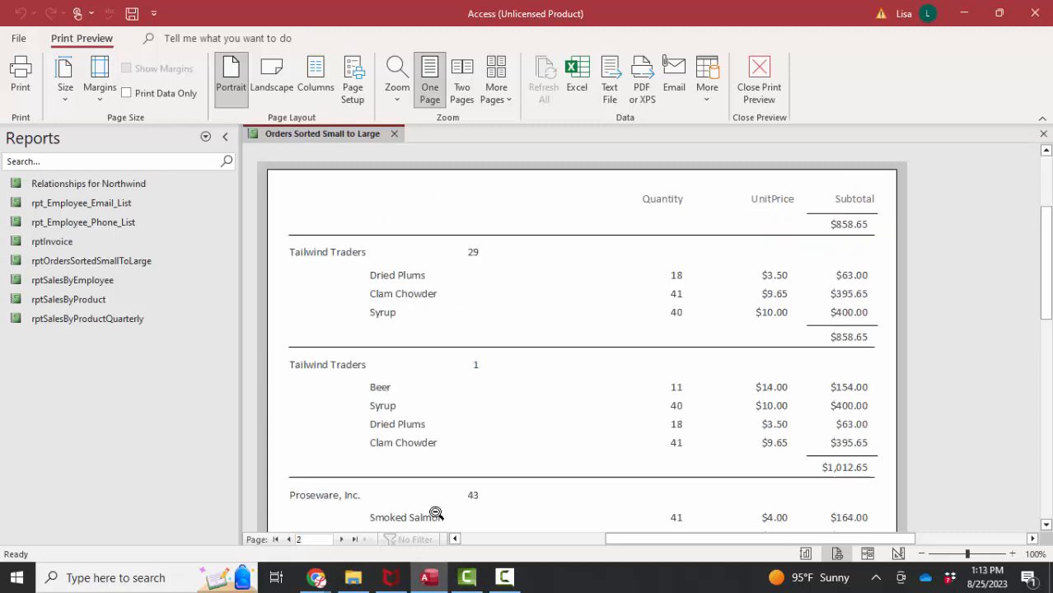
scroll(down, 3)
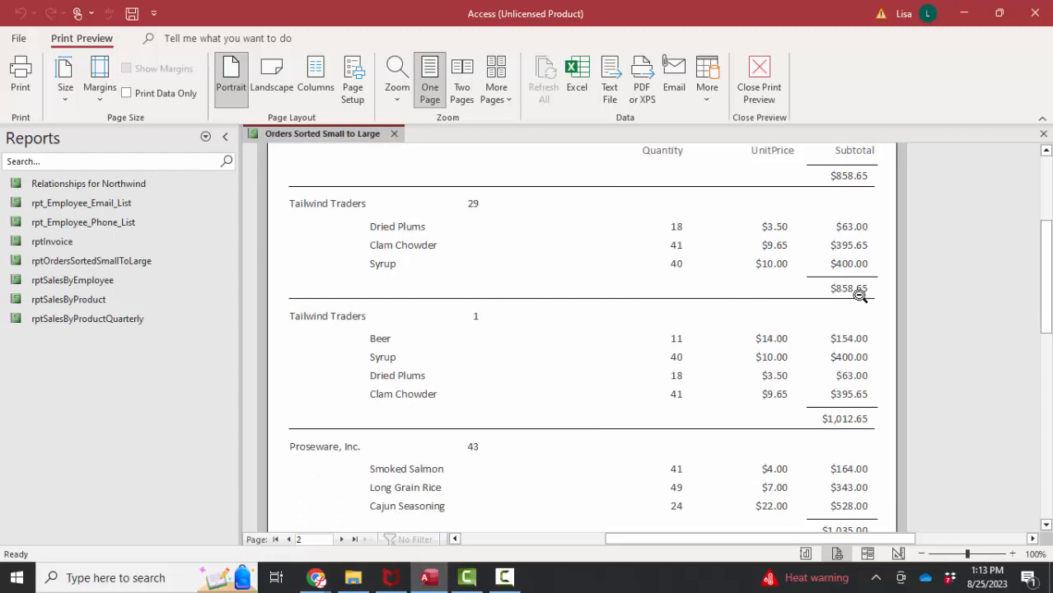
scroll(down, 3)
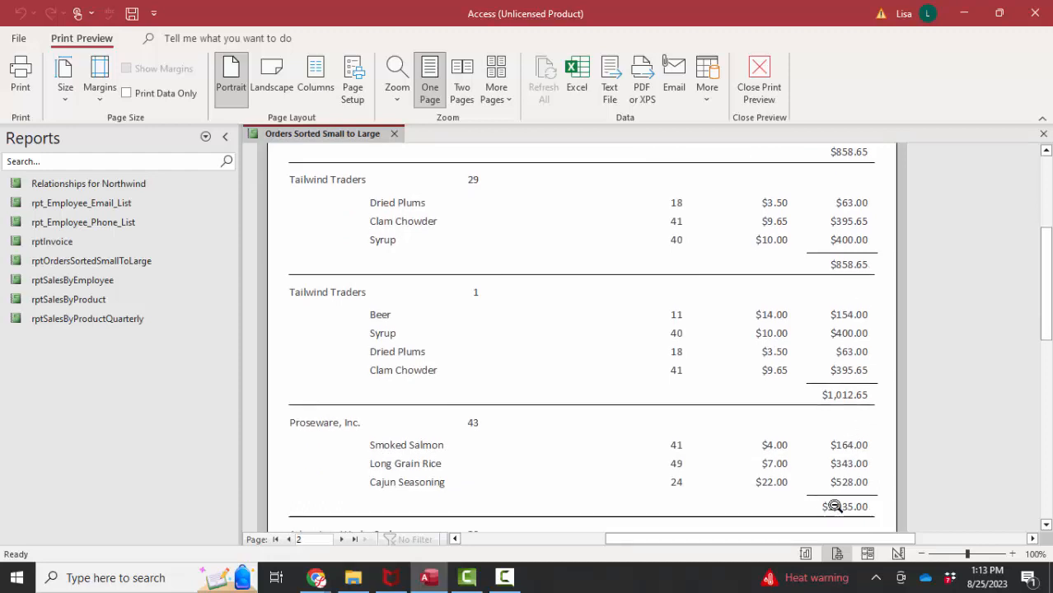
scroll(down, 3)
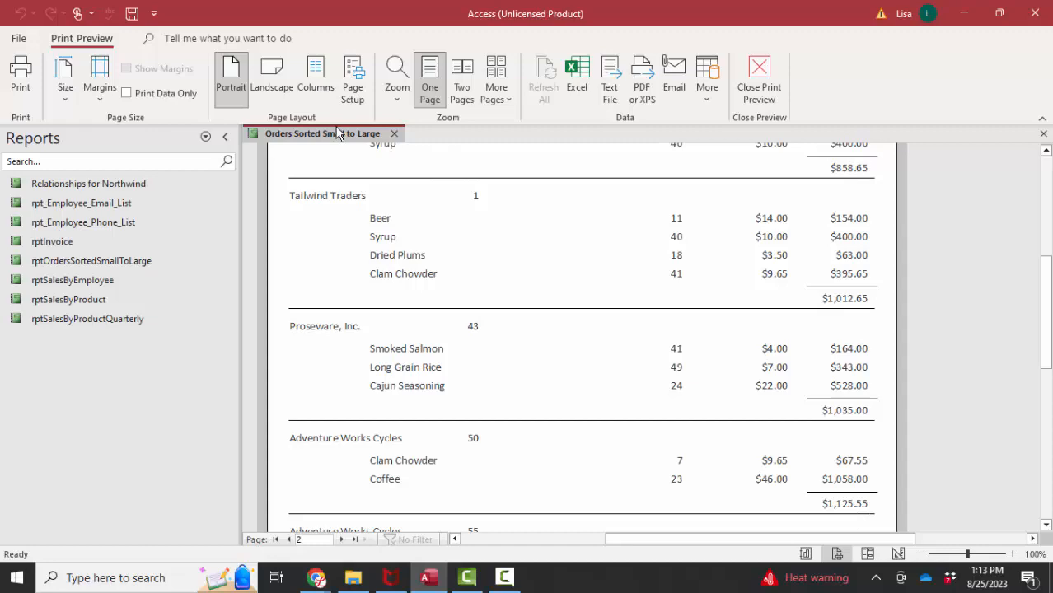
Step: In Design View, sort OrderIDSubtotal largest to smallest and retitle the report 'Orders Sorted large to small'
right_click(322, 134)
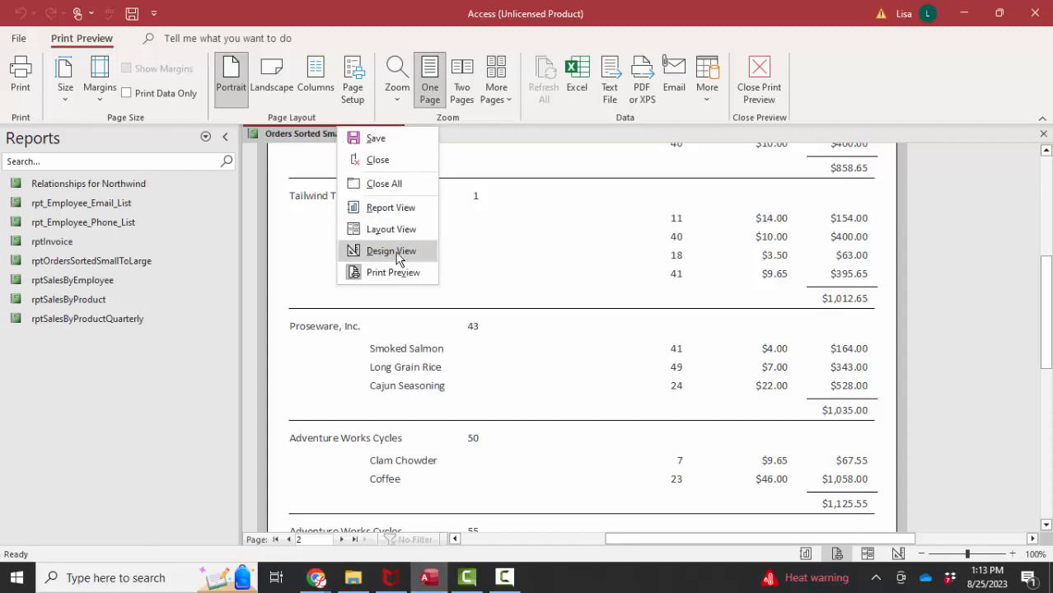
click(392, 250)
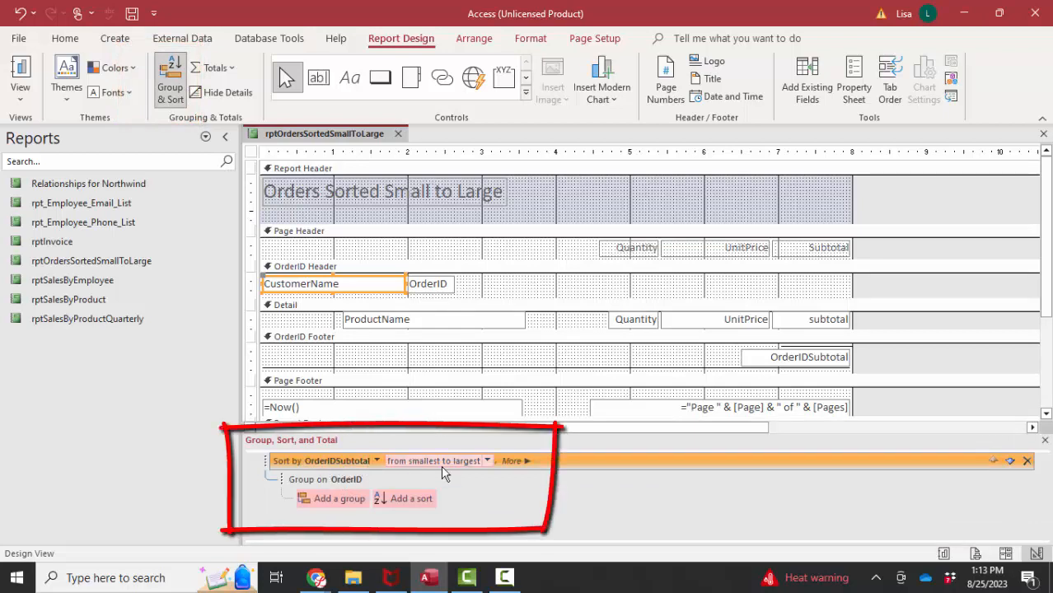
click(487, 461)
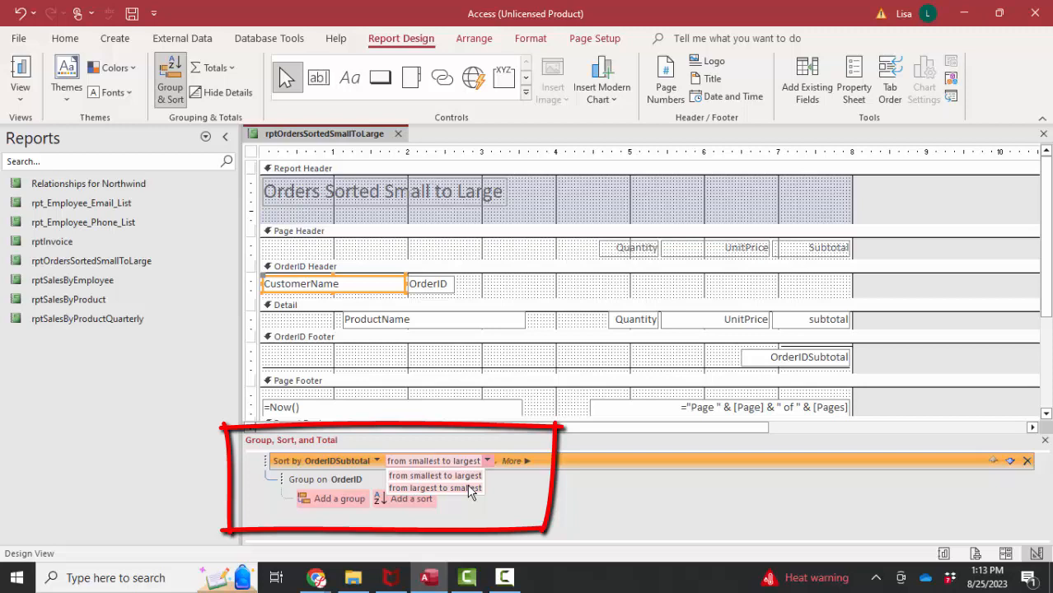
click(434, 488)
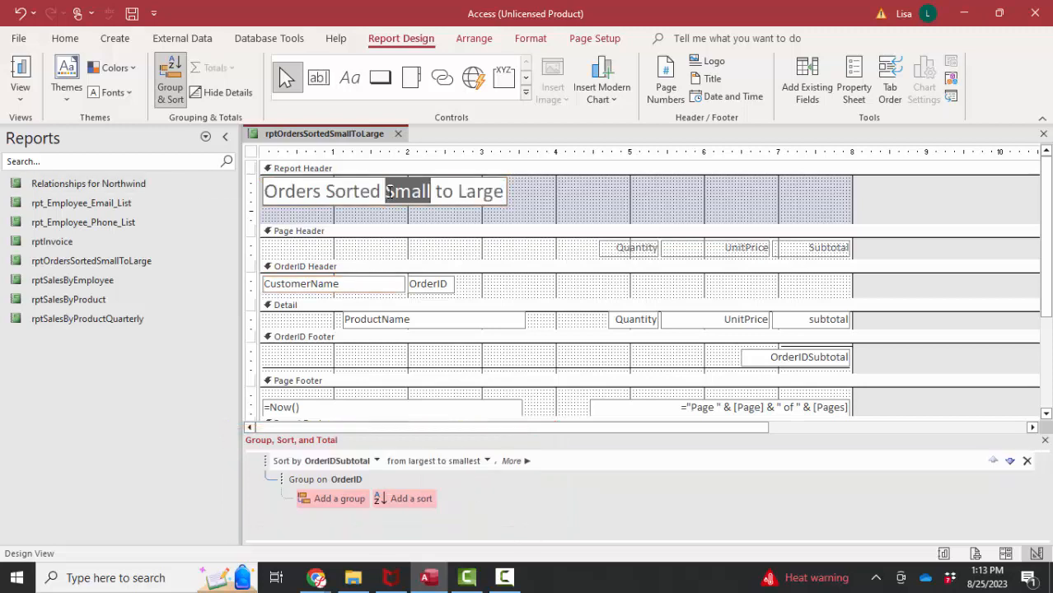
text(large to s)
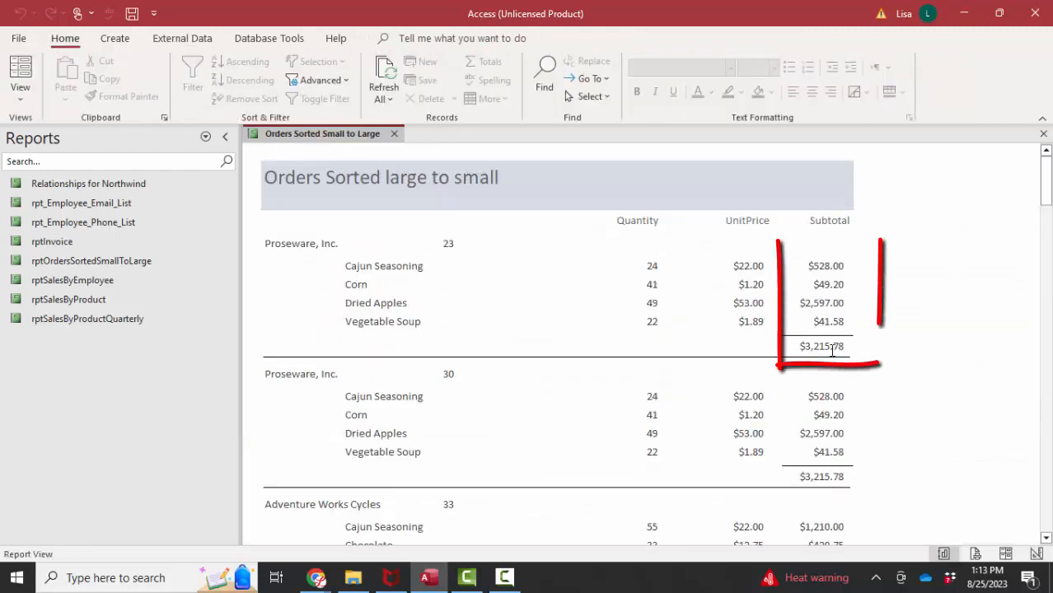
Step: Return the report to Design View and inspect its grouping and sorting layout
right_click(322, 132)
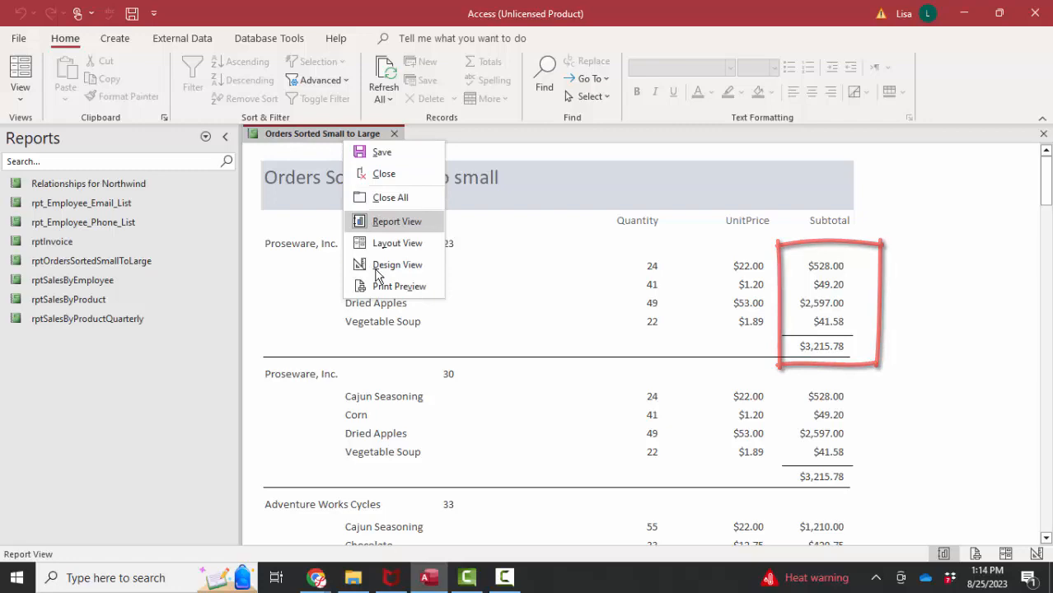
click(397, 264)
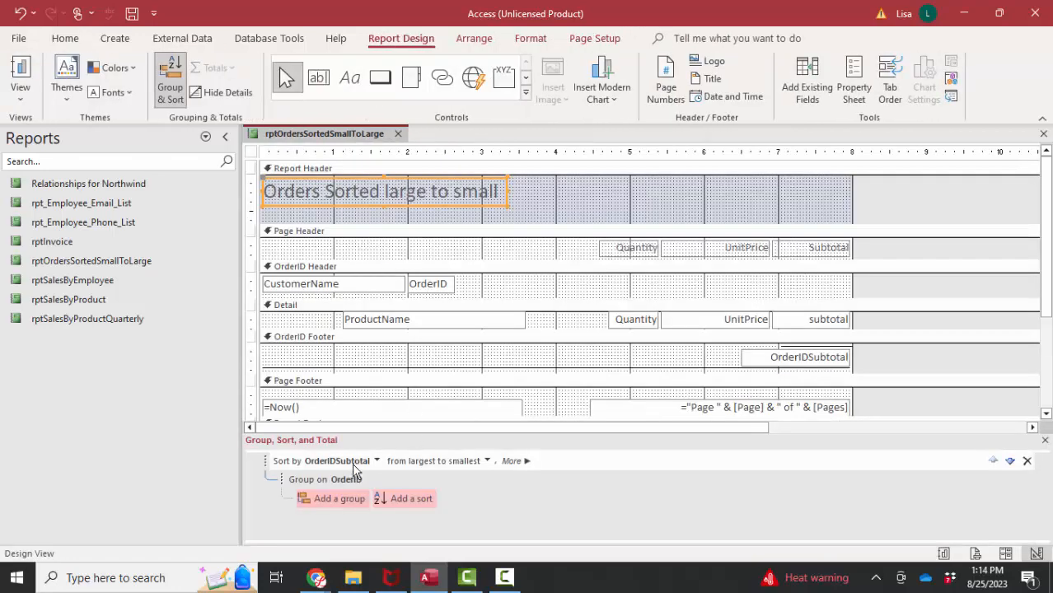
click(336, 461)
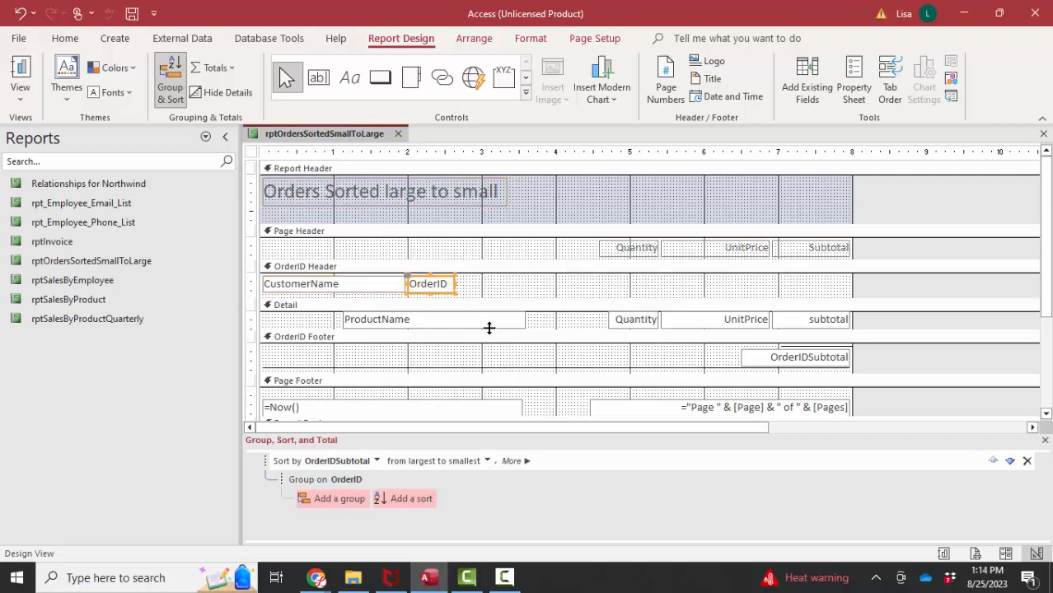
click(809, 357)
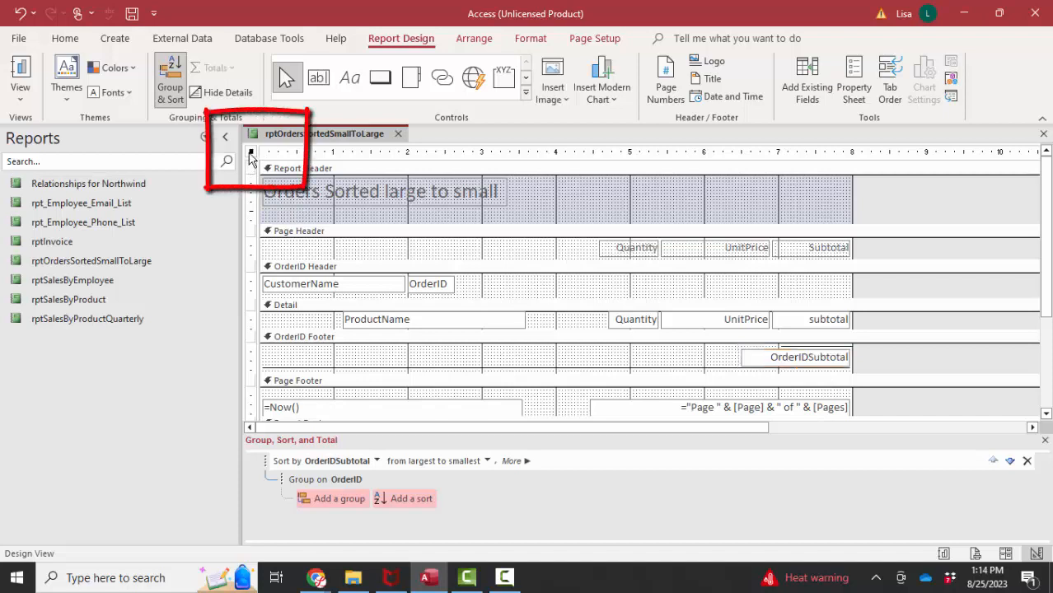
Step: Open the report's Record Source in the query builder from the Property Sheet
click(854, 78)
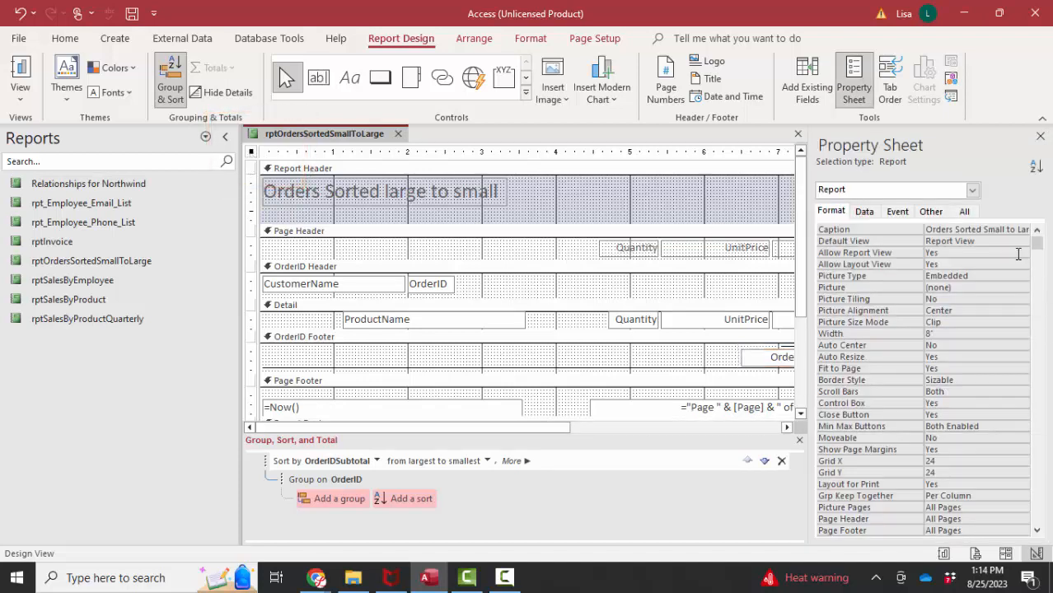
click(864, 211)
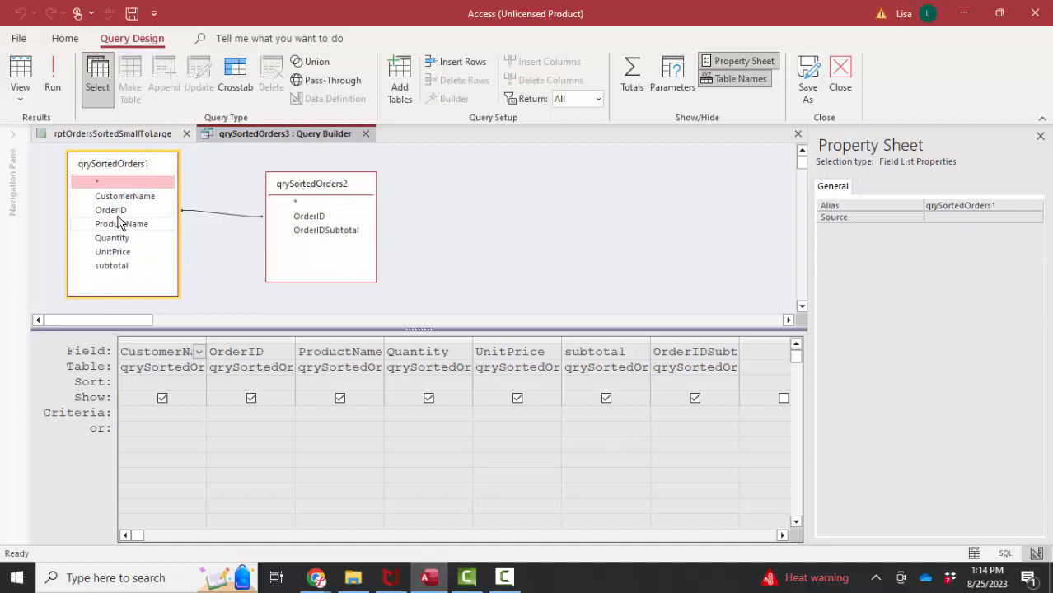
Step: Inspect OrderID in qrySortedOrders2 and subtotal and UnitPrice in qrySortedOrders1
click(309, 215)
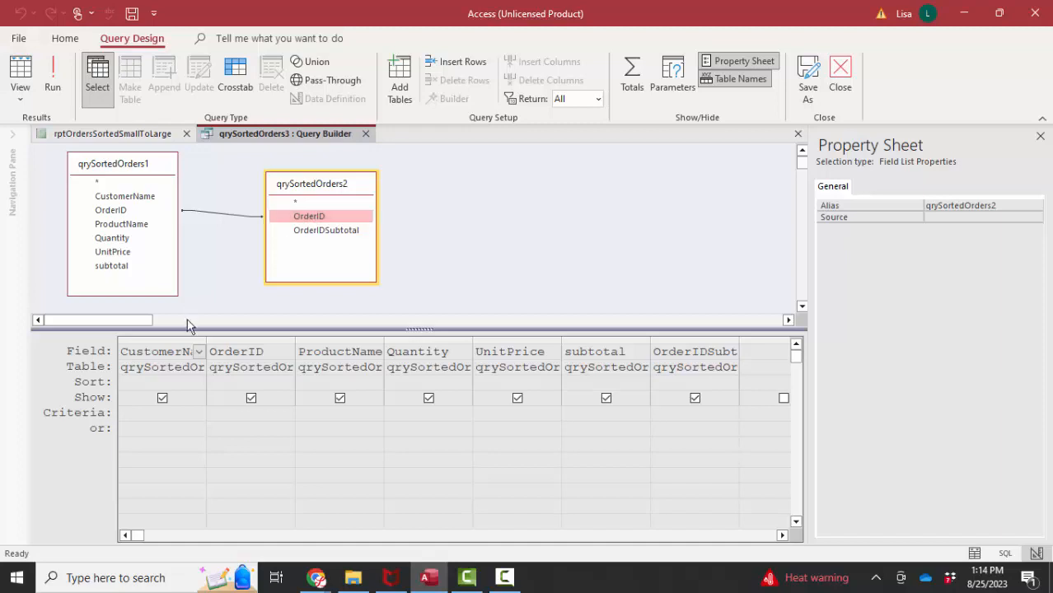
mouse_move(276, 322)
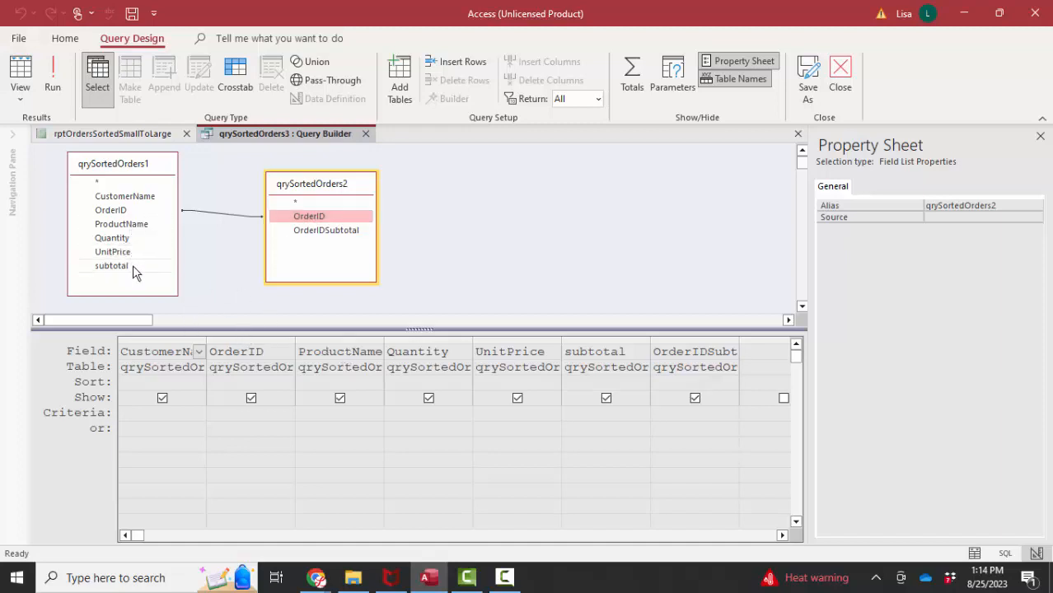
click(111, 265)
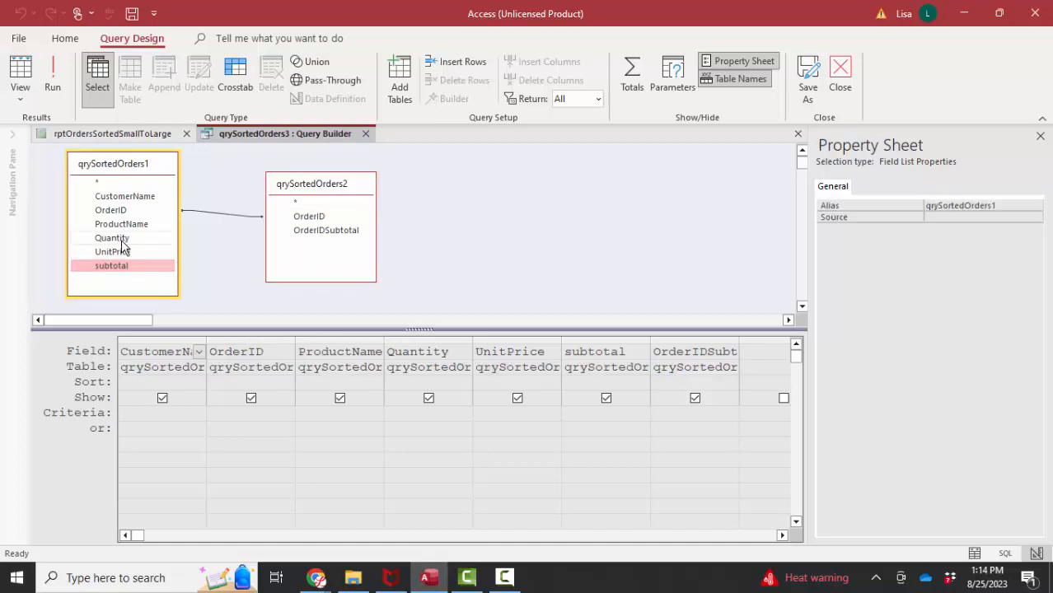
click(112, 251)
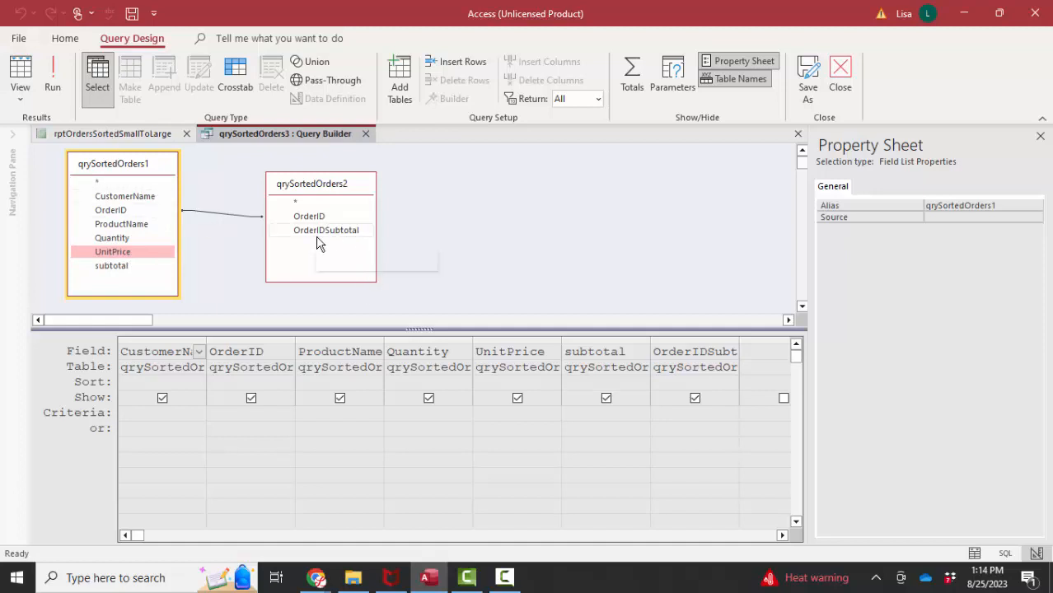
mouse_move(338, 237)
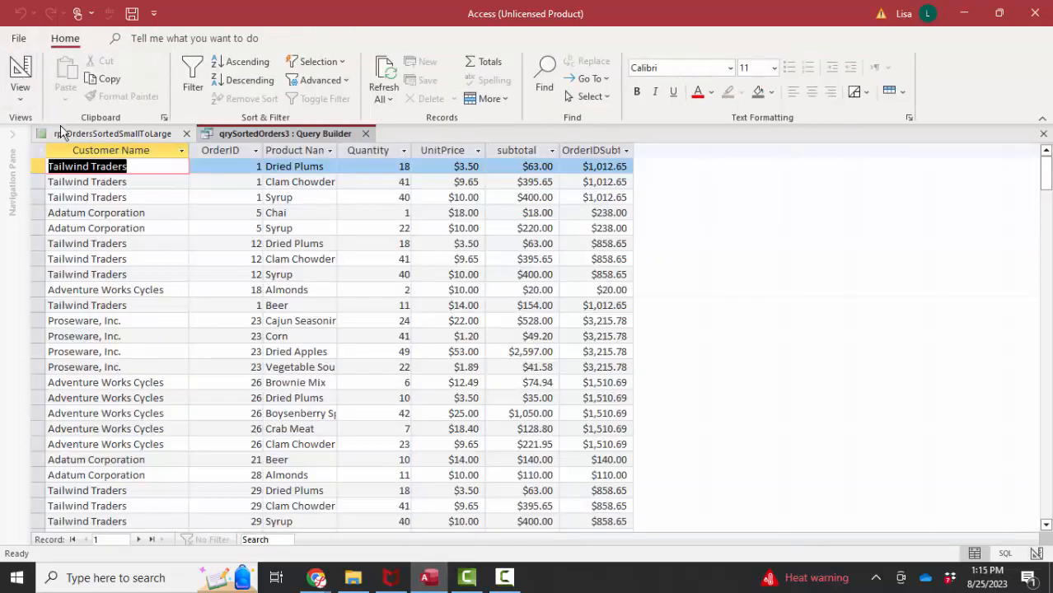
Step: Check OrderIDSubtotal on order 1's lines in the query results
click(595, 165)
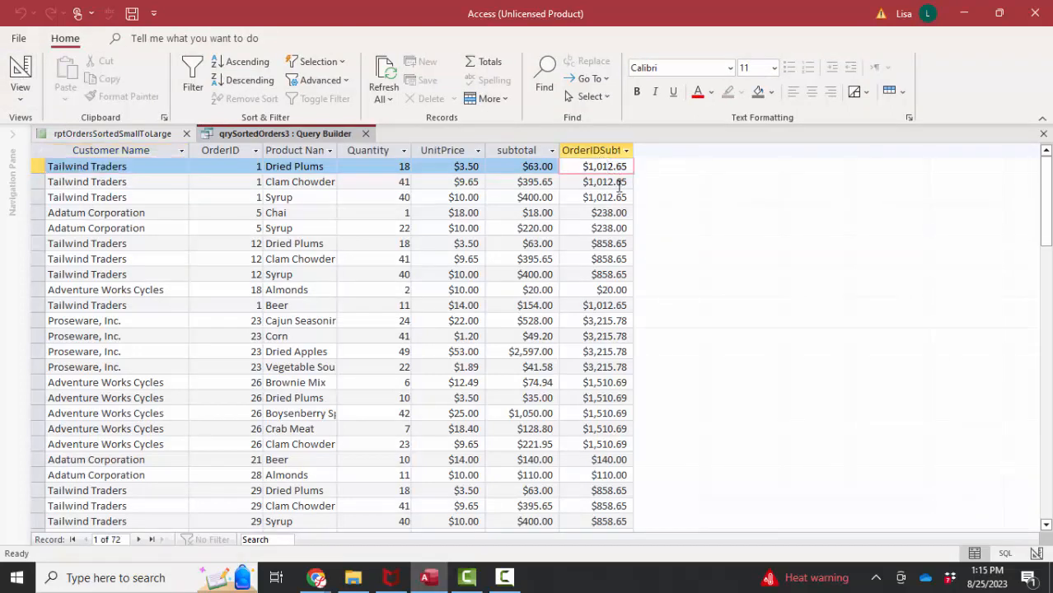
click(278, 196)
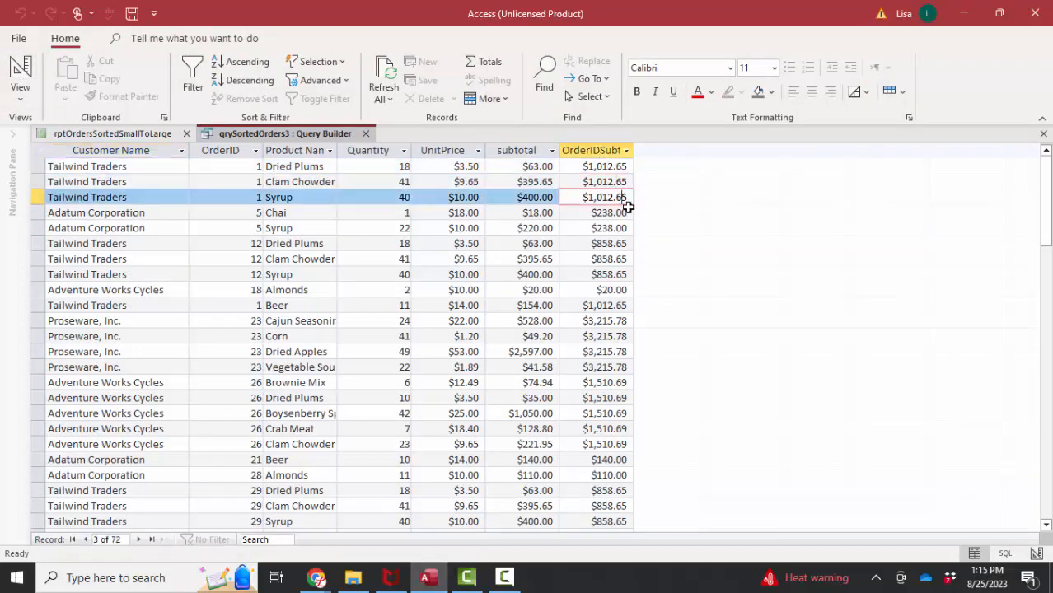
mouse_move(330, 216)
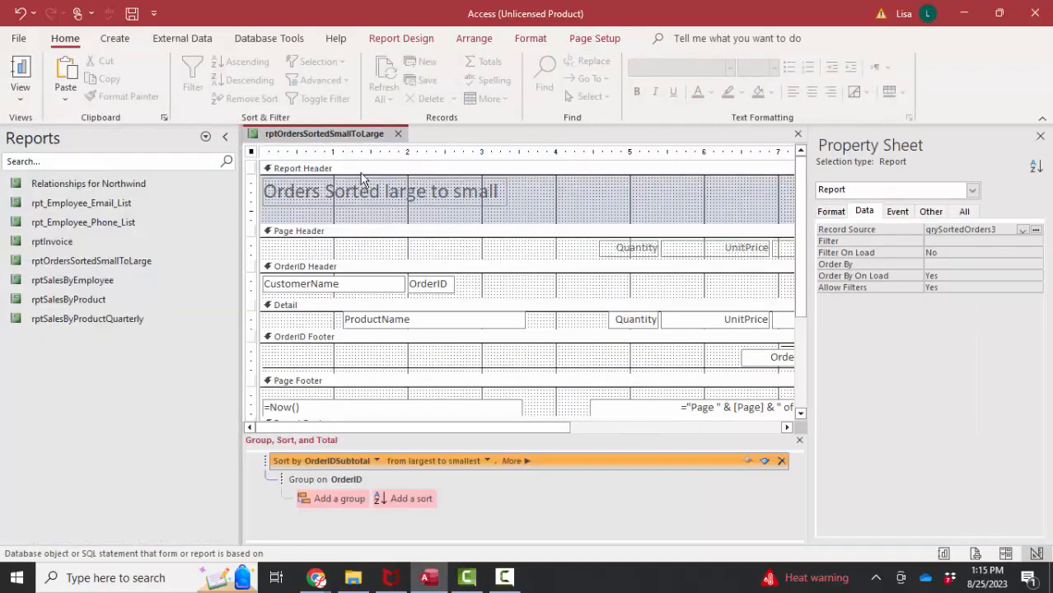
Step: Open qrySortedOrders1 in design from the Queries list and select its subtotal field
click(206, 138)
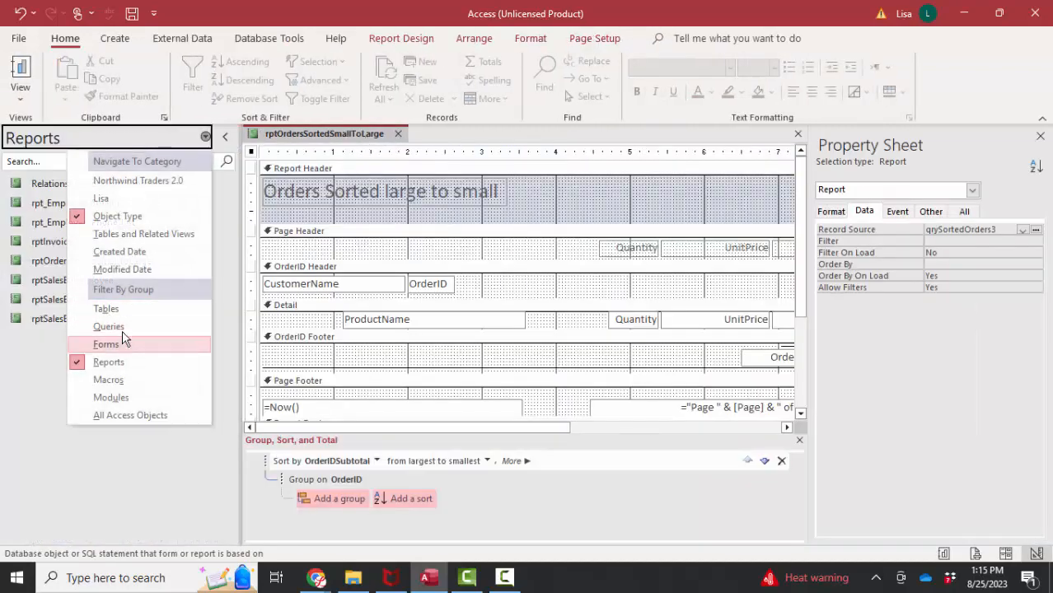
click(109, 327)
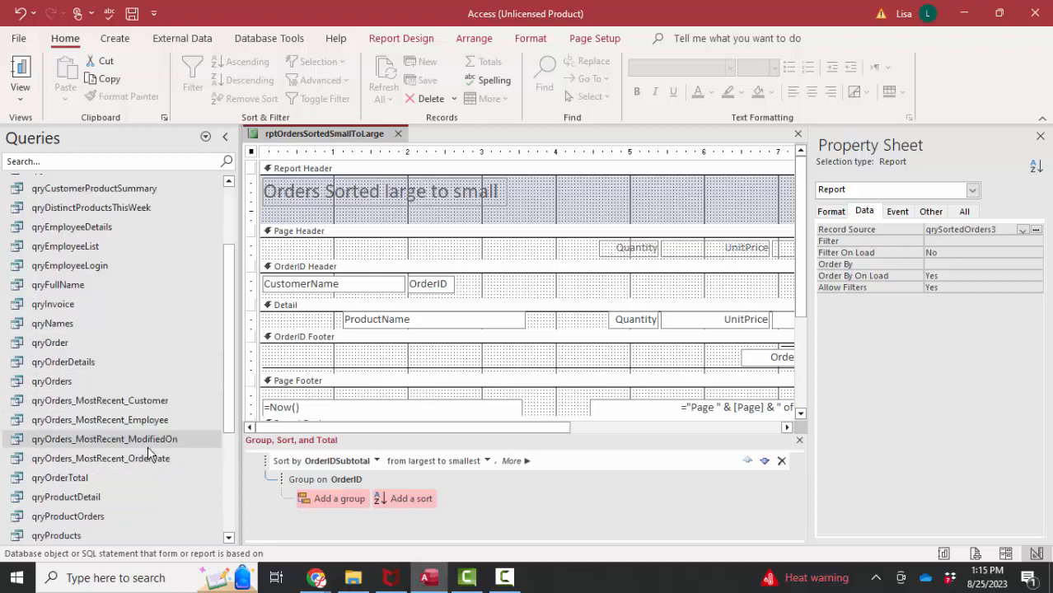
scroll(down, 3)
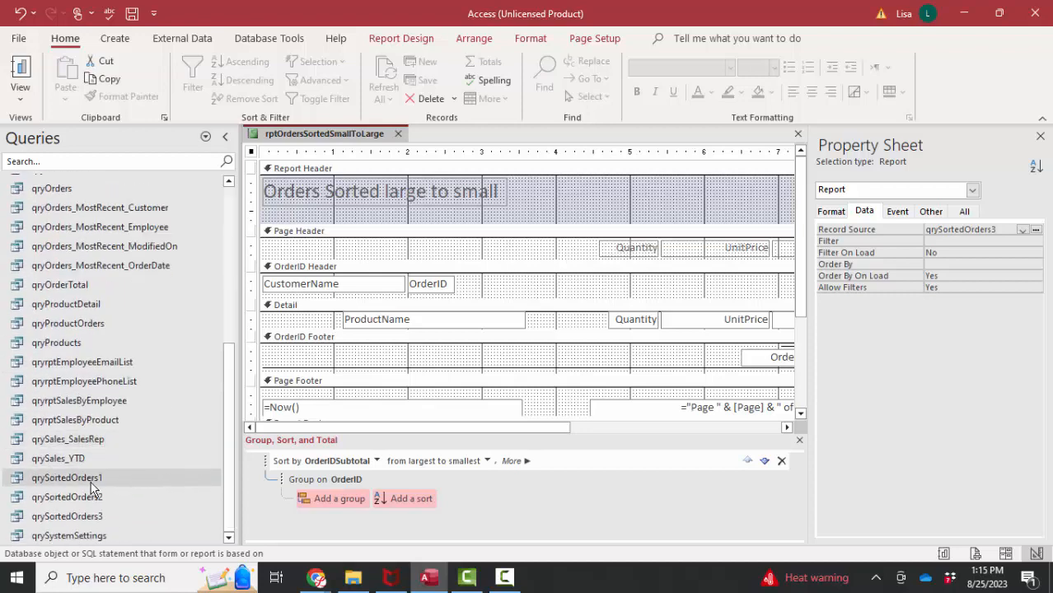
right_click(67, 477)
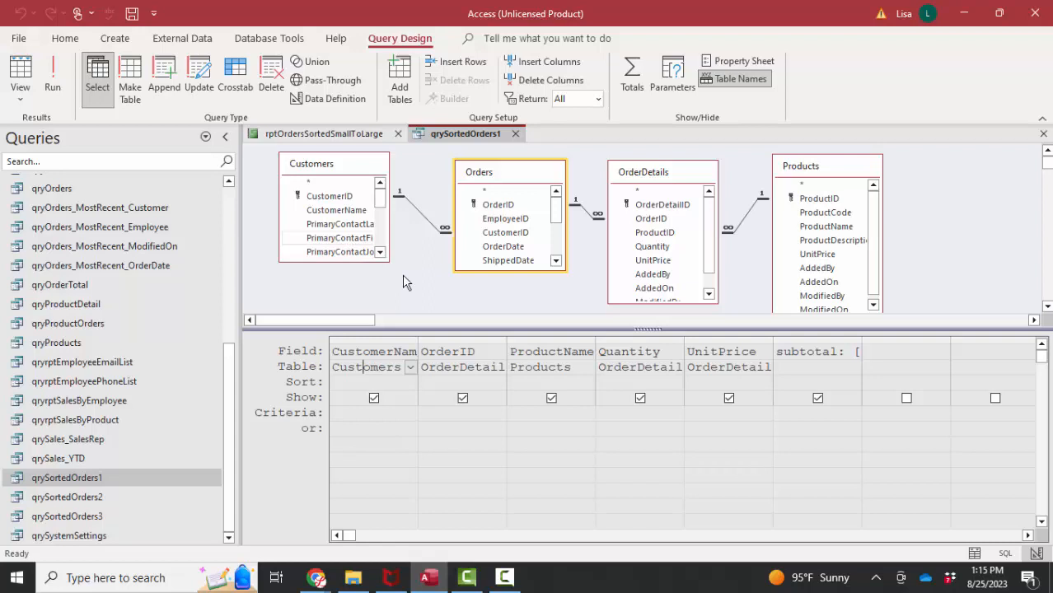
mouse_move(526, 265)
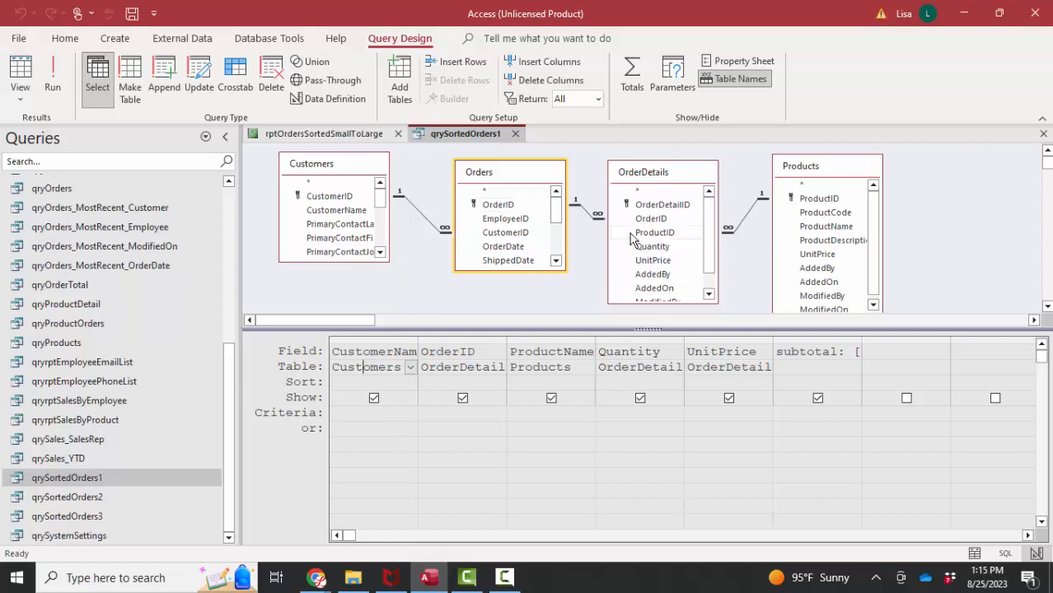
mouse_move(633, 247)
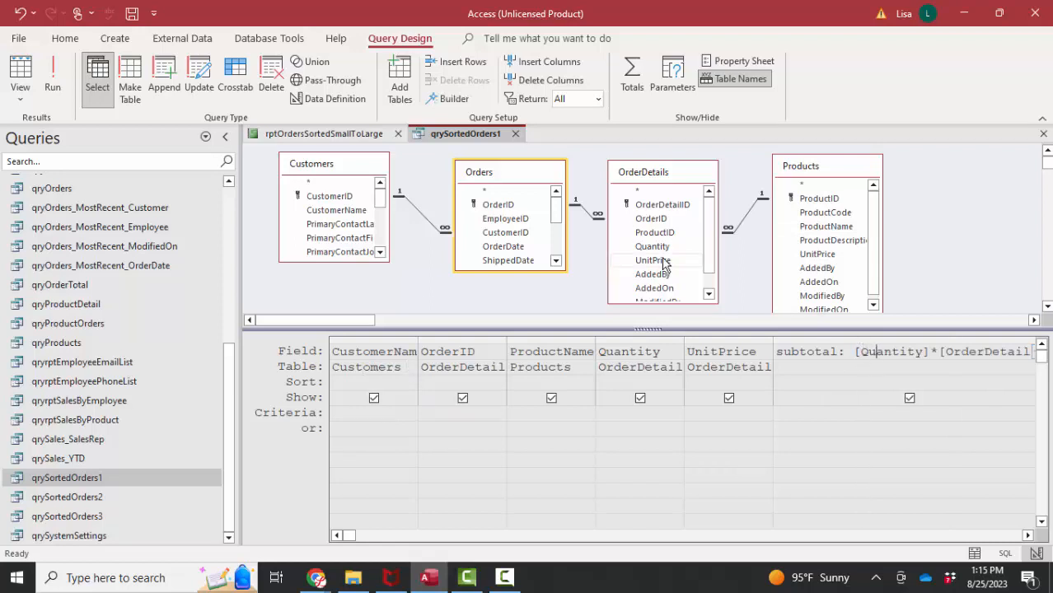
click(652, 246)
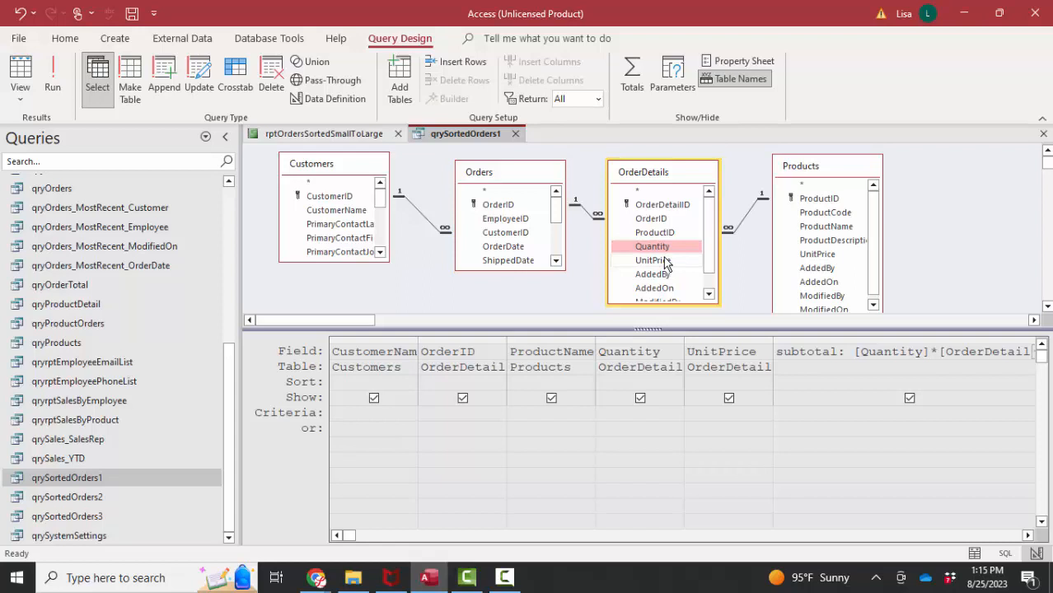
click(653, 260)
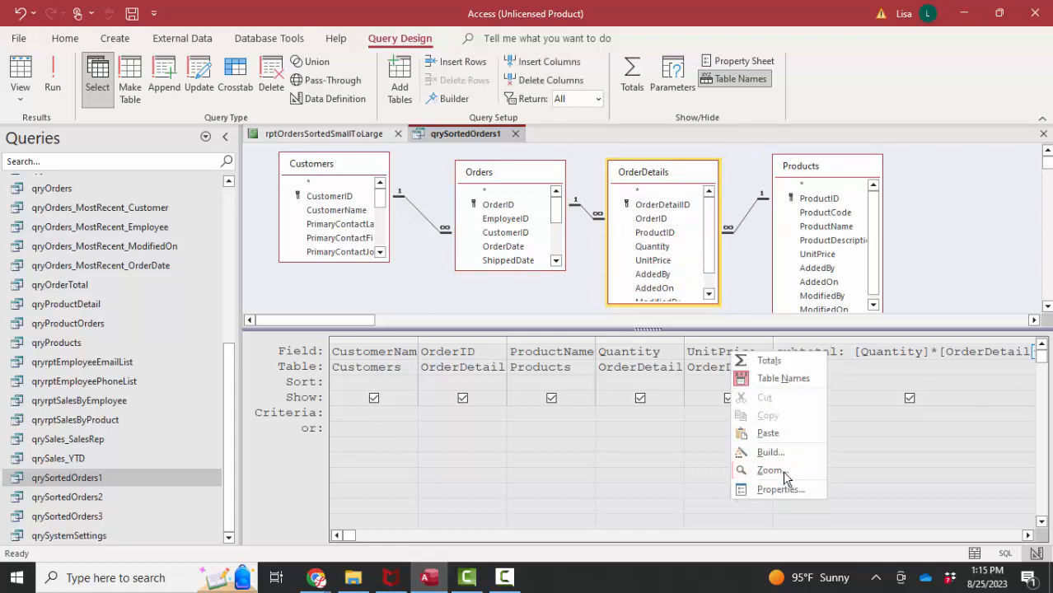
Step: Zoom into the subtotal expression, then compare the OrderDetails and Products UnitPrice fields
click(769, 469)
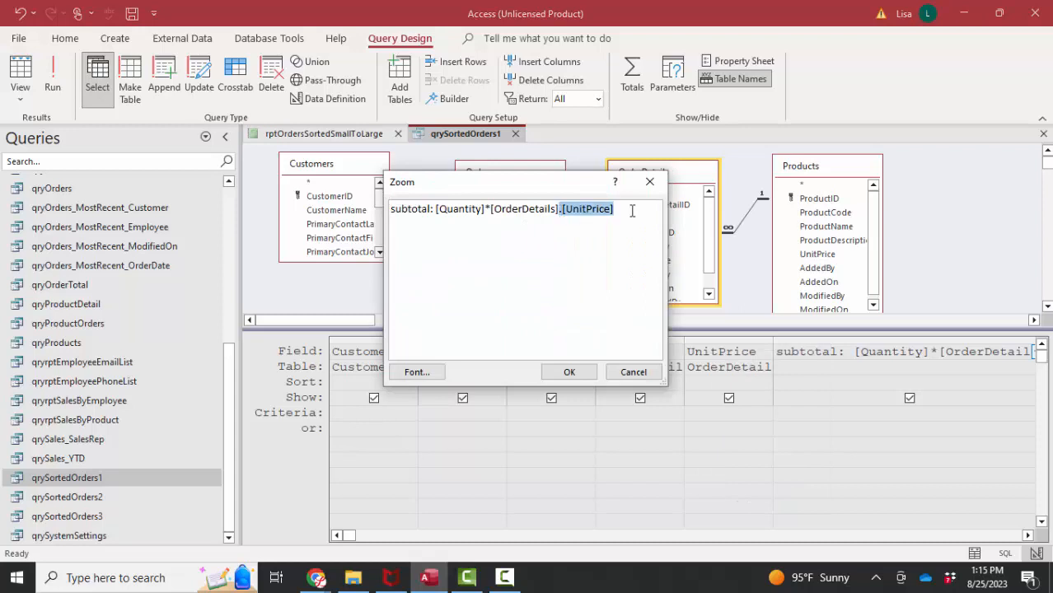
click(554, 208)
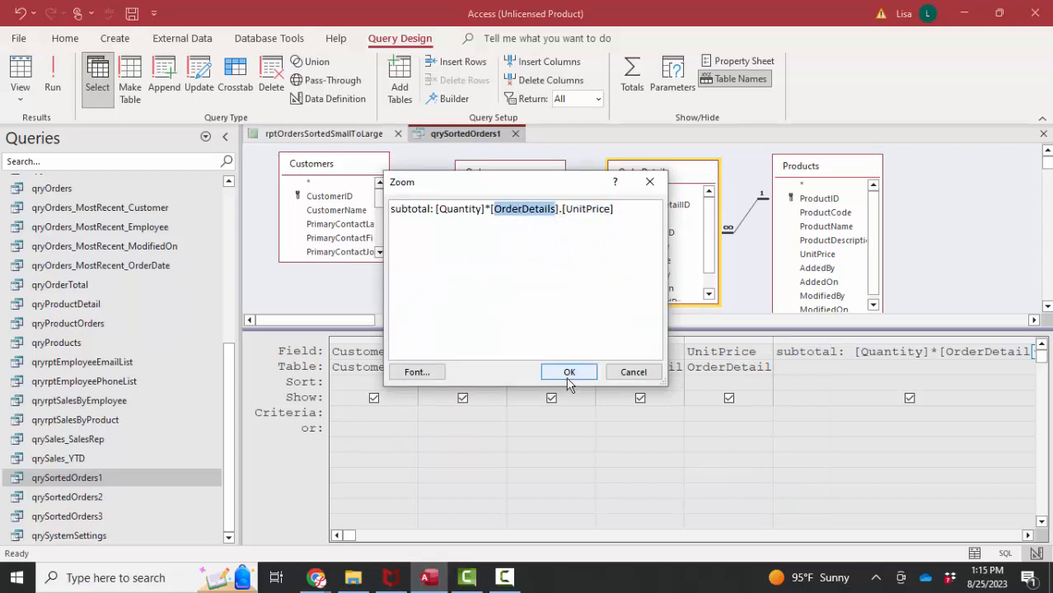
click(569, 372)
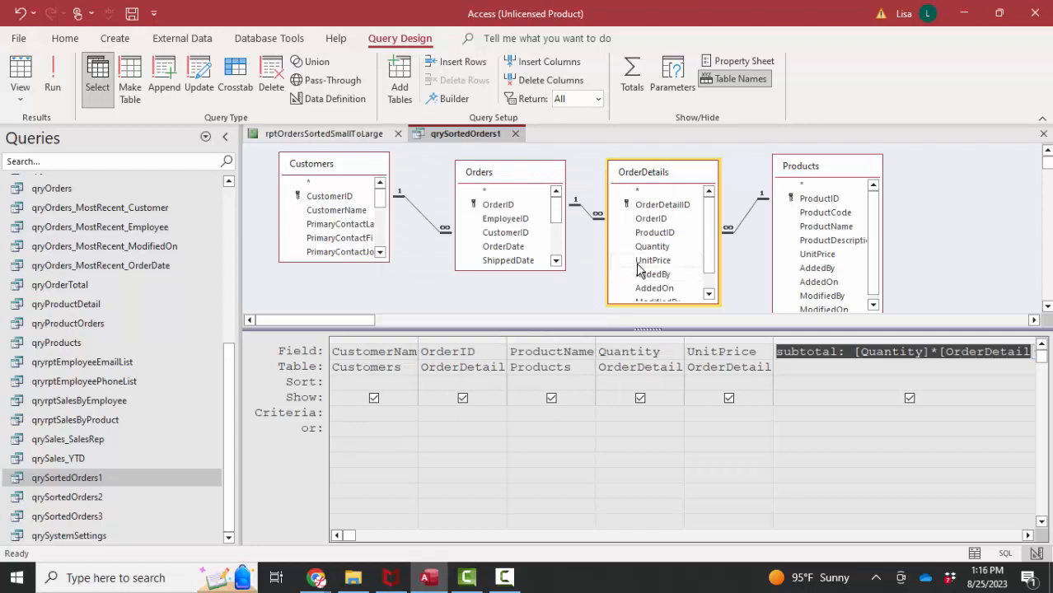
click(653, 260)
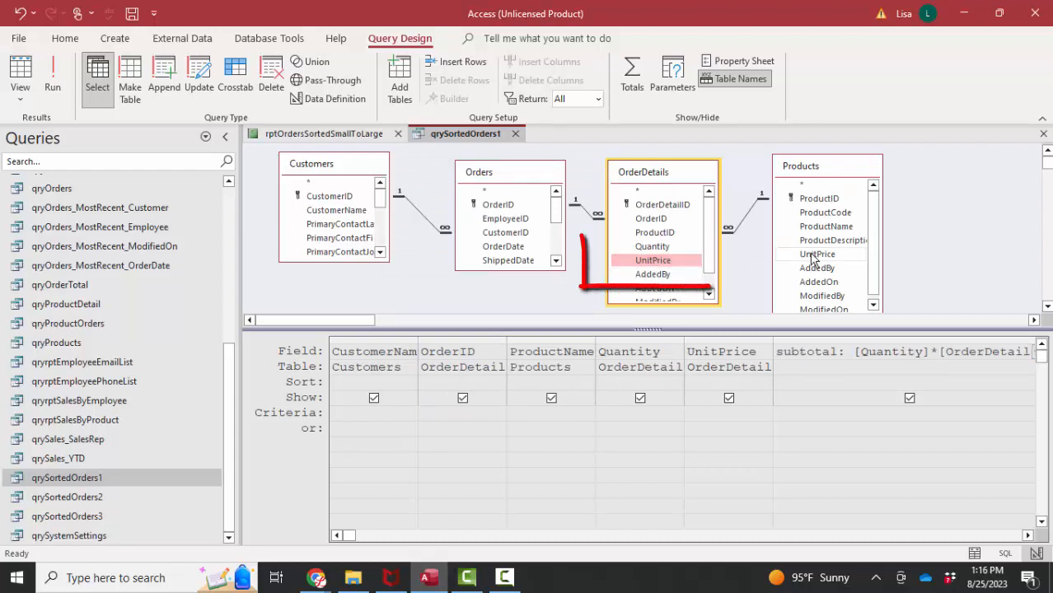
click(817, 254)
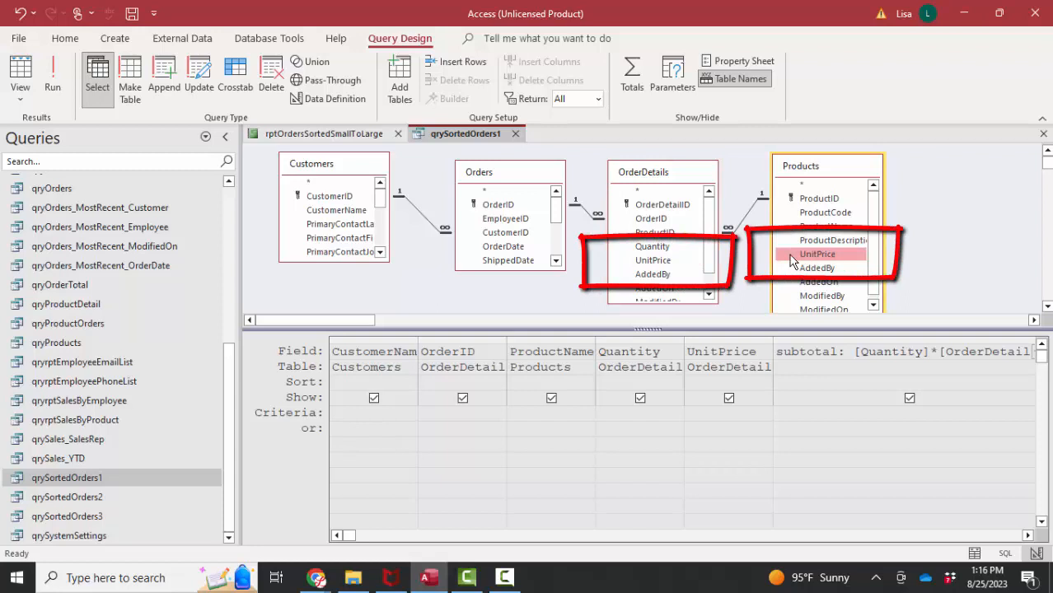
click(652, 260)
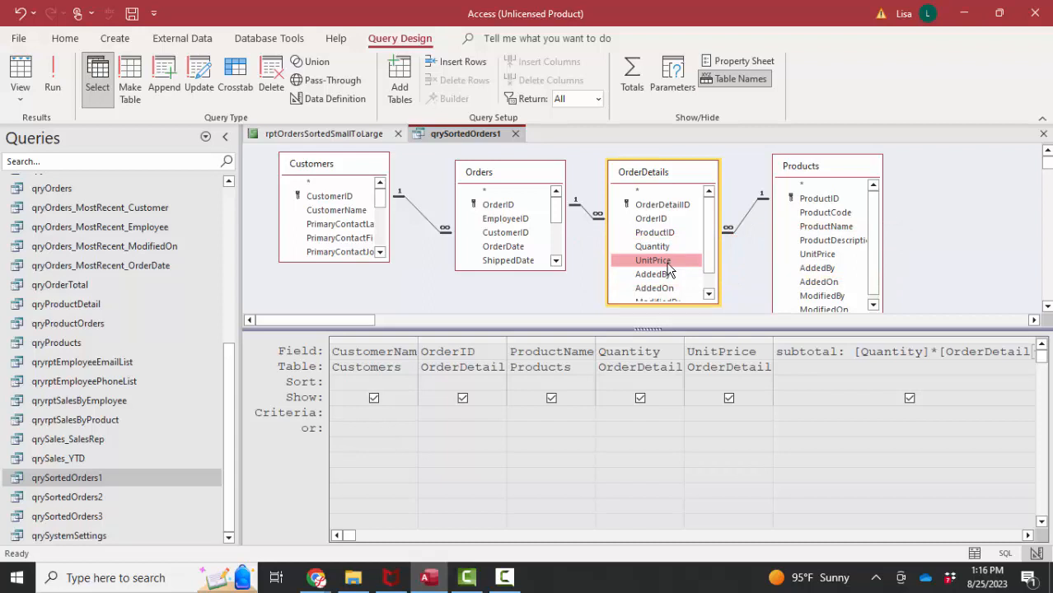
mouse_move(811, 254)
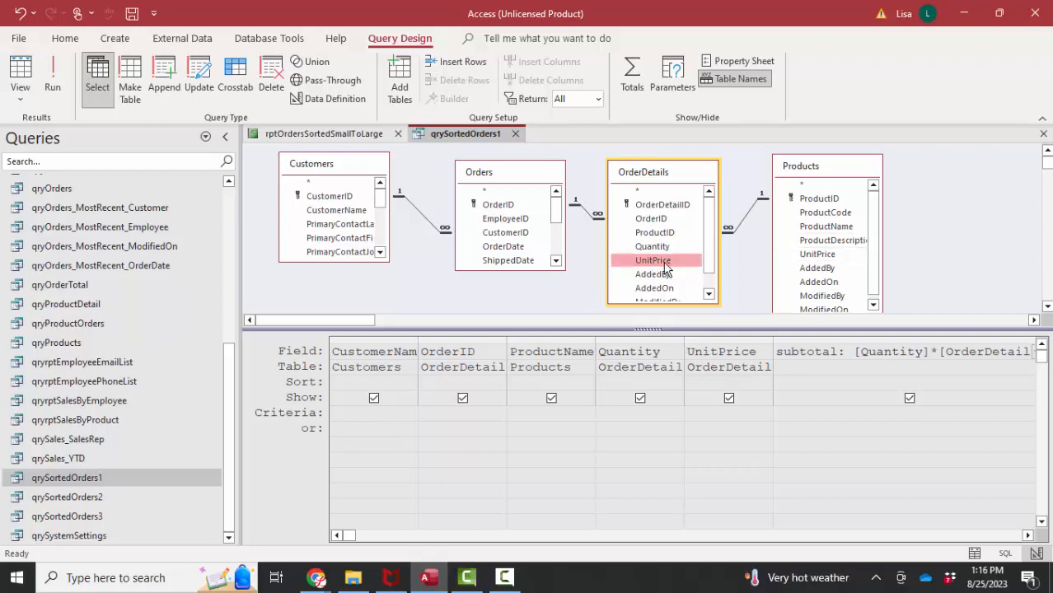
mouse_move(682, 266)
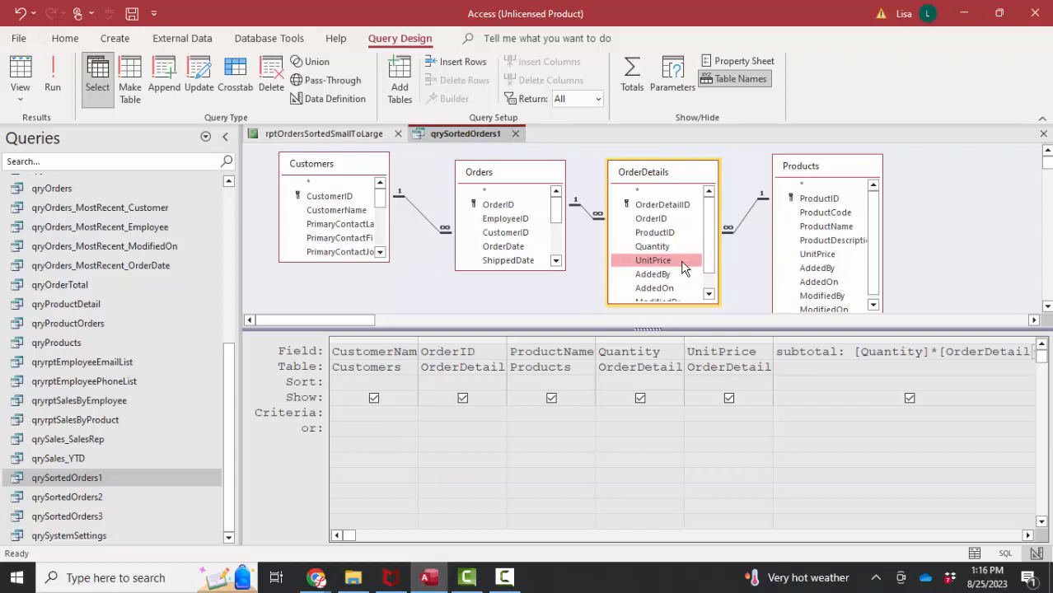
mouse_move(838, 264)
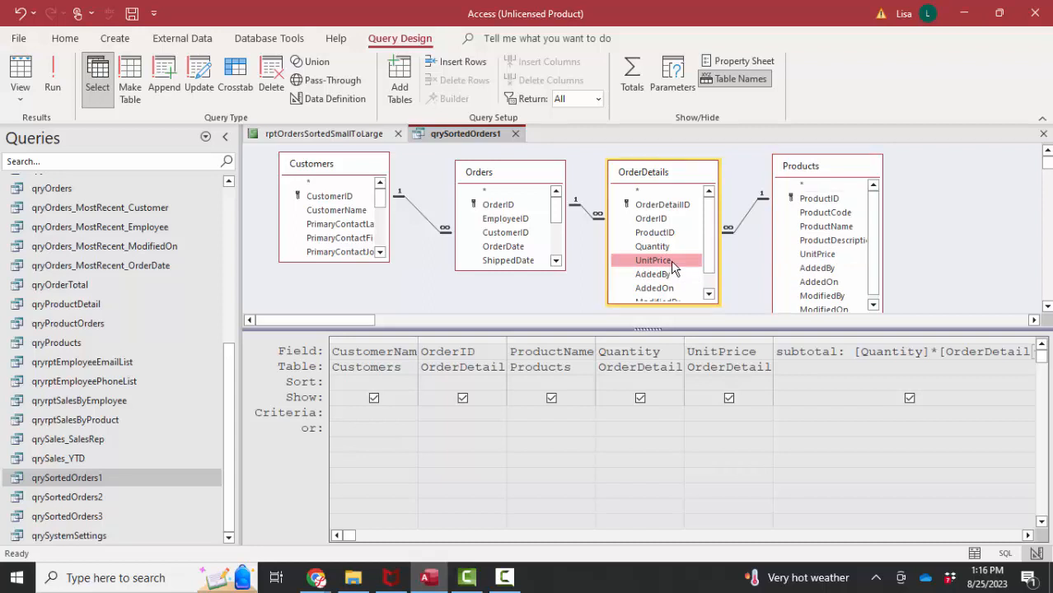
mouse_move(667, 272)
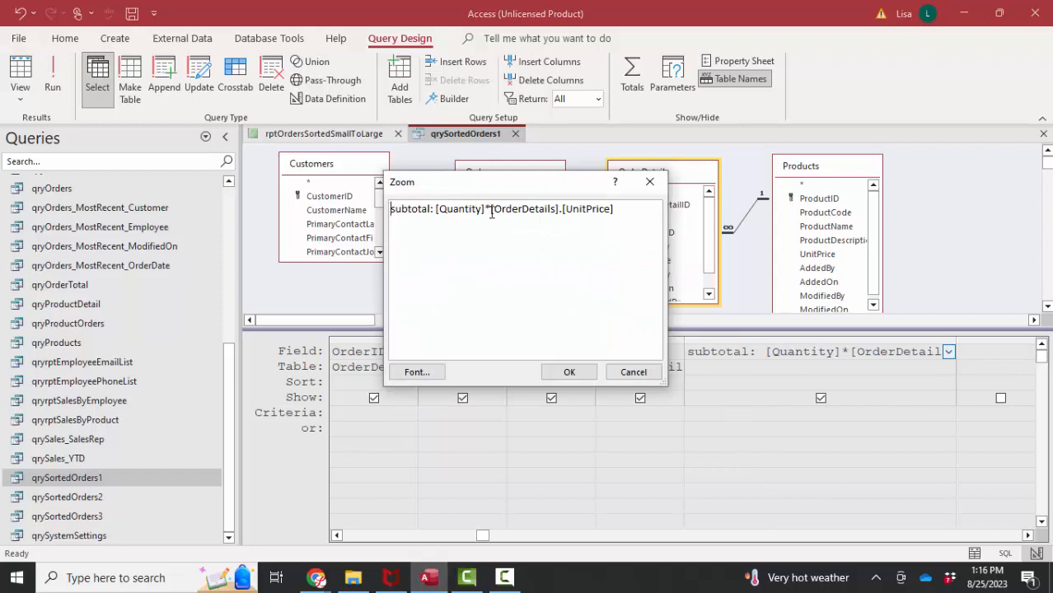
Step: Uncover the table diagram, select the subtotal alias, and switch to the query's results
drag(511, 182, 535, 250)
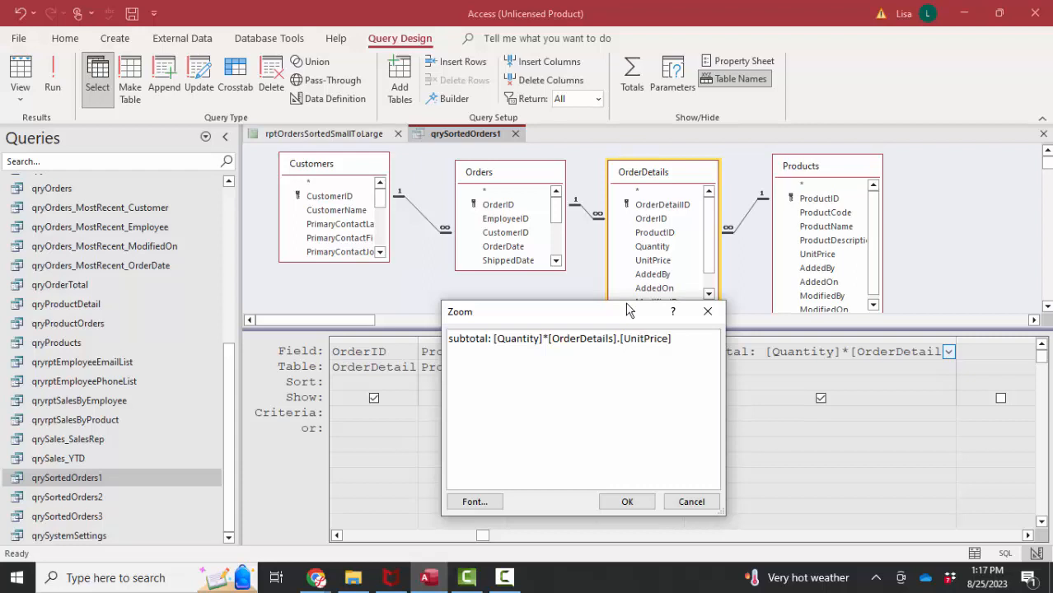
double_click(467, 338)
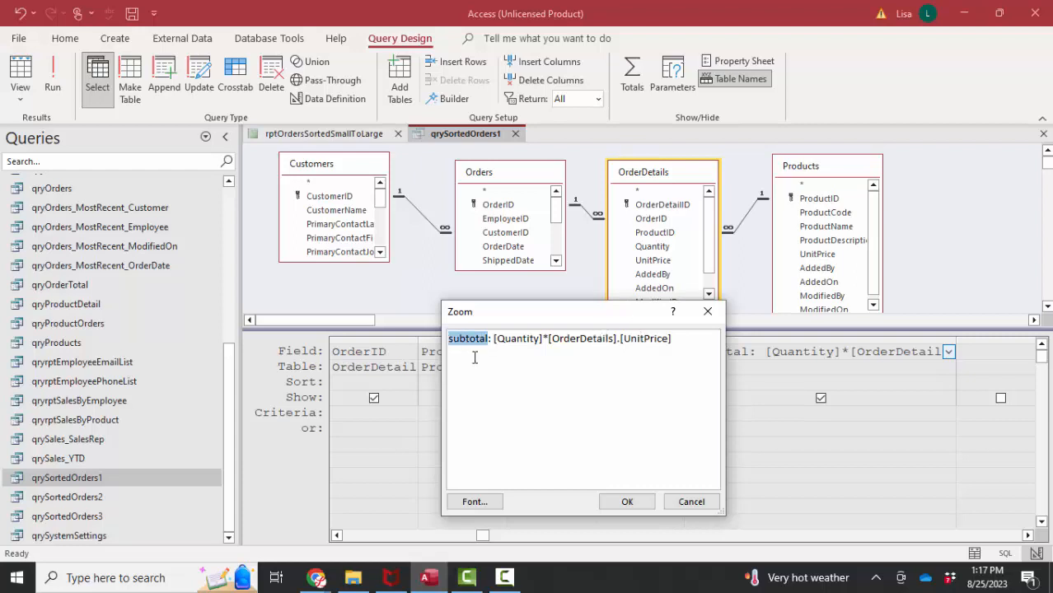
mouse_move(663, 266)
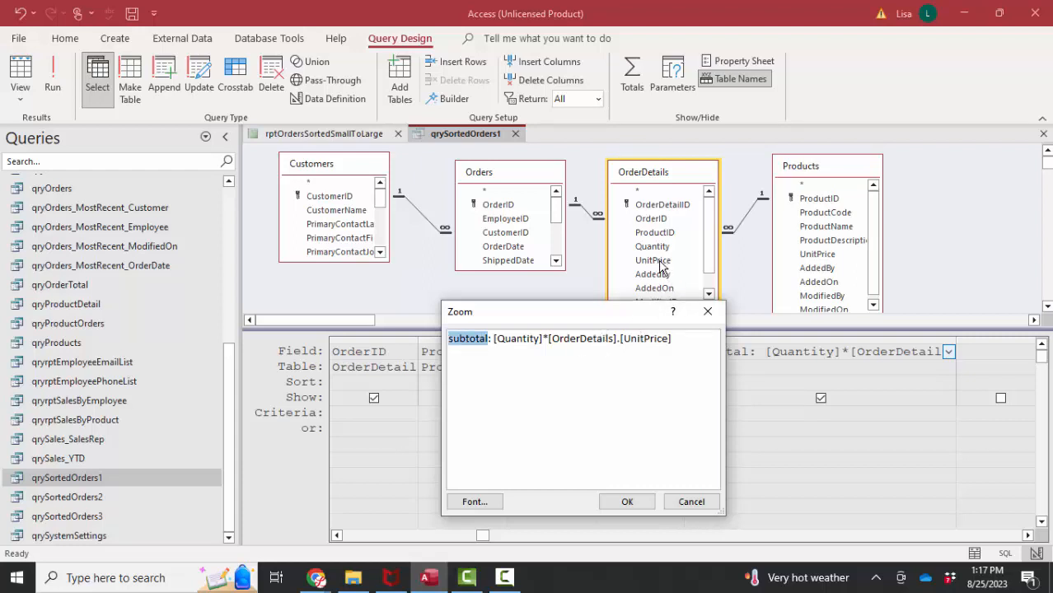
mouse_move(715, 472)
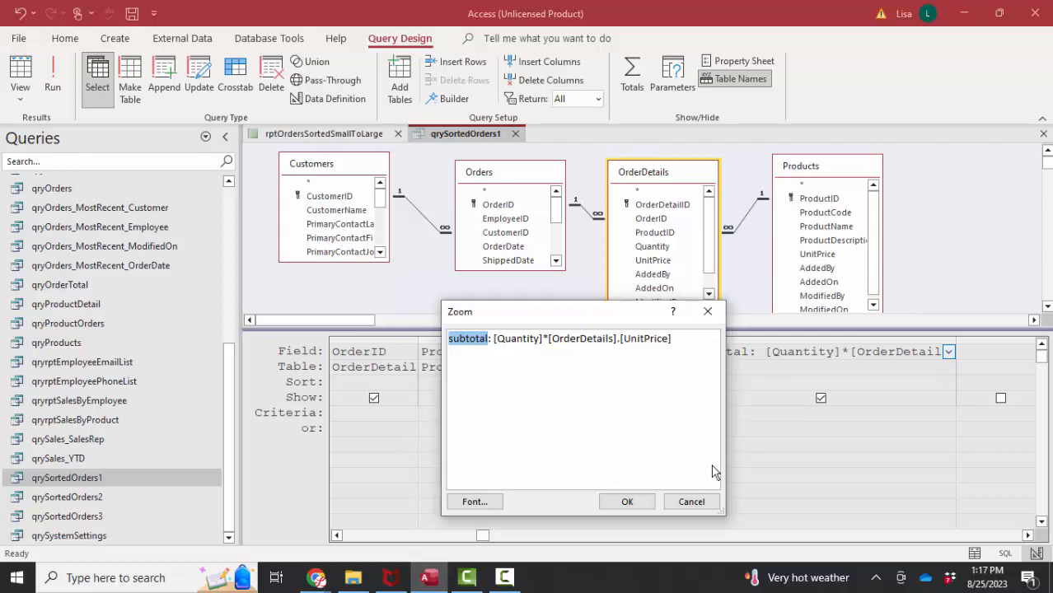
click(627, 501)
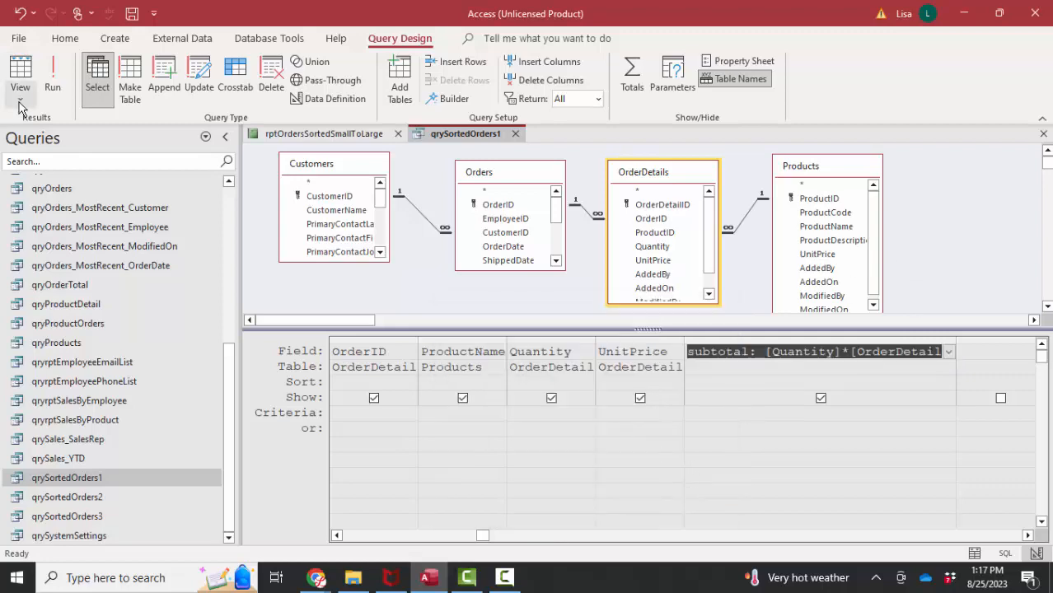
Step: Show qrySortedOrders1 as a datasheet and inspect order 1's first line item and quantity
click(20, 74)
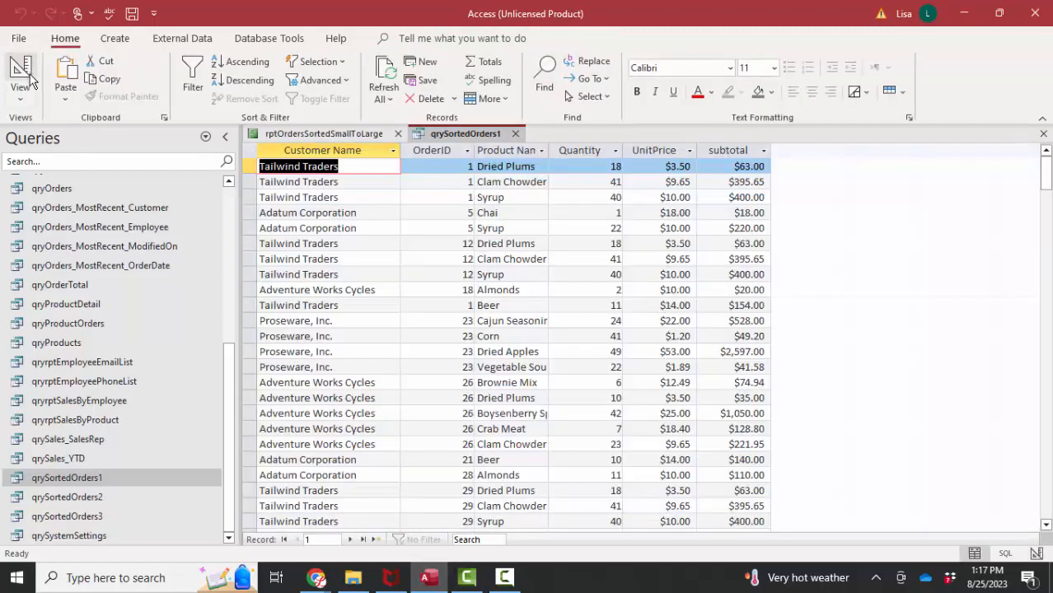
click(437, 166)
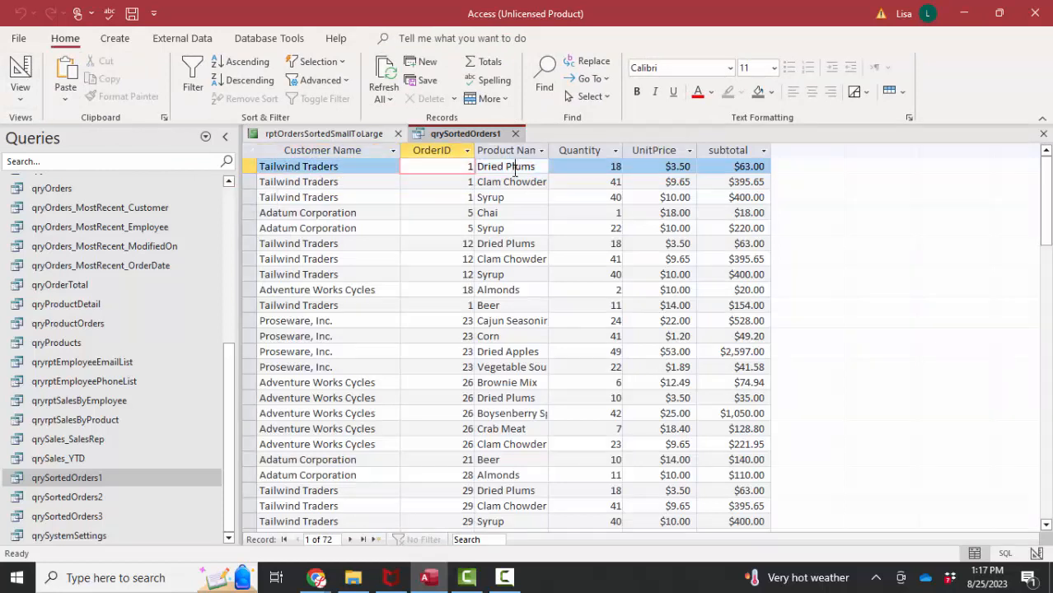
click(580, 165)
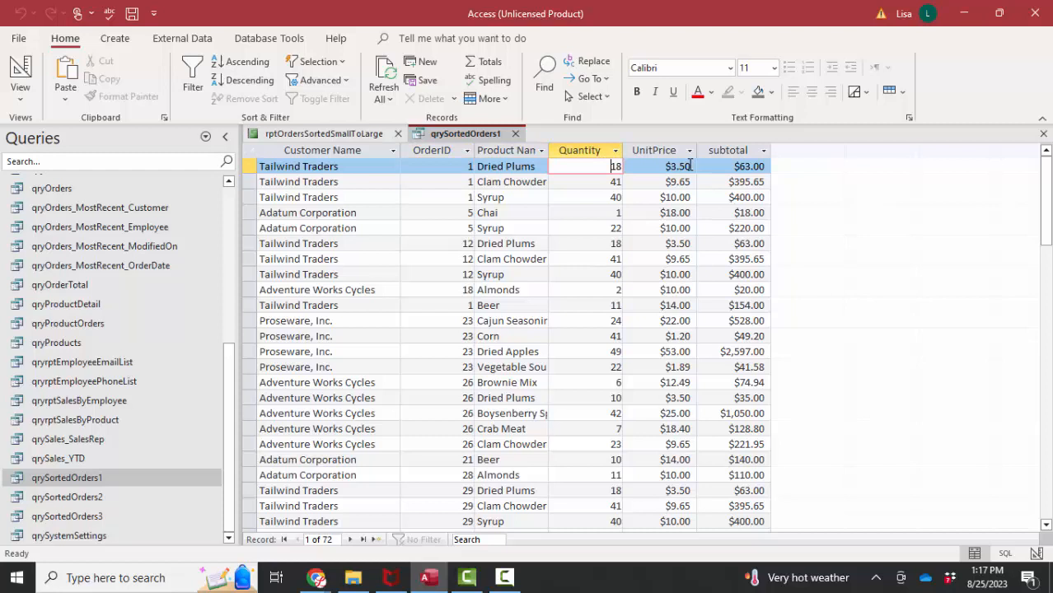
mouse_move(686, 175)
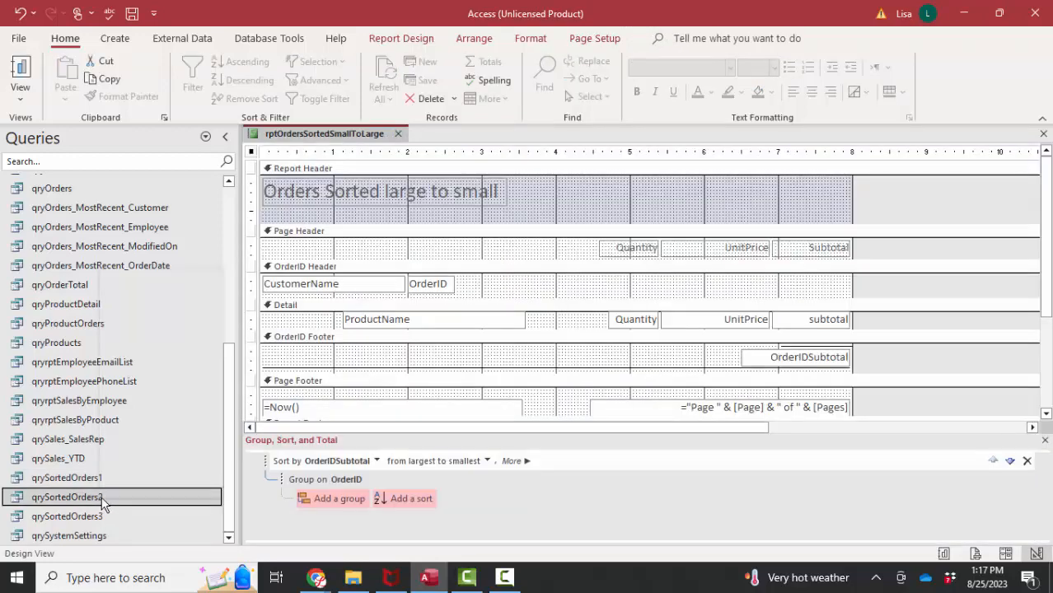
Step: Open qrySortedOrders2 from the Navigation Pane
double_click(67, 497)
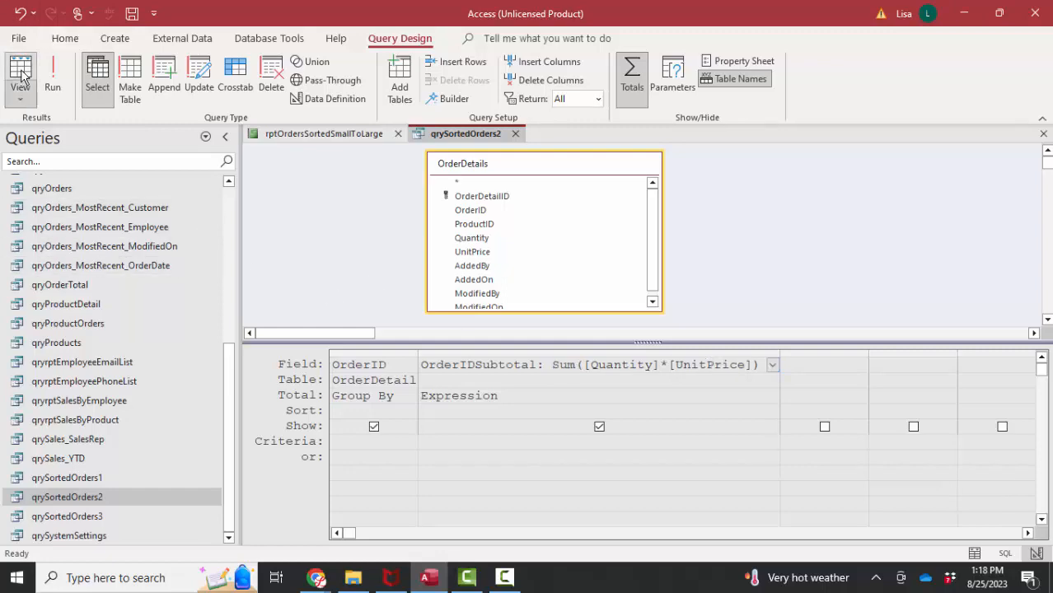
Step: Run qrySortedOrders2 and compare order 1's $1,012.65 total with qrySortedOrders1's line items
click(20, 79)
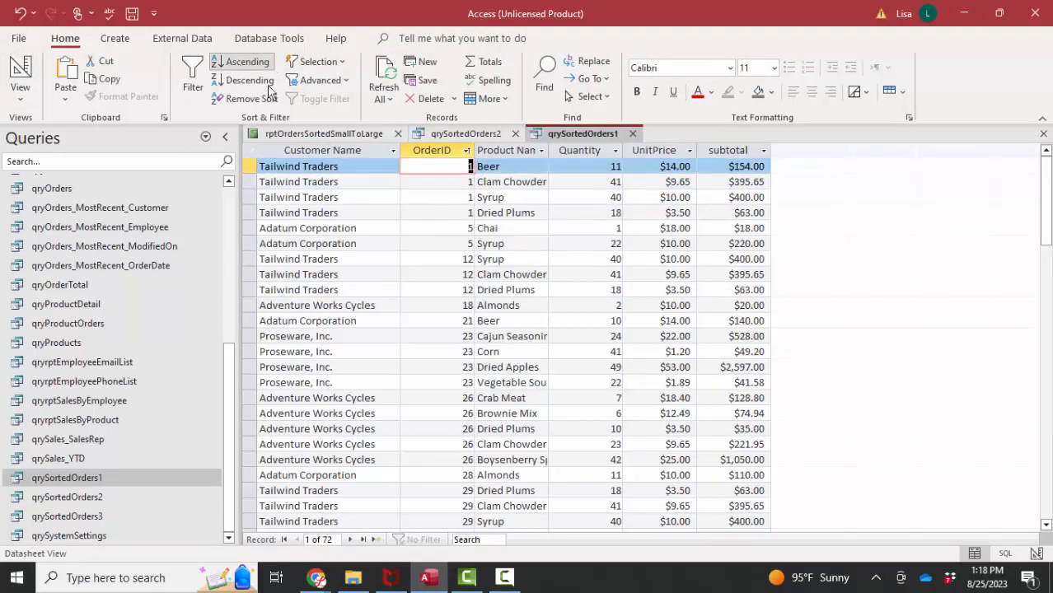
mouse_move(487, 229)
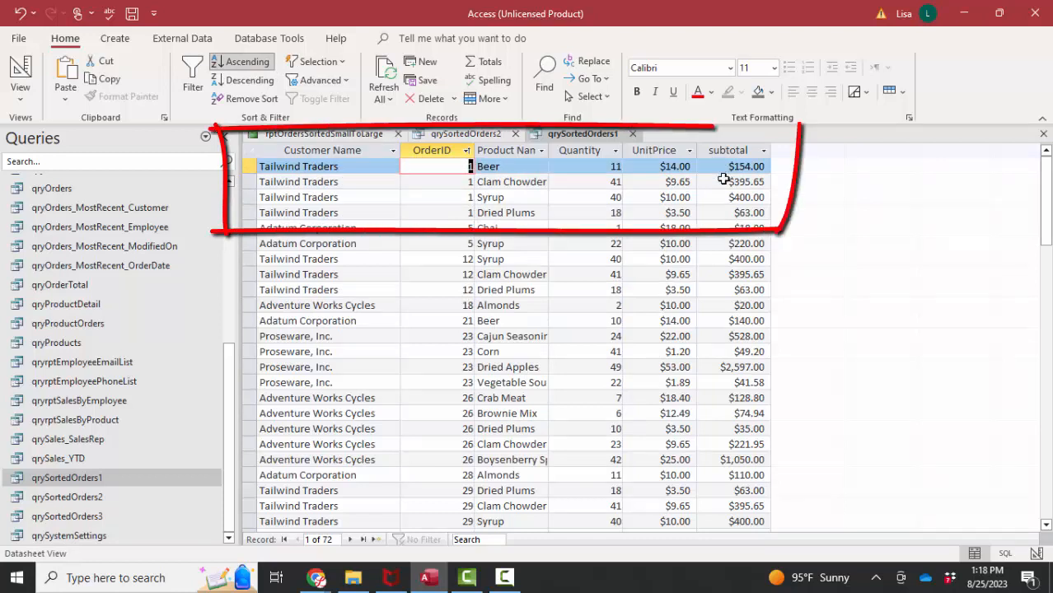
click(731, 181)
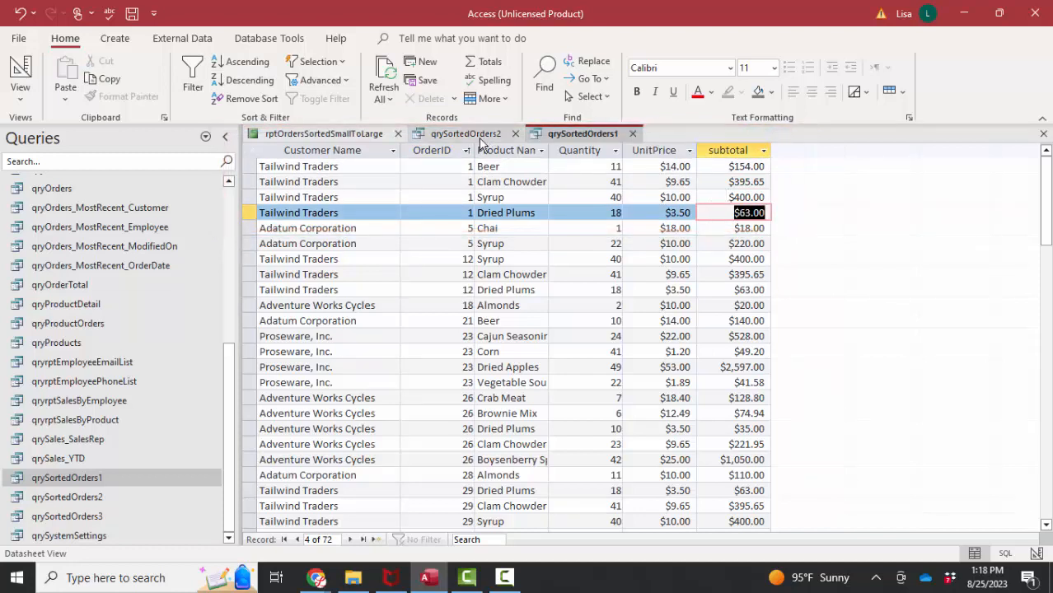
click(465, 133)
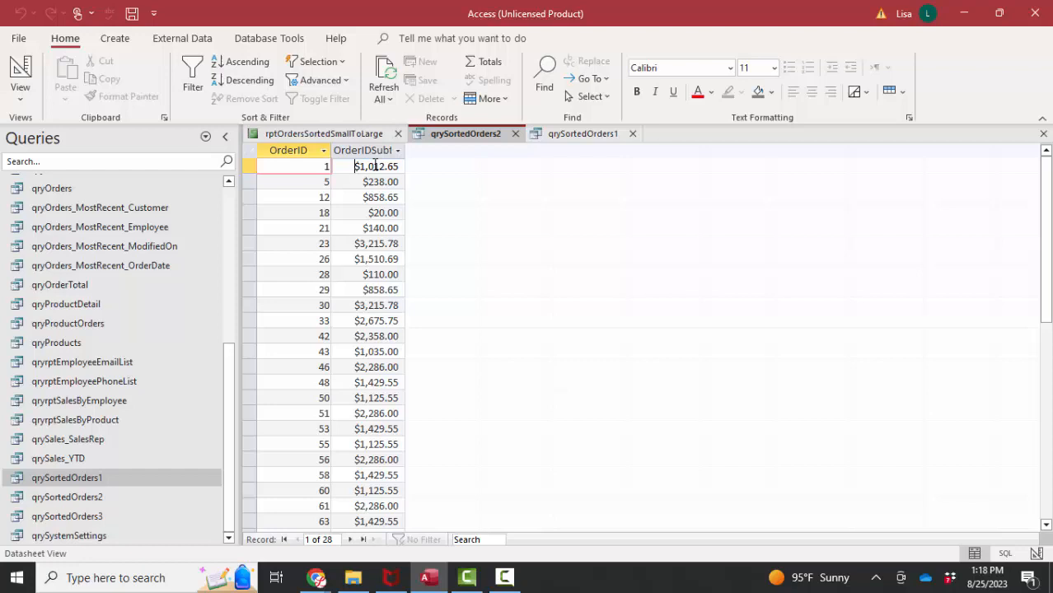
click(375, 165)
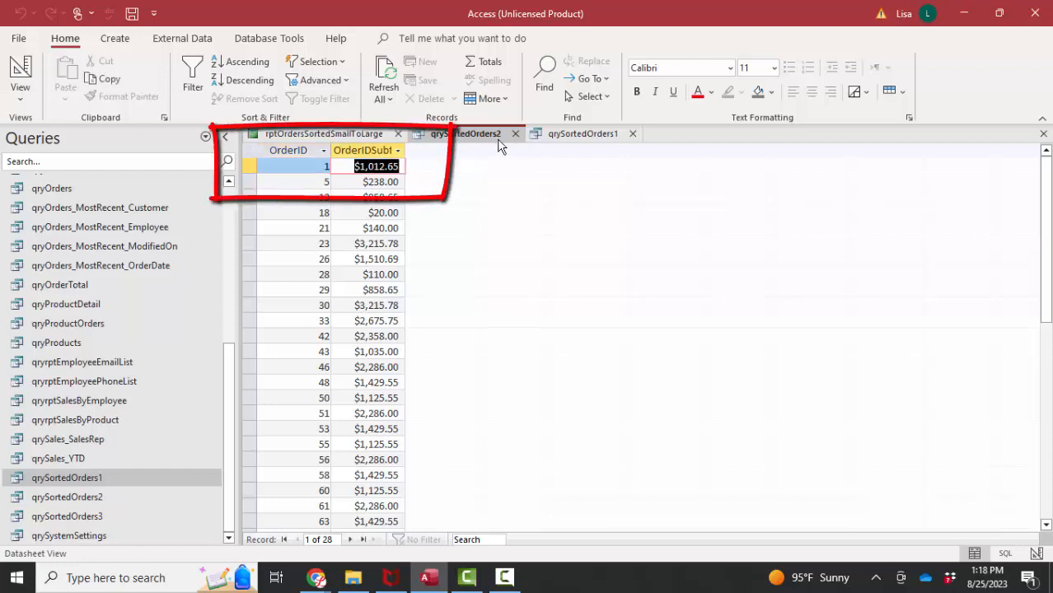
click(582, 133)
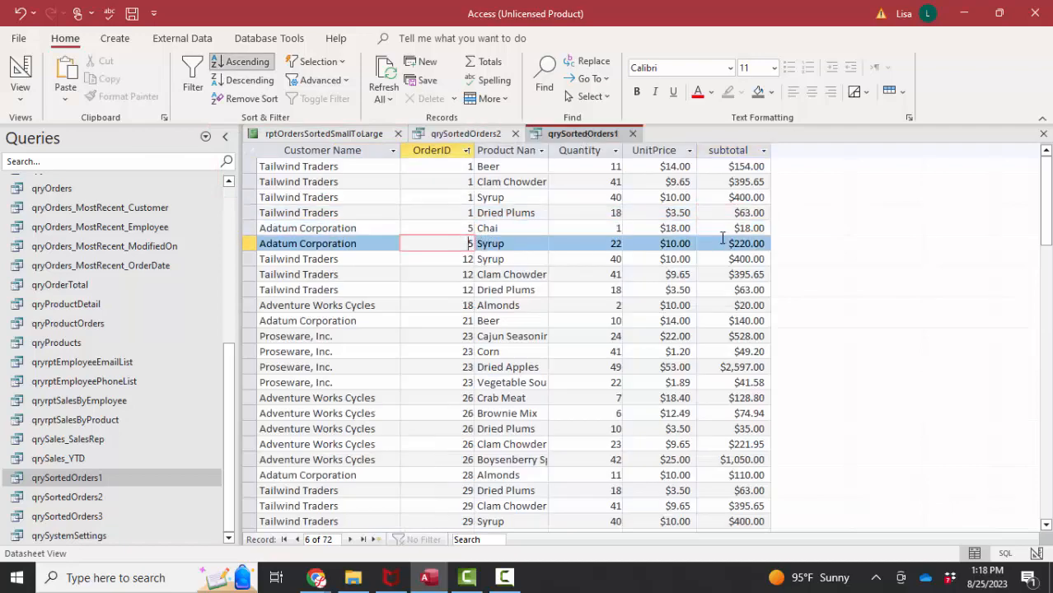
mouse_move(743, 258)
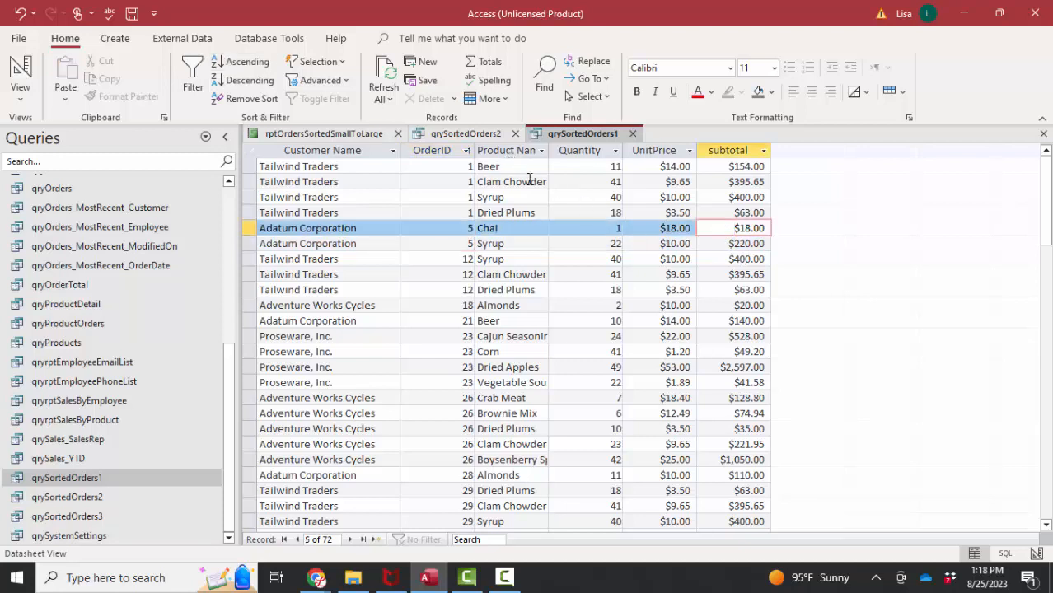
Step: Check order 5's line items against its total, then close qrySortedOrders2 without saving
click(466, 134)
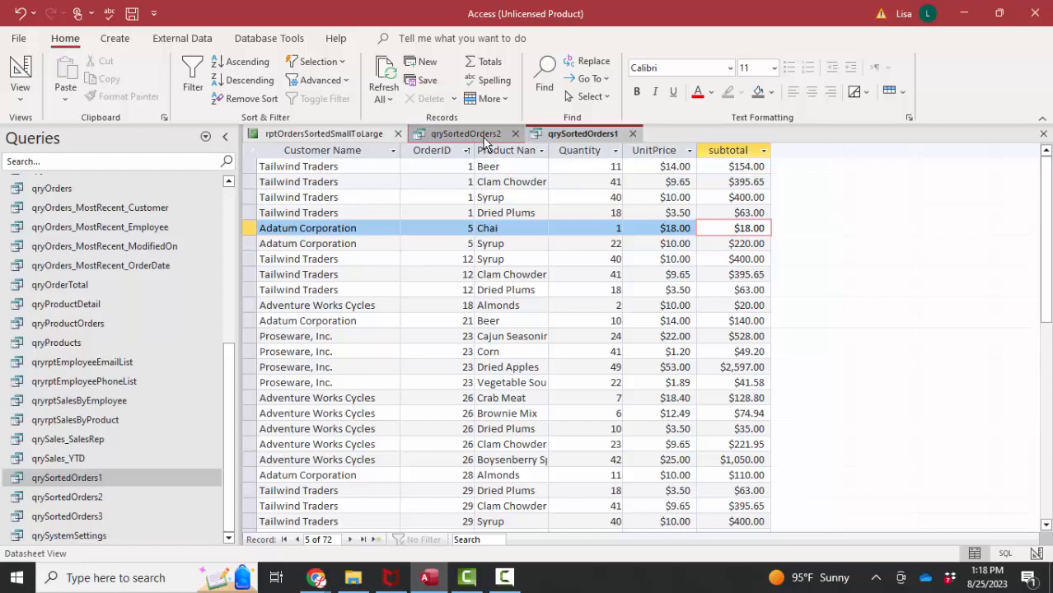
click(465, 134)
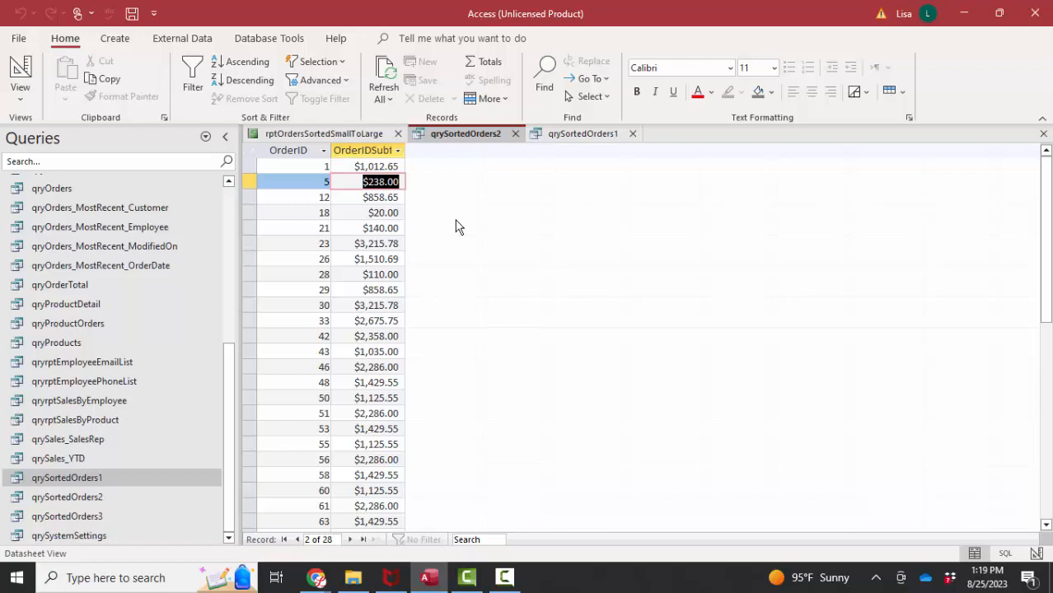
mouse_move(551, 130)
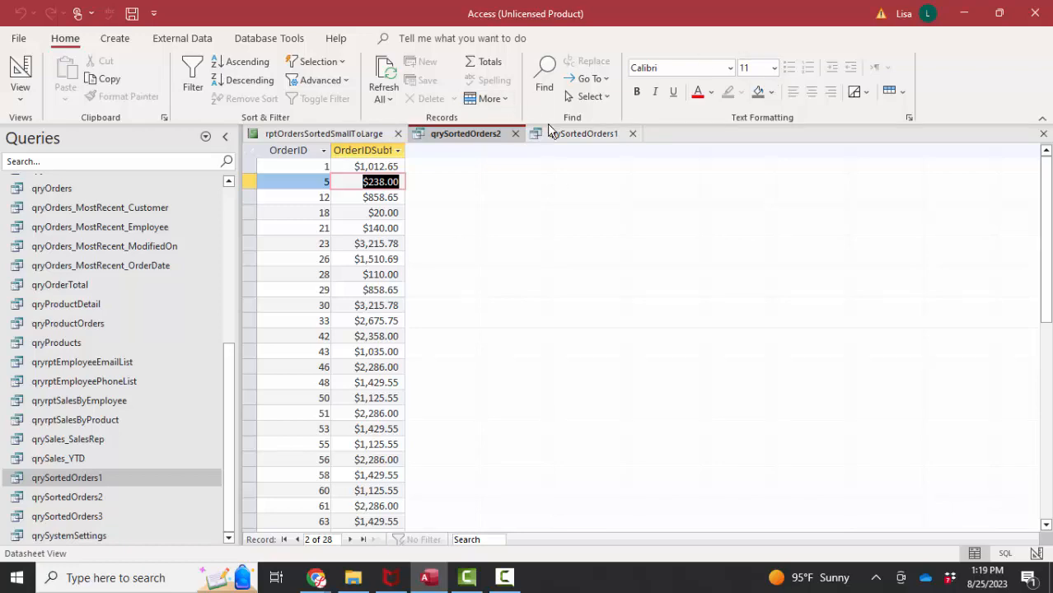
click(583, 133)
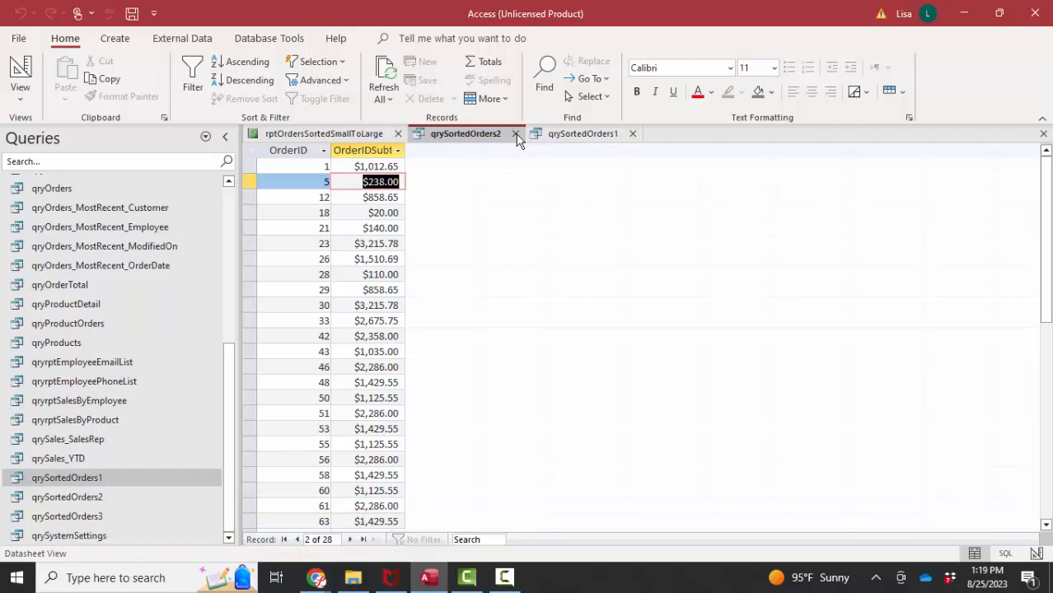
click(515, 134)
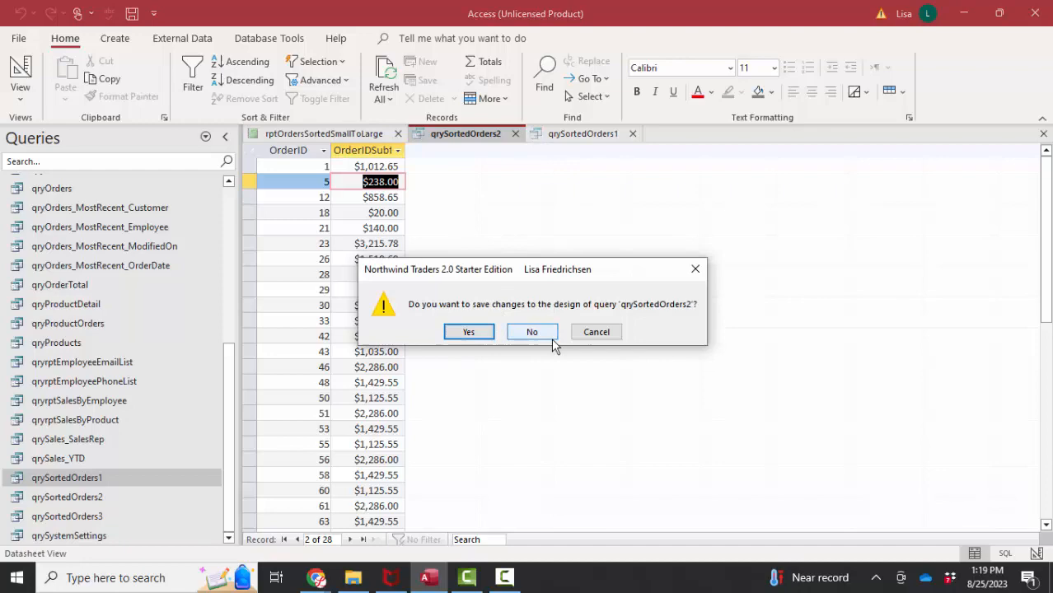
click(532, 331)
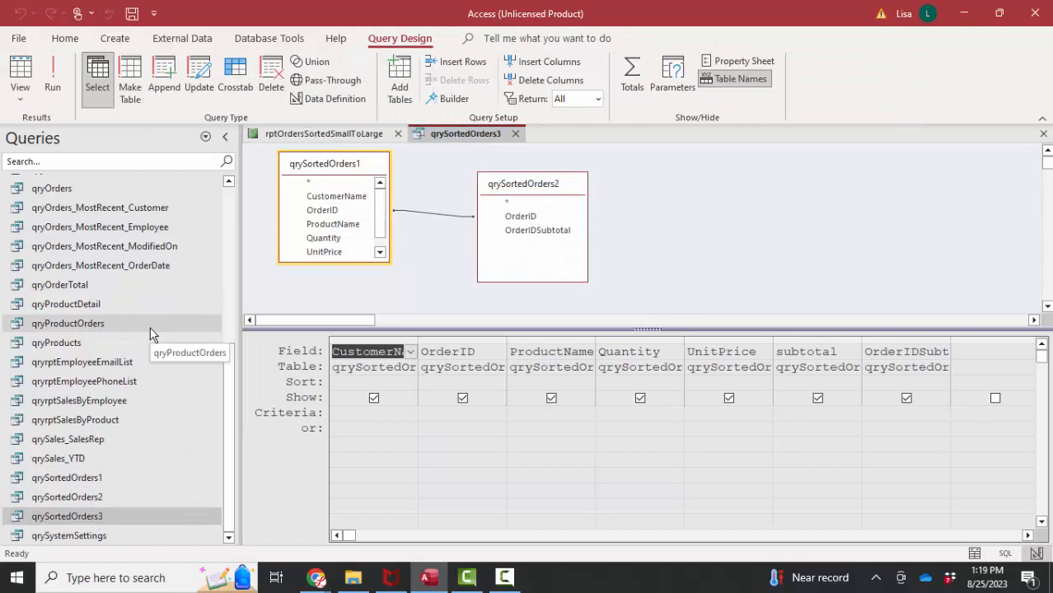
Step: Point out the OrderIDSubtotal field in qrySortedOrders3's design, then run the query
click(537, 230)
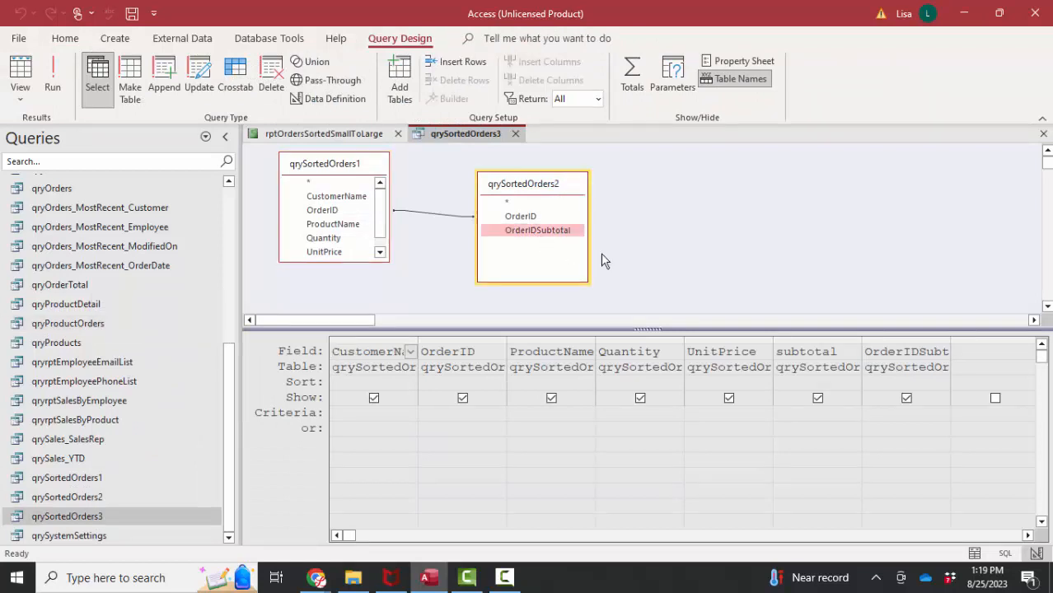
mouse_move(593, 262)
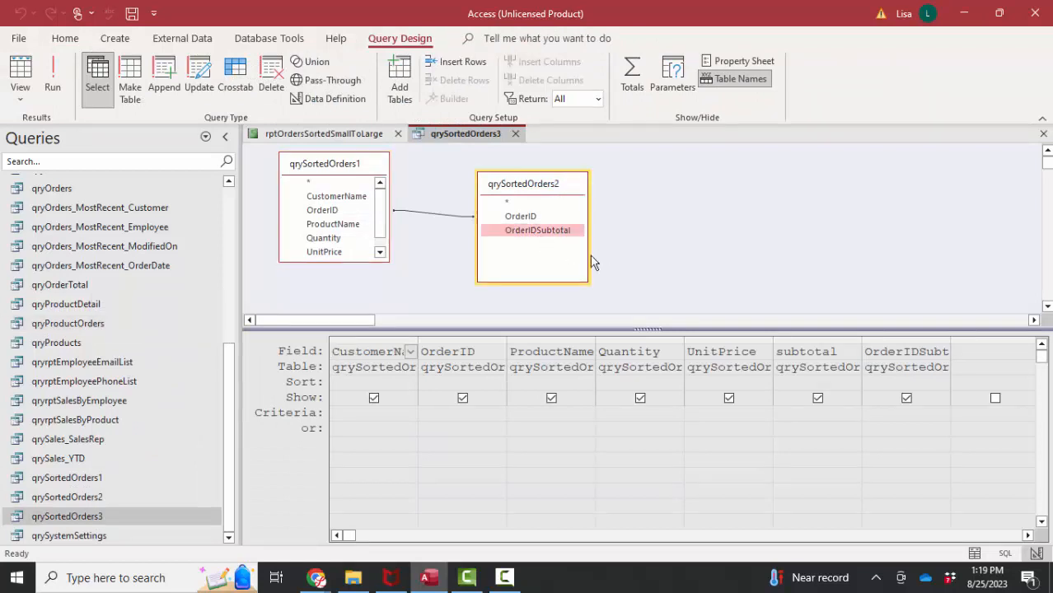
click(20, 74)
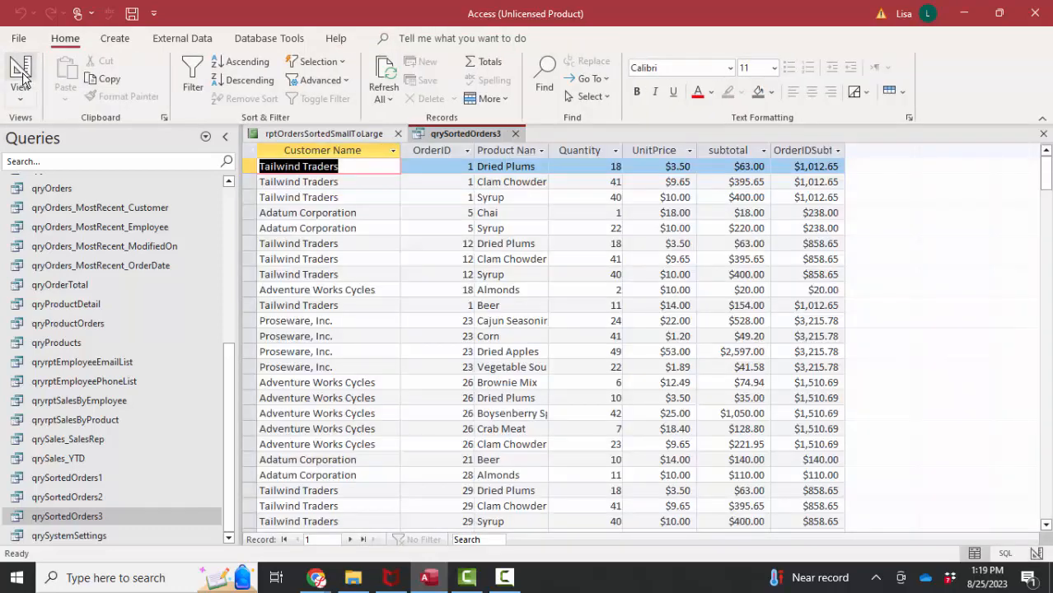
Step: Sort qrySortedOrders3 by OrderID ascending, verify order 1's $1,012.65 subtotal, and close it
click(432, 166)
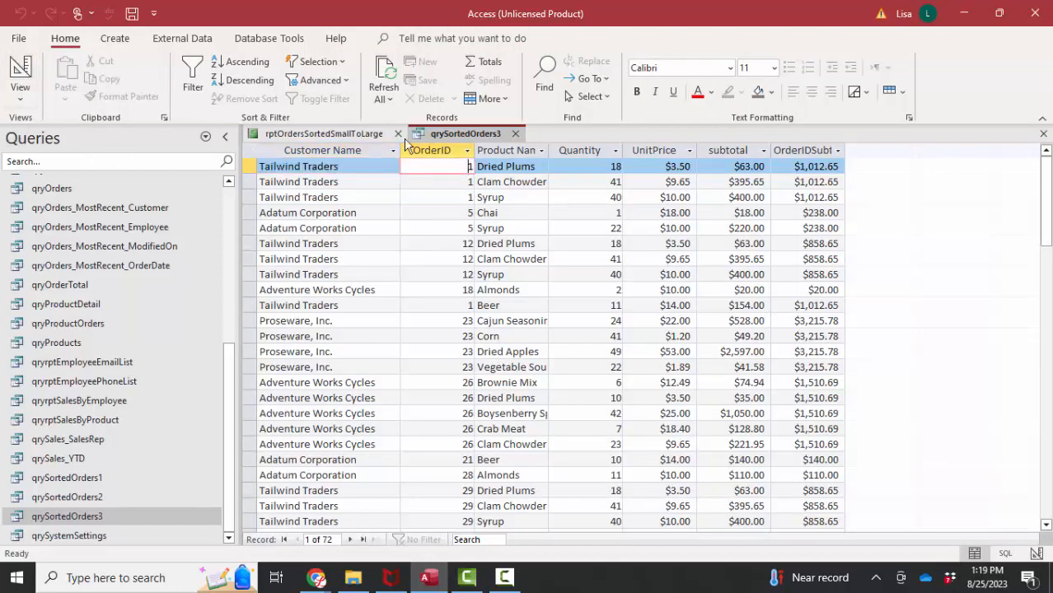
click(241, 61)
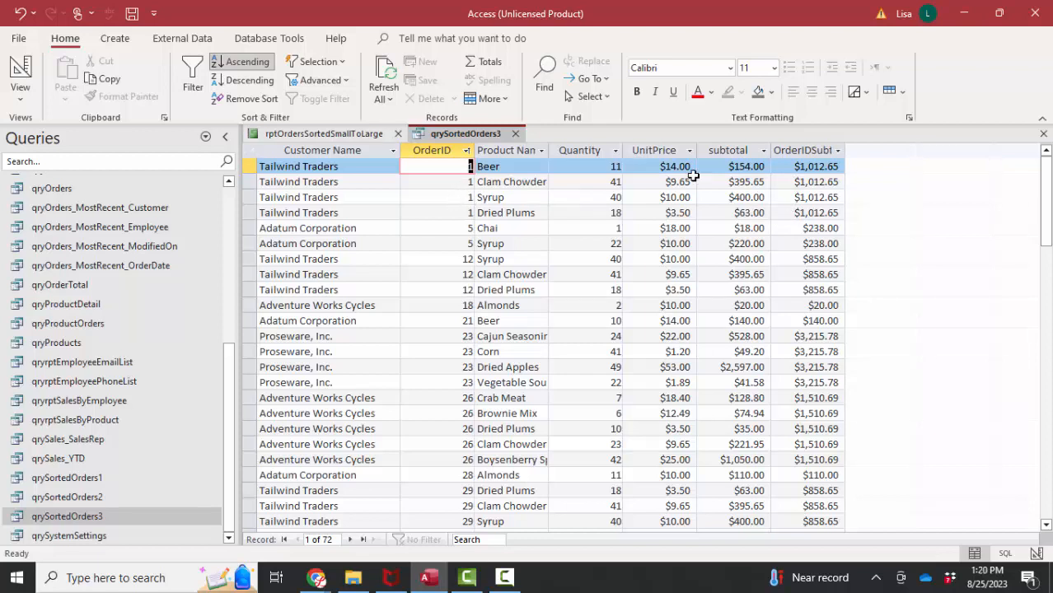
mouse_move(807, 219)
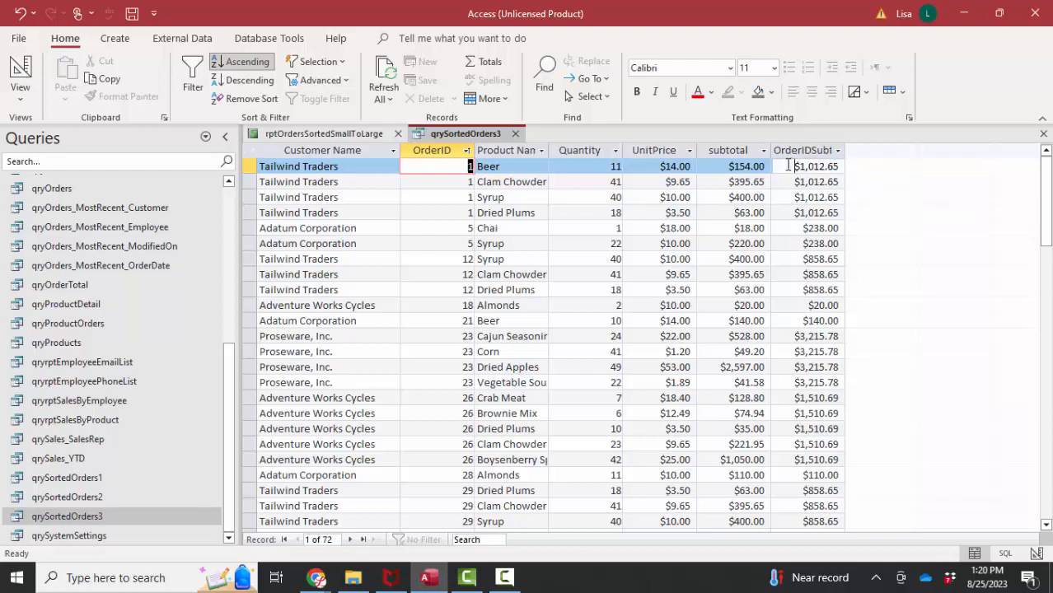
click(816, 166)
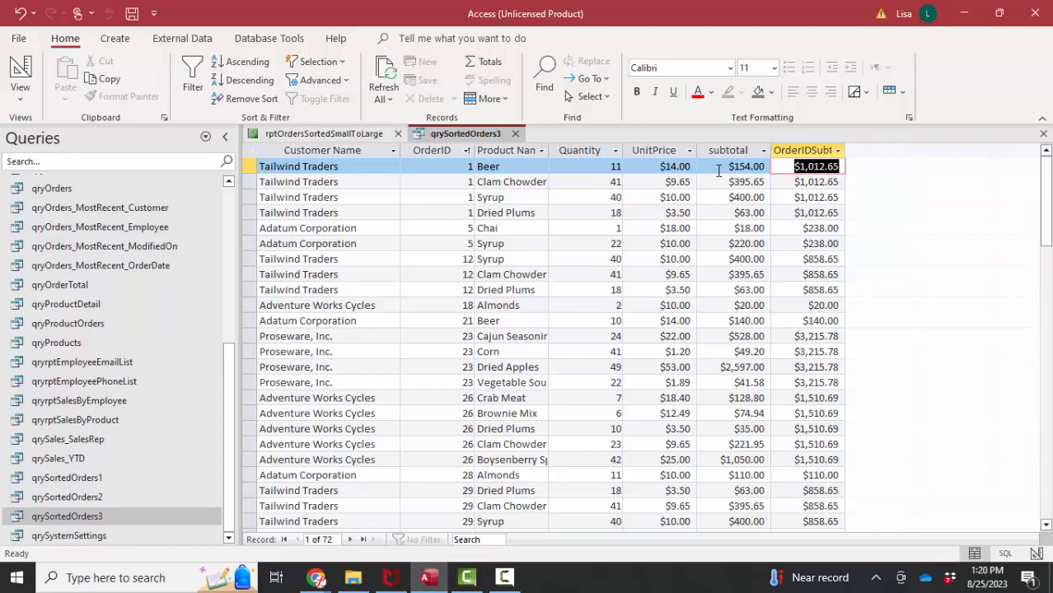
click(515, 133)
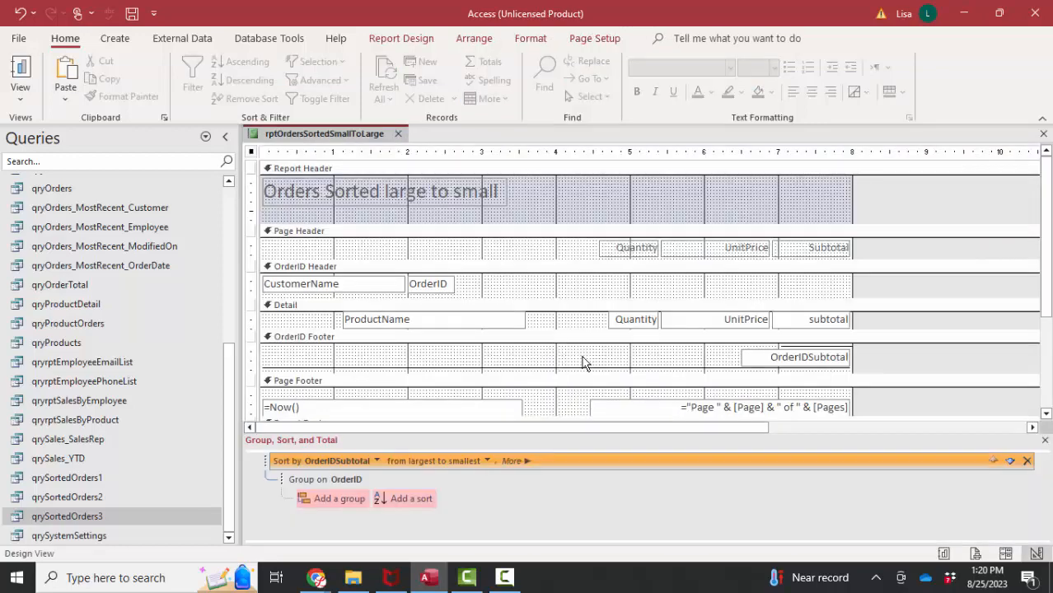
mouse_move(573, 298)
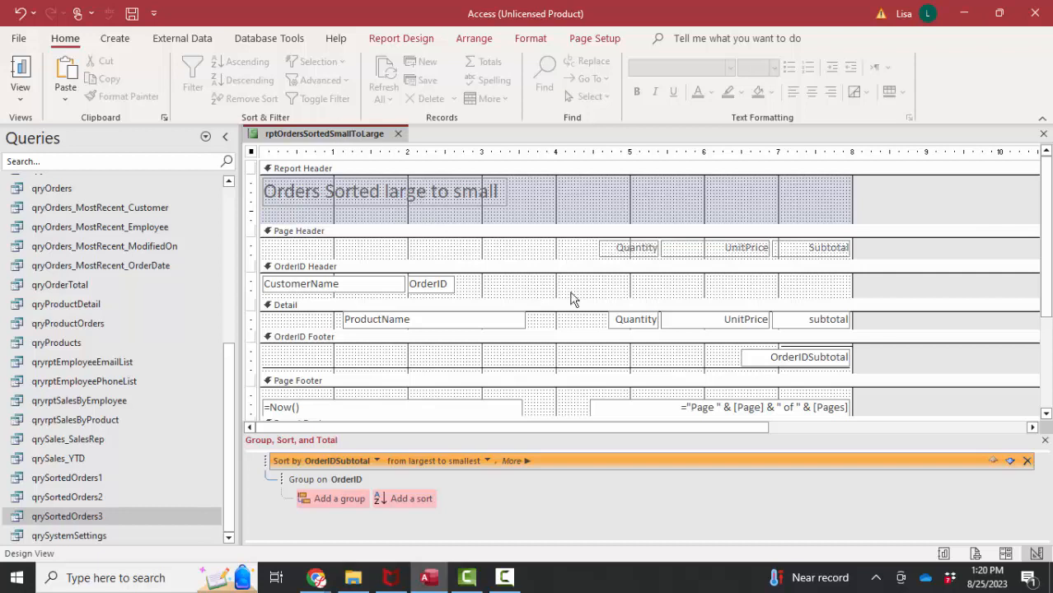
Step: Enter =Sum([quantity]*[UnitPrice]) in the OrderID footer's unbound box and widen it
click(810, 356)
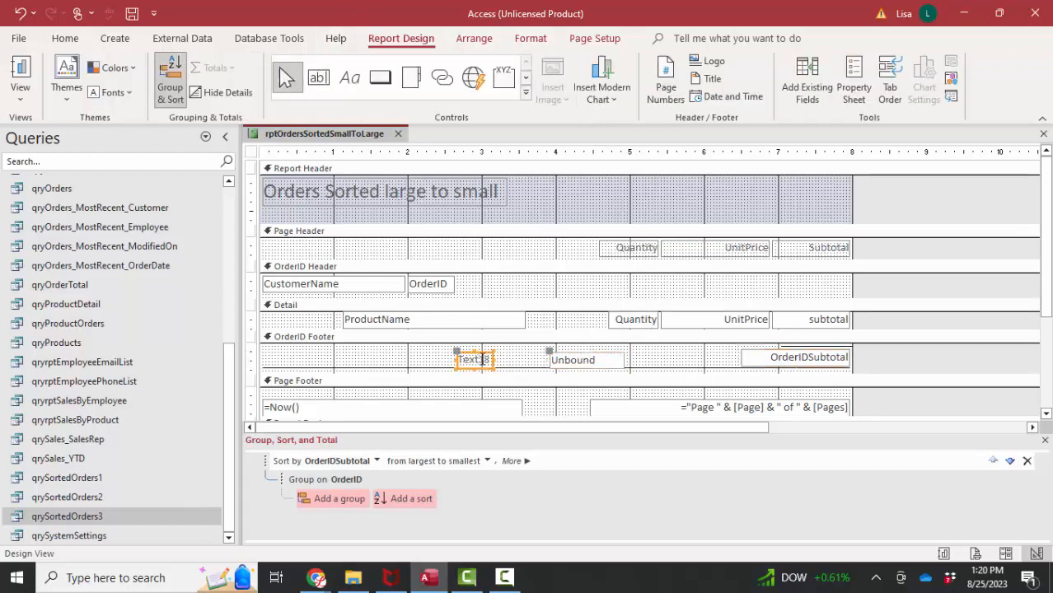
click(572, 360)
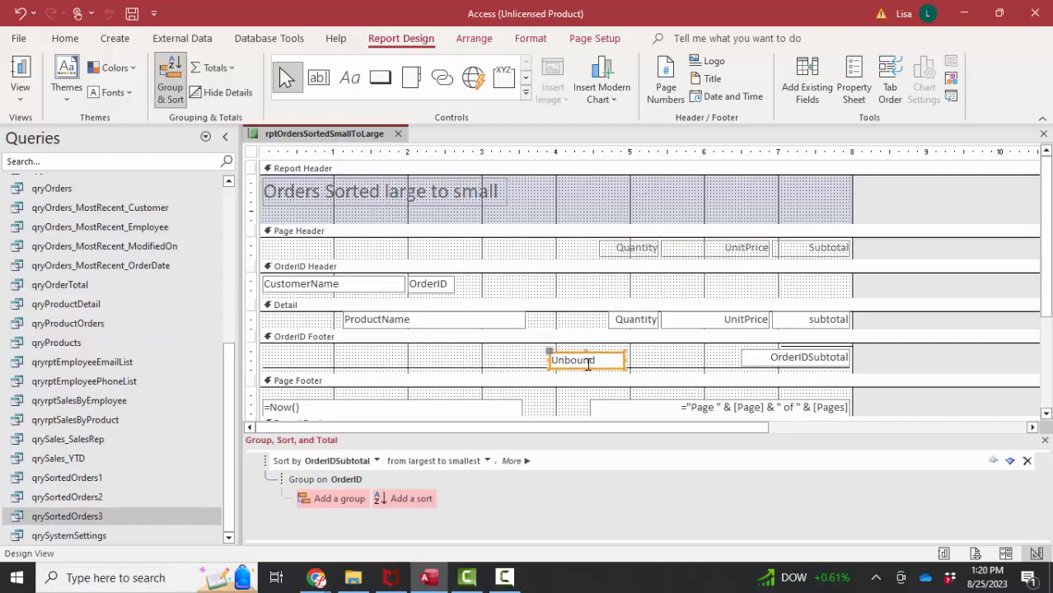
text(=su)
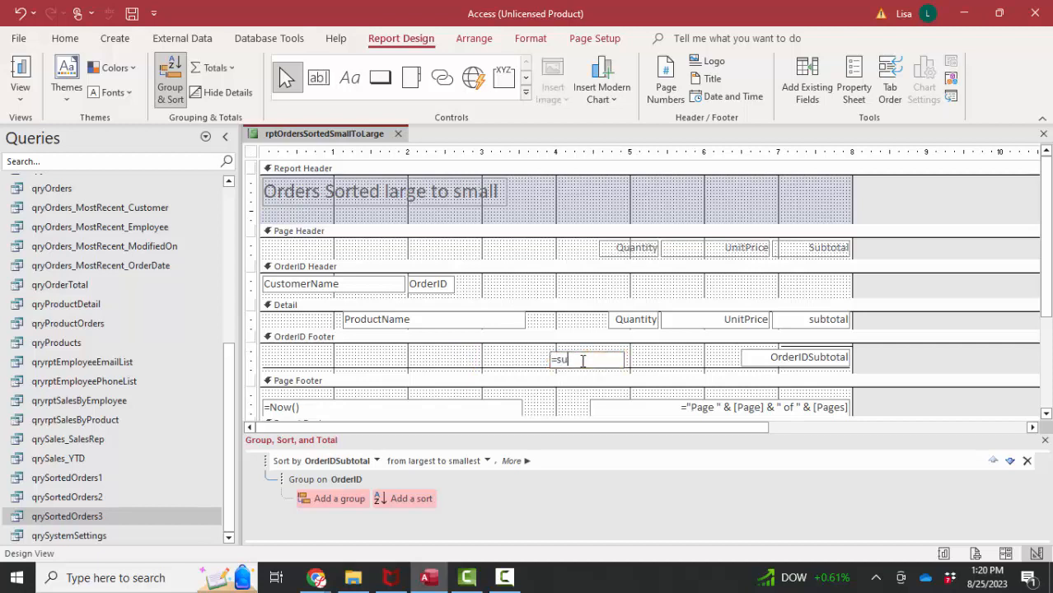
text(([quantity)
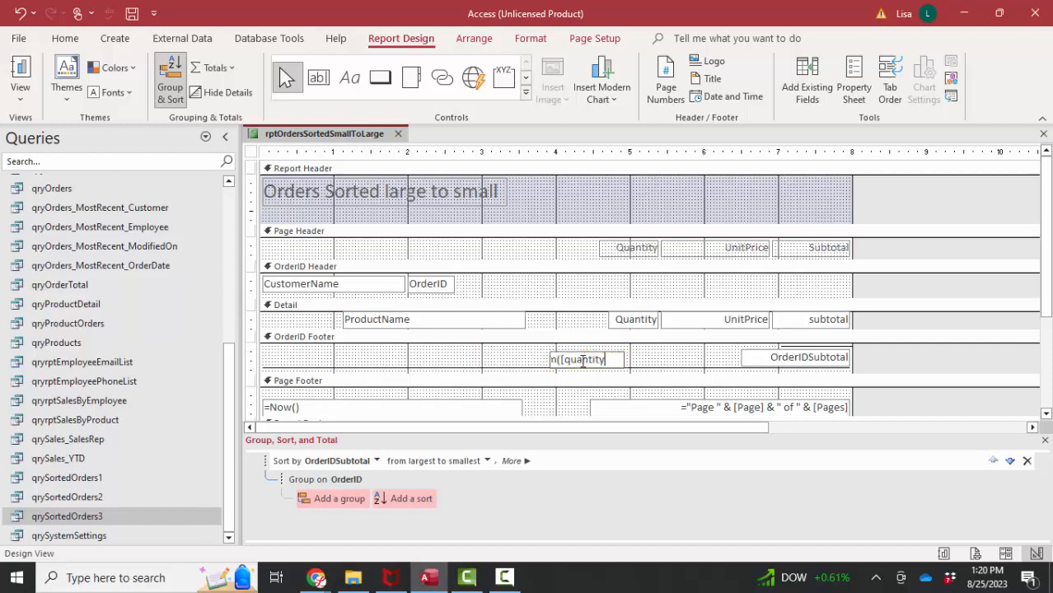
text(]*[)
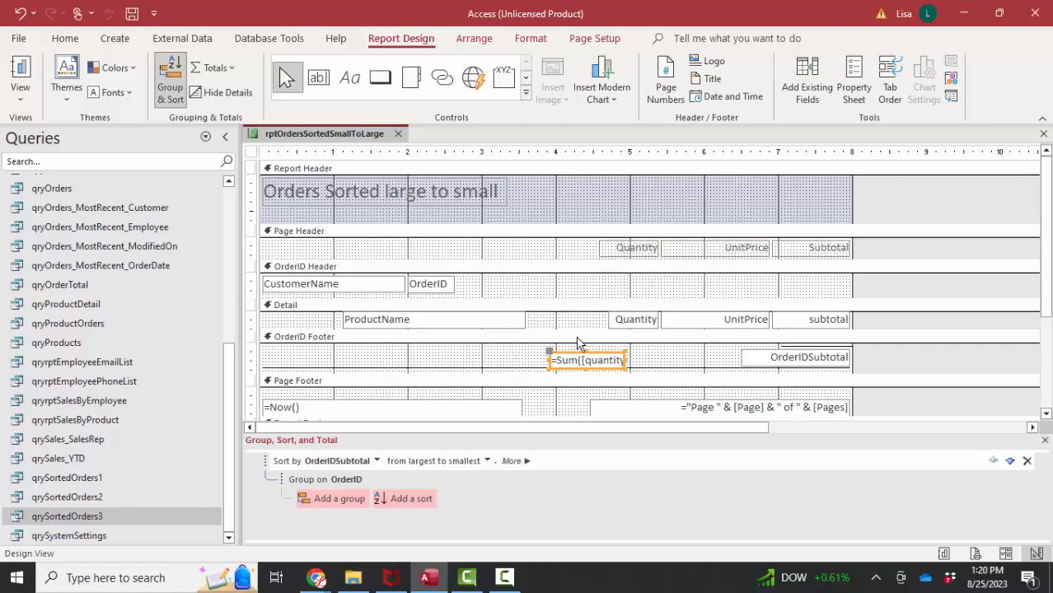
text(*[UnitPrice]))
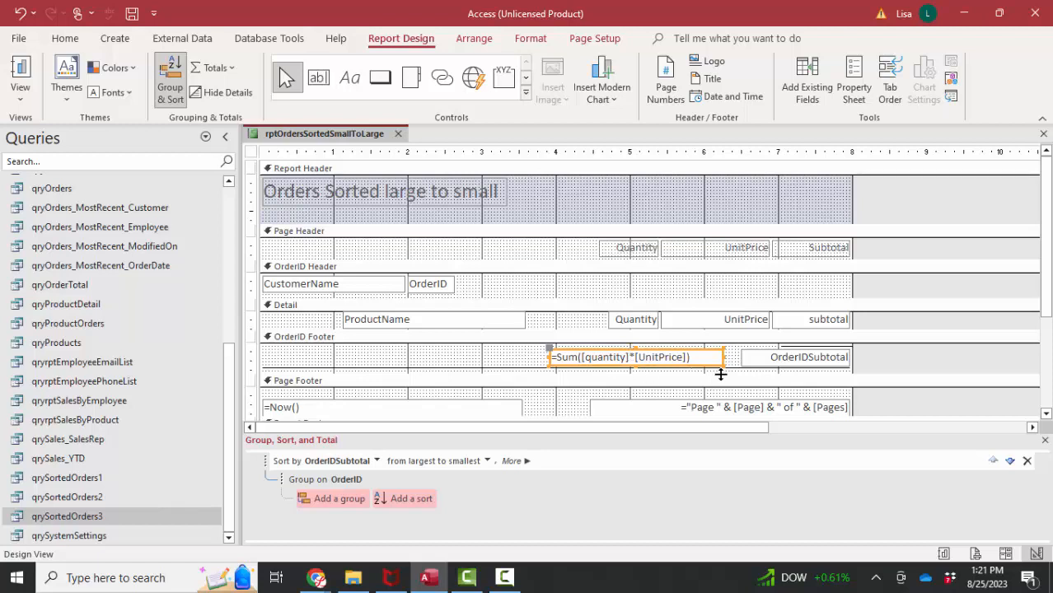
click(795, 357)
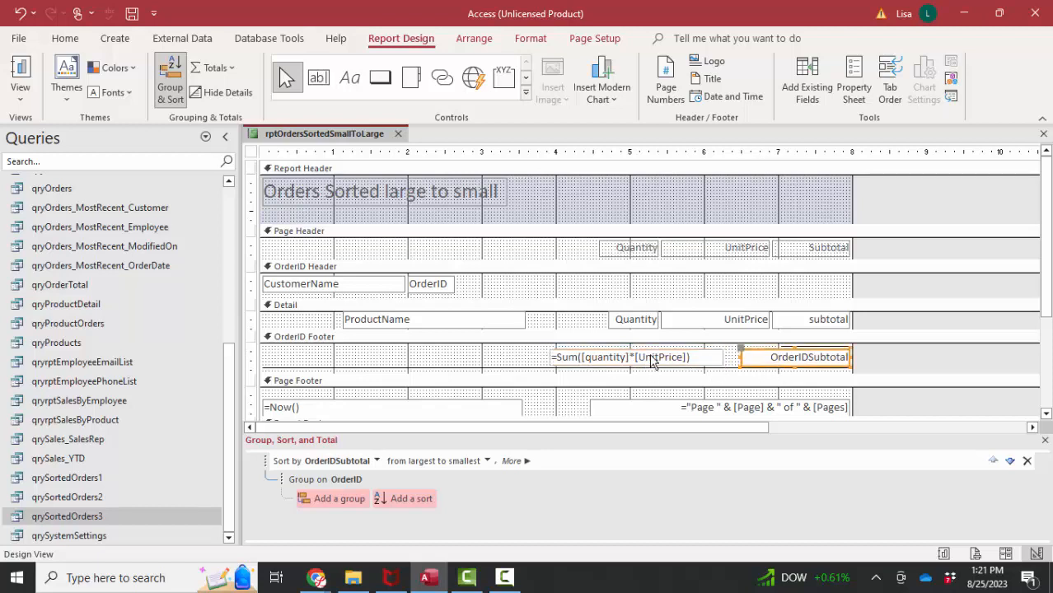
click(634, 357)
text(OrderIDSubtotal)
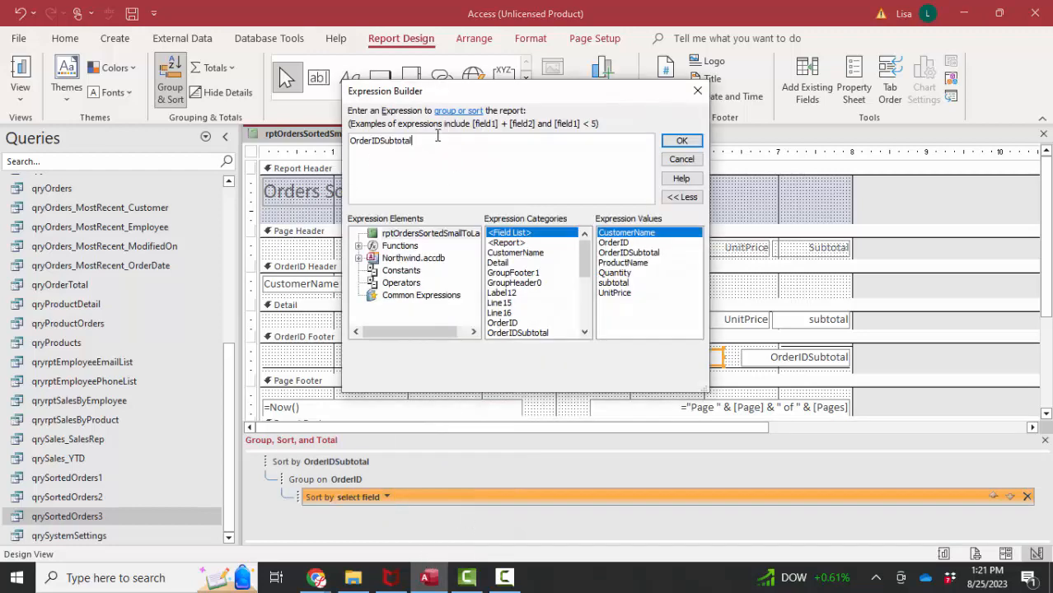
Step: Add an ascending sort on the expression =sum([quantity]*[unitPrice]) through Expression Builder
text(=sum([quantity)
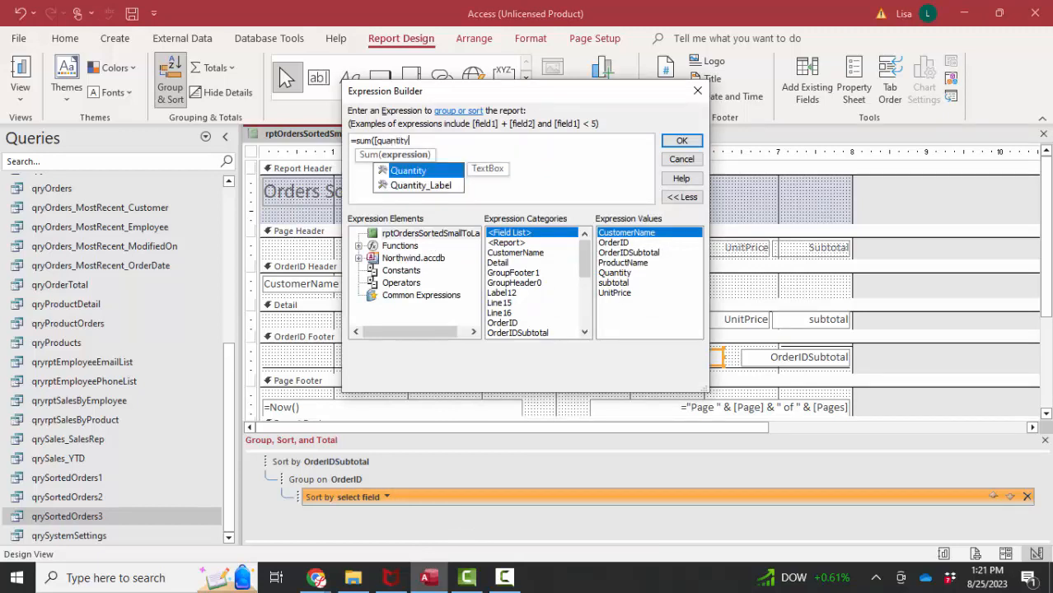
text(*[)
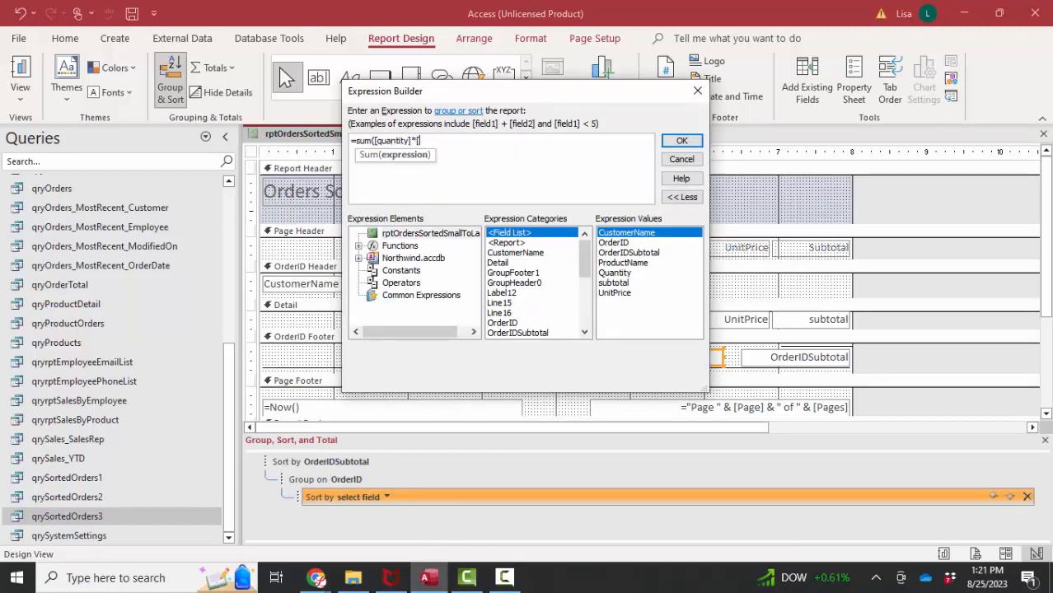
text([UnitPrice)
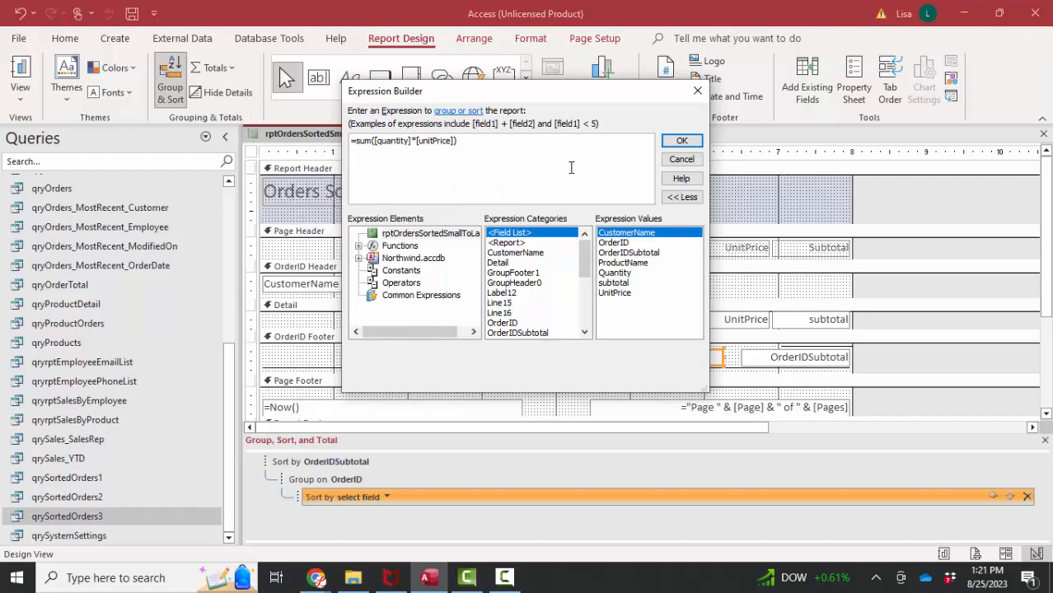
click(681, 140)
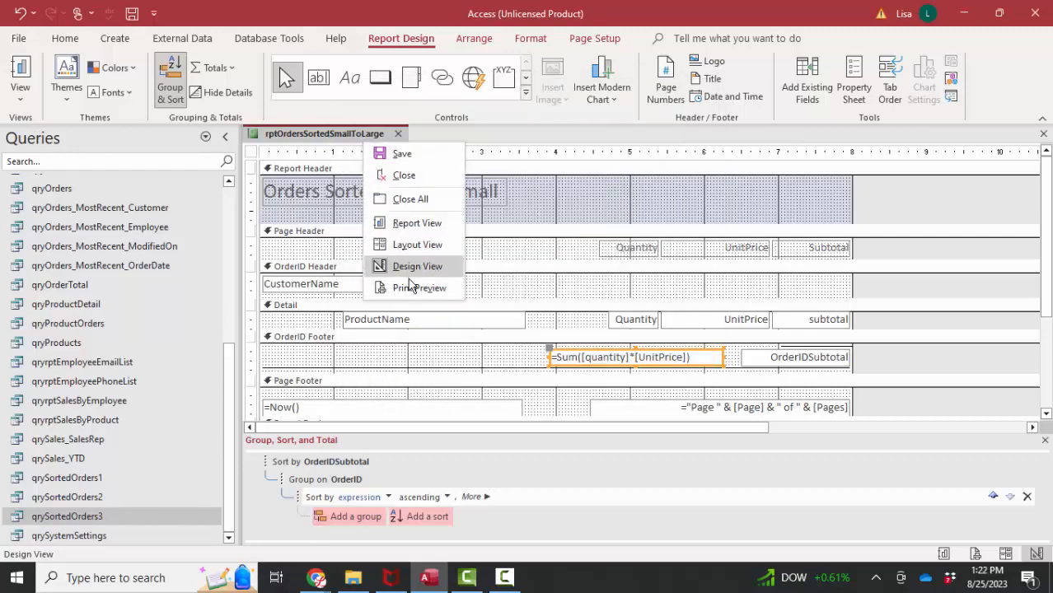
Step: Preview the report and dismiss the aggregate-function error rejecting the summed sort
click(420, 288)
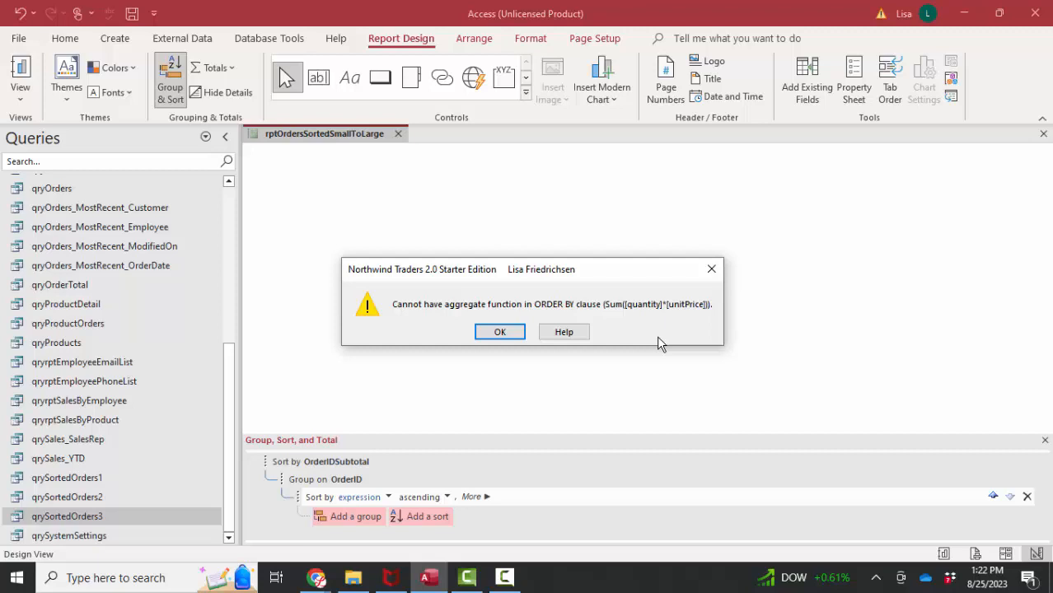
mouse_move(554, 316)
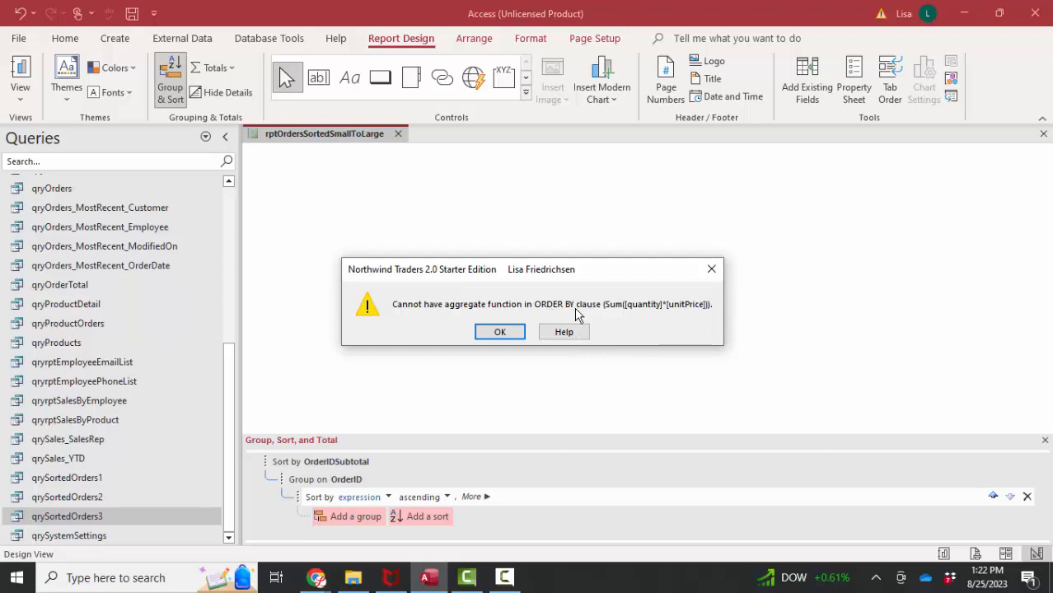
mouse_move(619, 317)
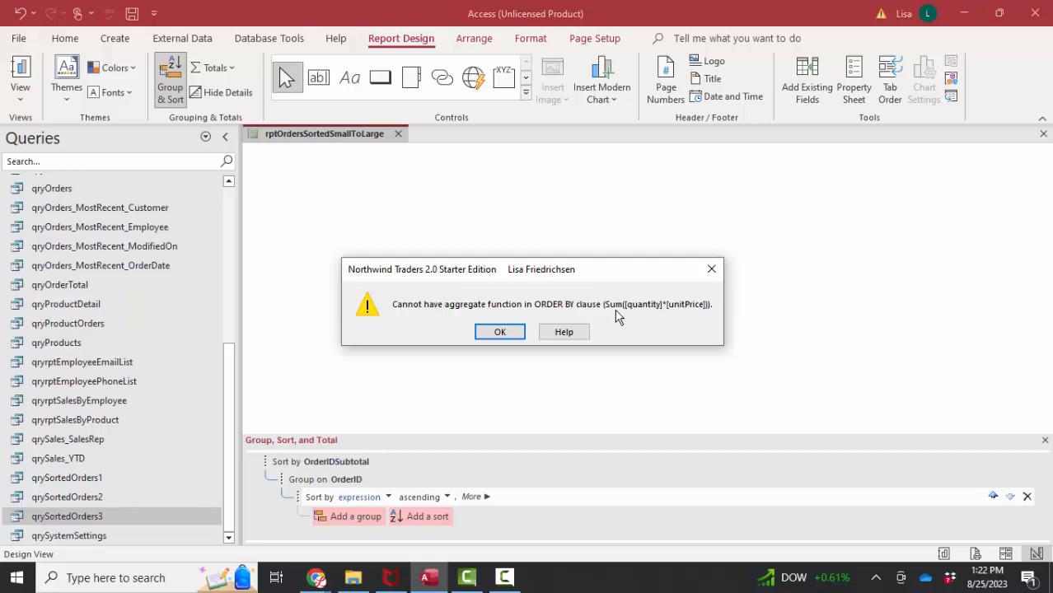
click(499, 332)
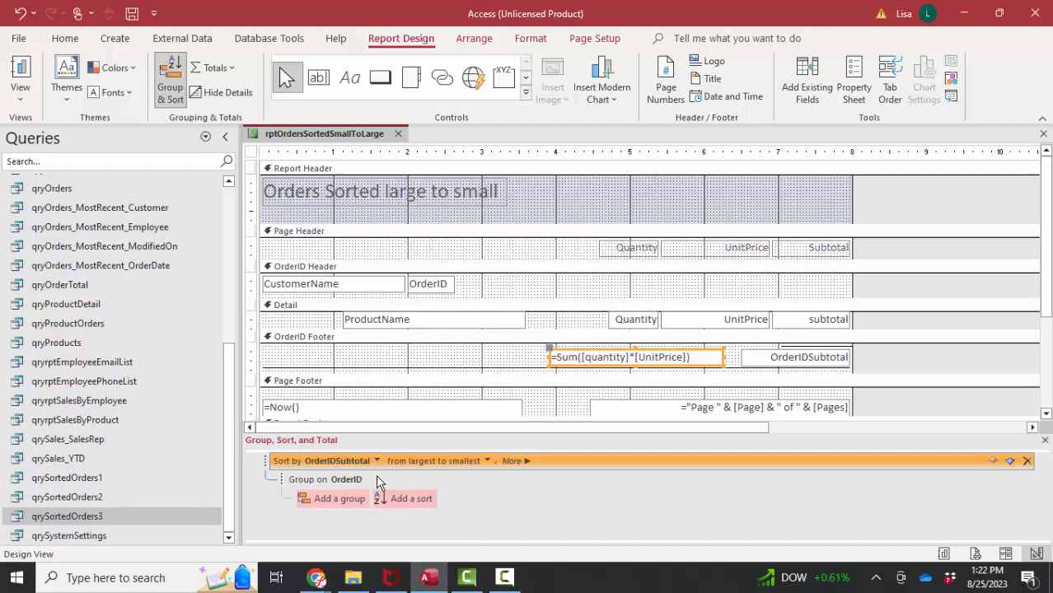
mouse_move(89, 516)
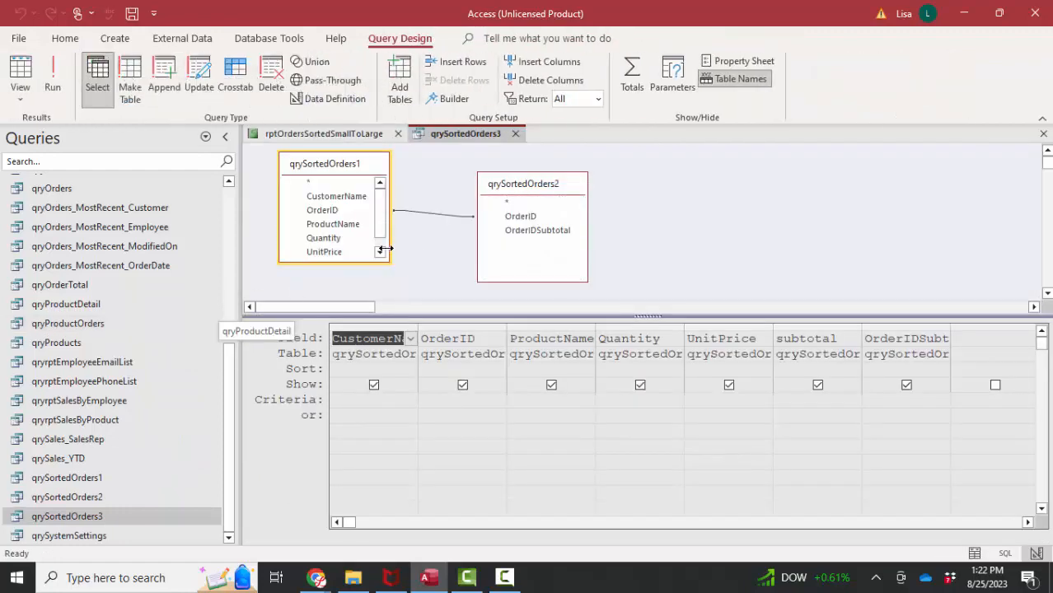
Step: Inspect qrySortedOrders3's joined fields, run it to view 72 lines, and return to the report
click(322, 209)
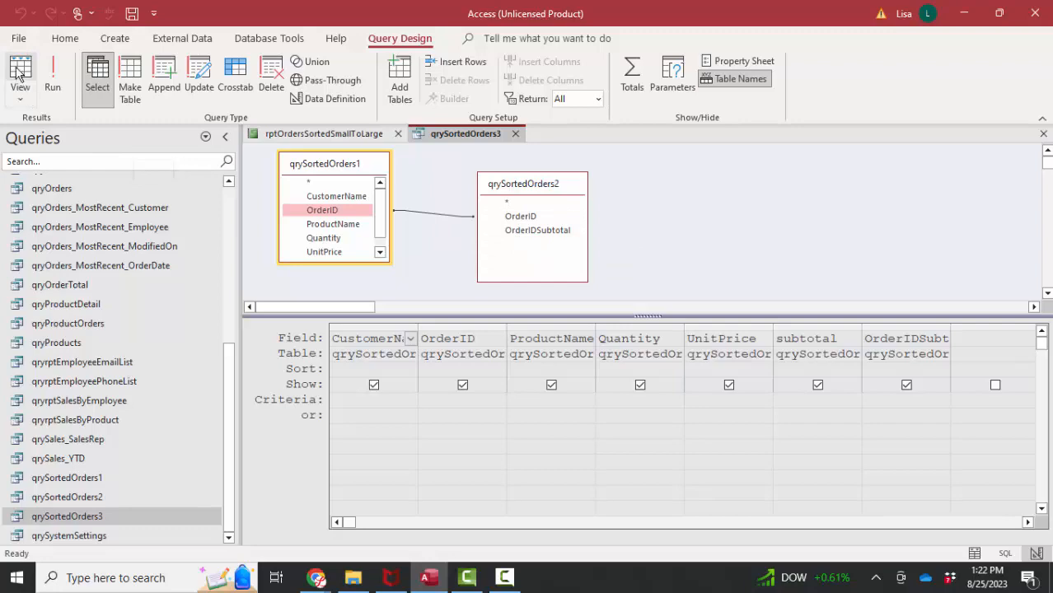
click(20, 75)
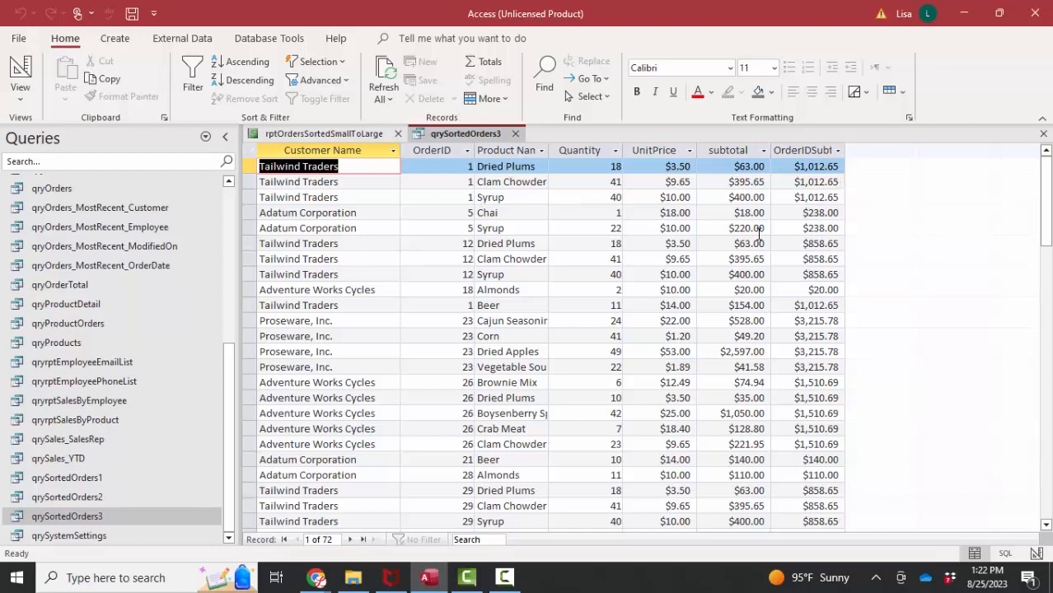
click(323, 134)
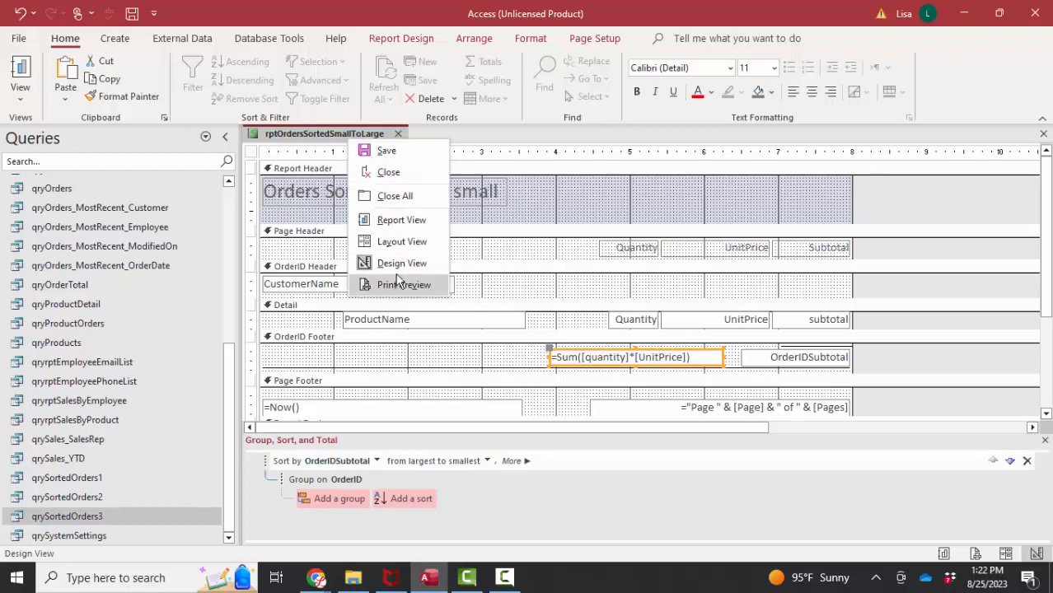
Step: Show the report in Report View and scroll the orders, led by order 23 at $3,215.78
click(404, 285)
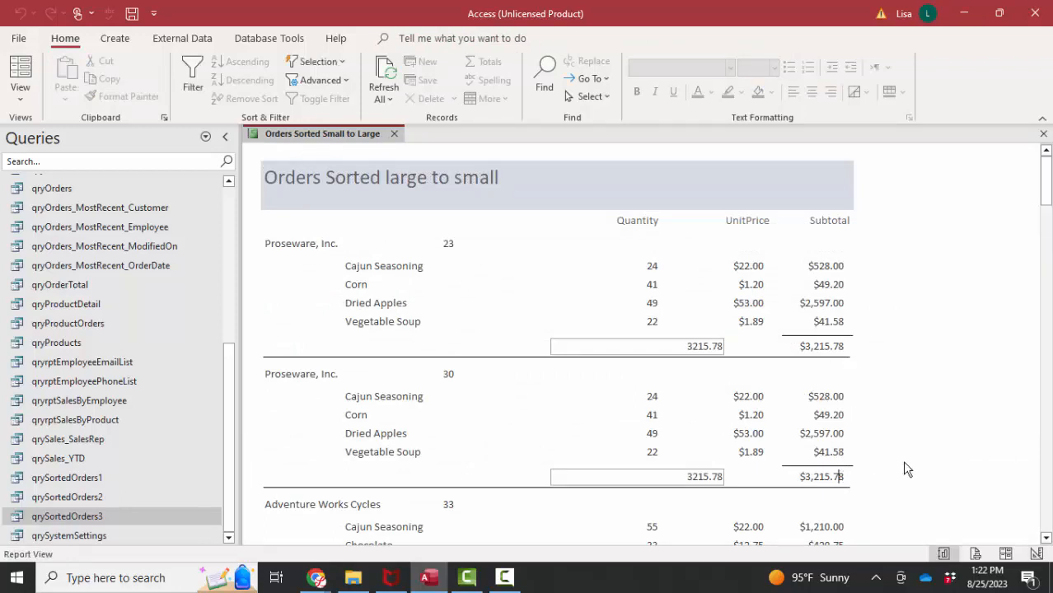
scroll(down, 3)
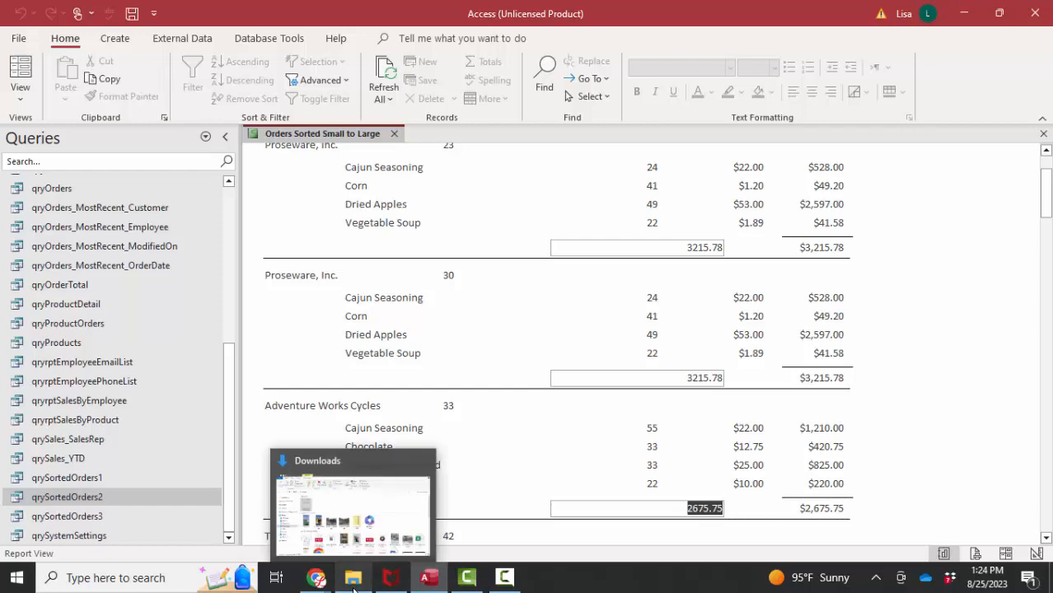
Step: Open learncs.w3spaces.com's Access / Database page and scroll down to the Northwind videos
click(316, 577)
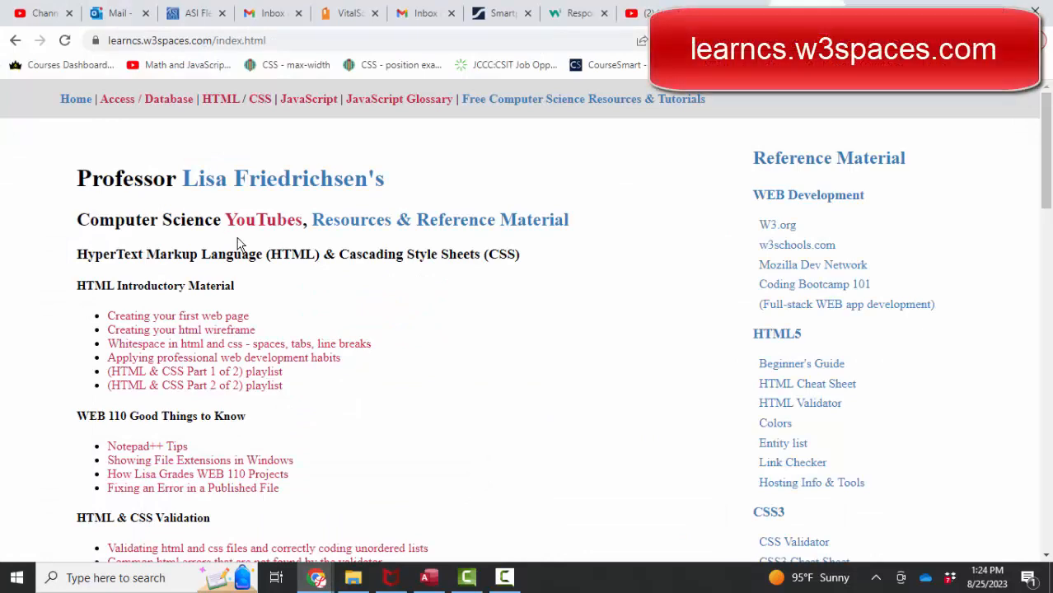
click(117, 99)
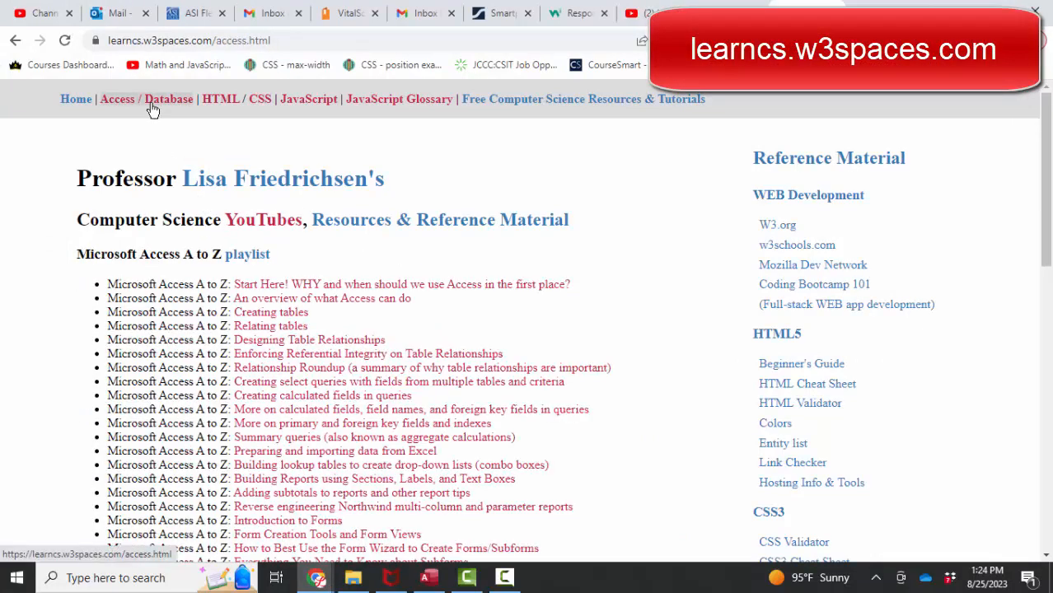
scroll(down, 3)
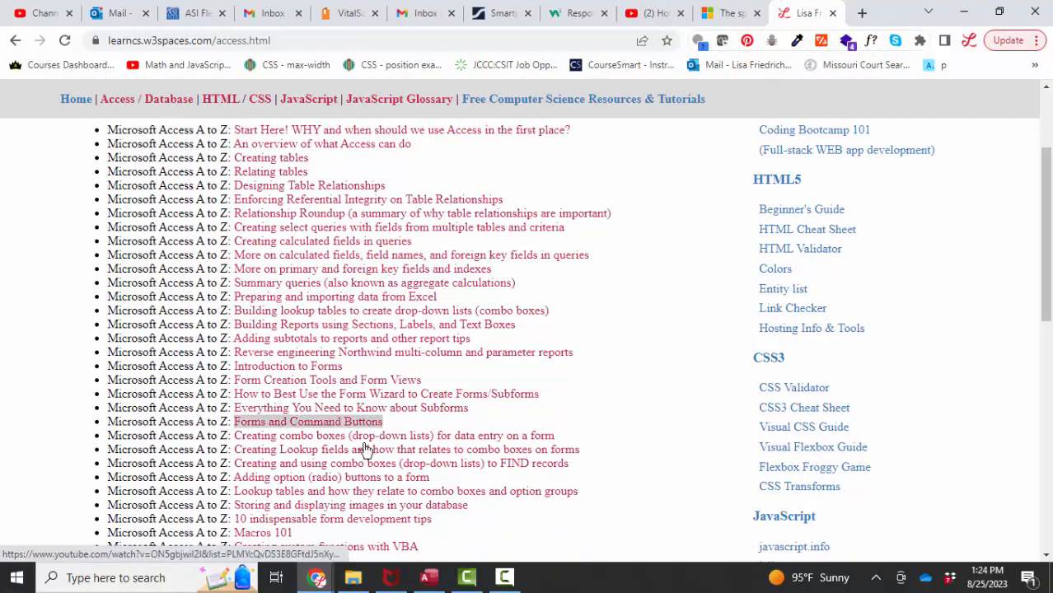
scroll(down, 3)
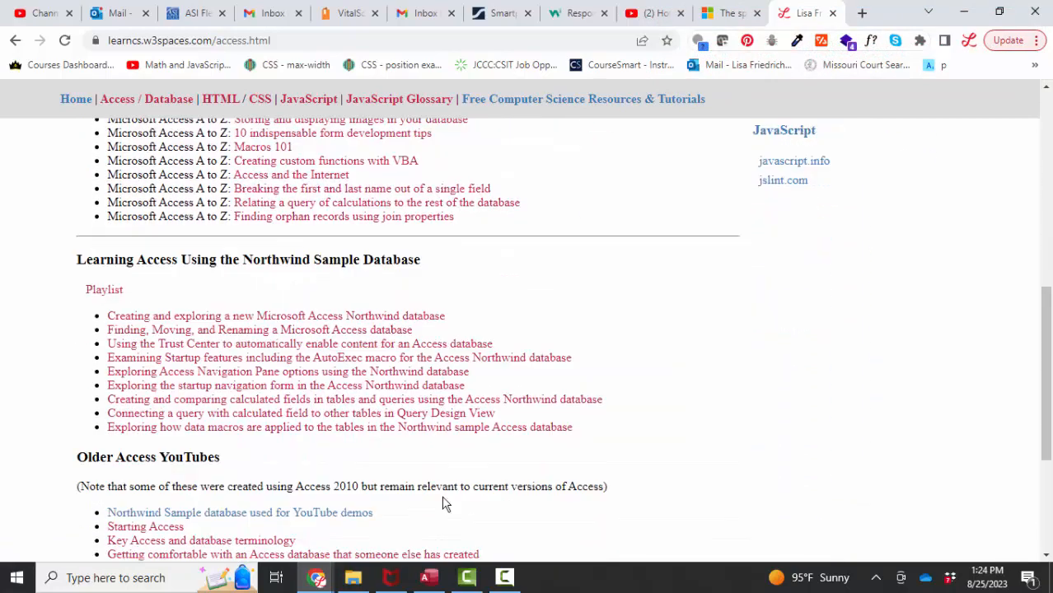